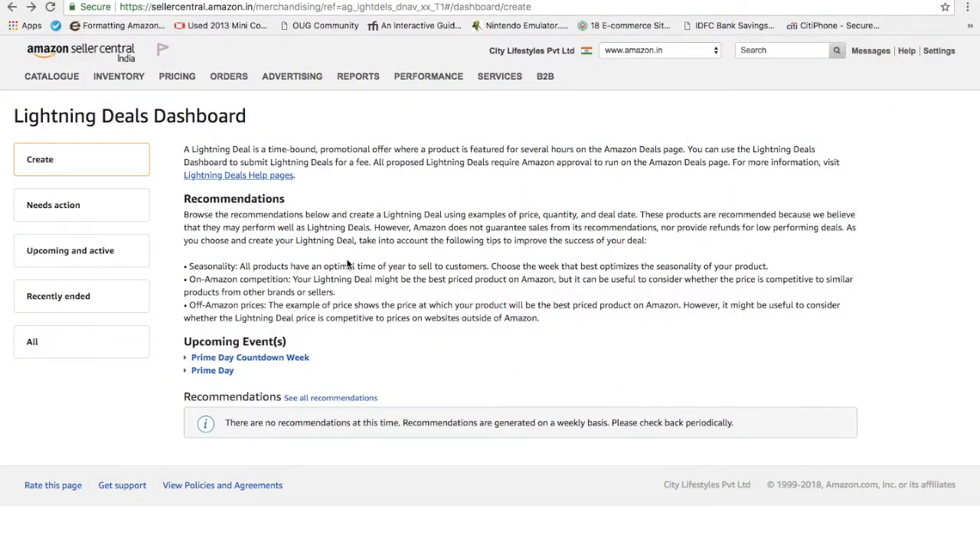
pyautogui.moveTo(118, 76)
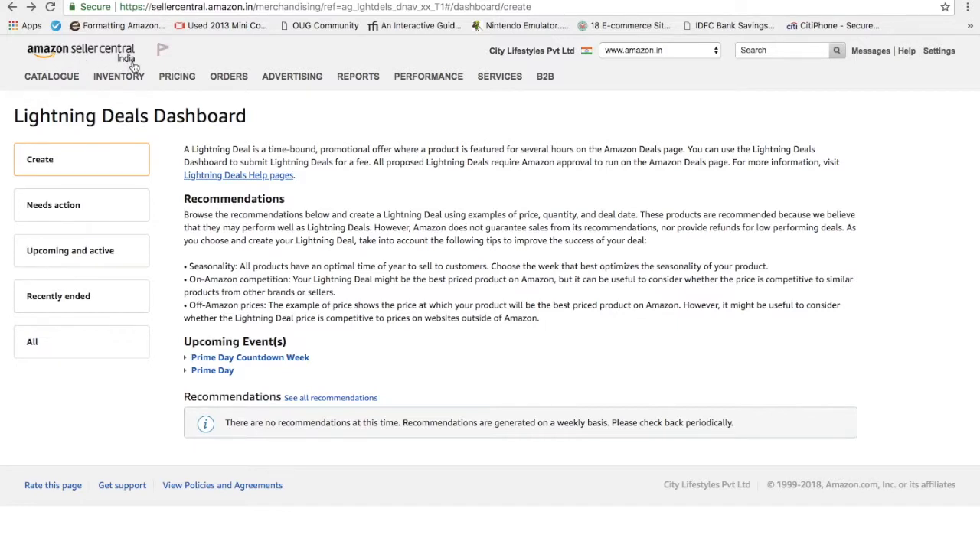
# - Open Campaign Manager from the Advertising menu
pyautogui.click(292, 76)
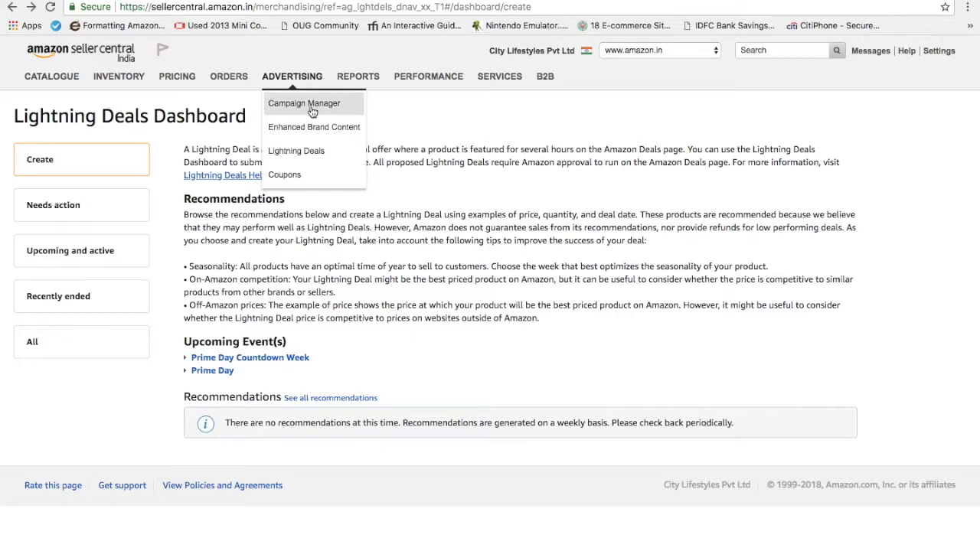
pyautogui.moveTo(313, 145)
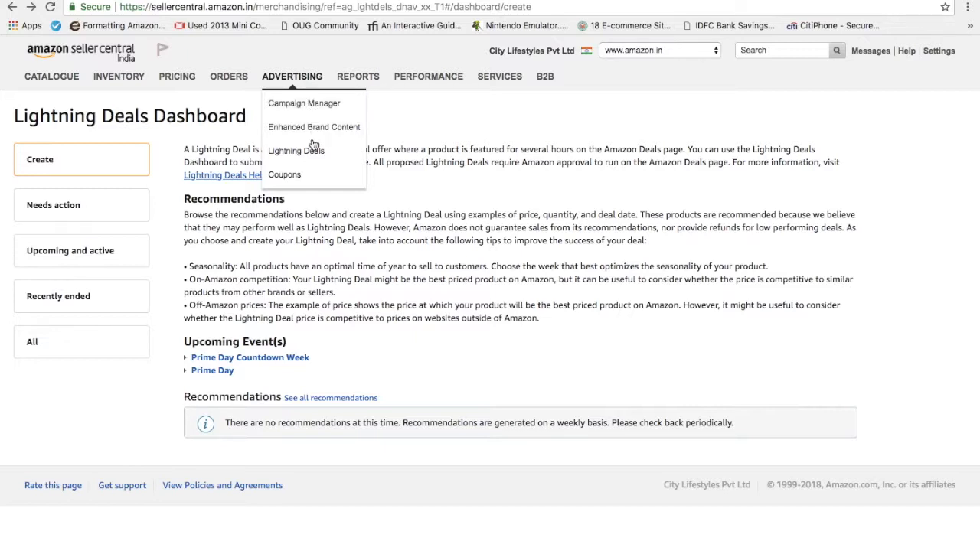
pyautogui.moveTo(319, 109)
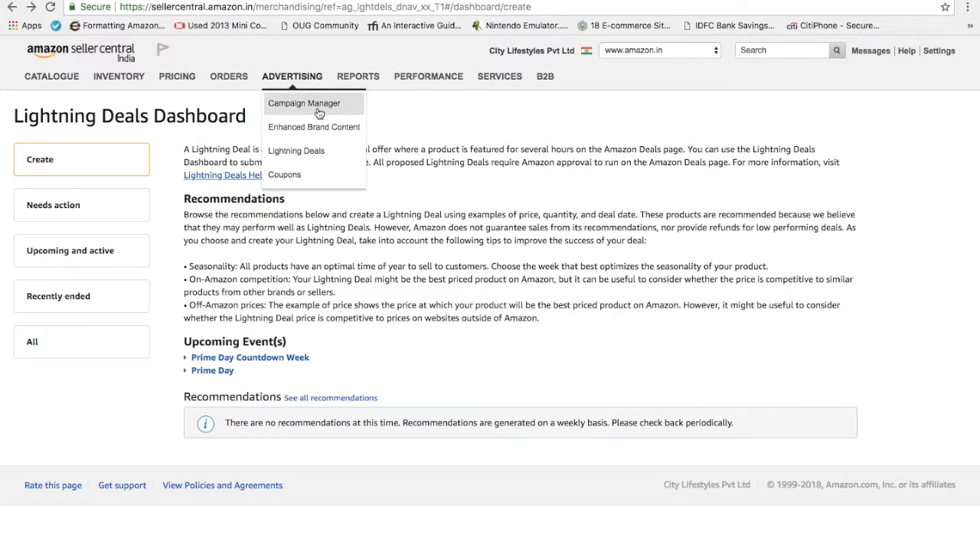
pyautogui.click(304, 103)
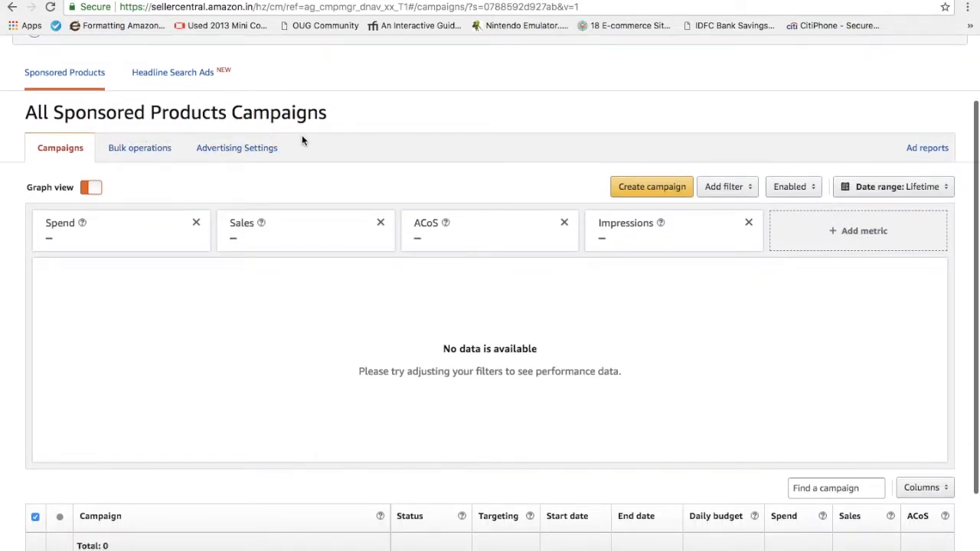
# - Begin a new campaign from the All Sponsored Products Campaigns page
pyautogui.scroll(3)
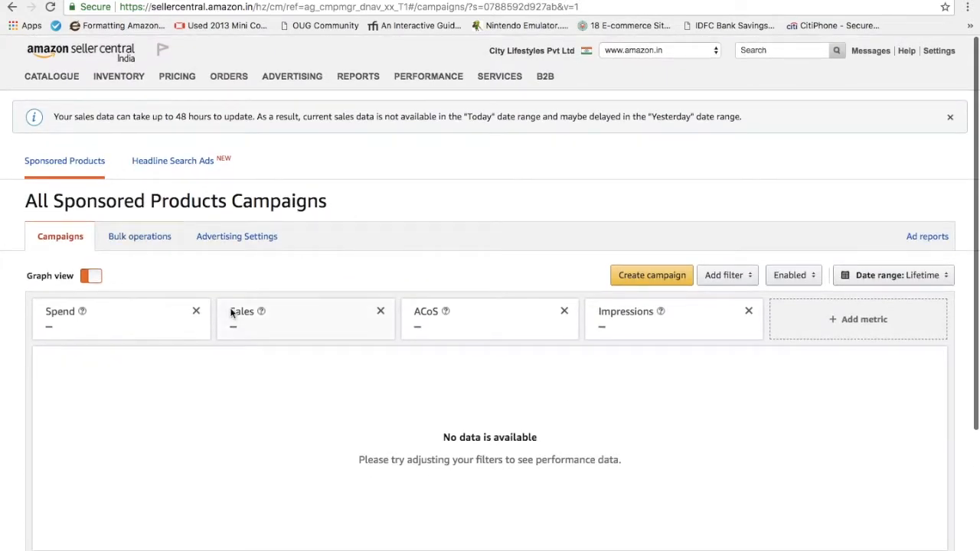
pyautogui.moveTo(280, 218)
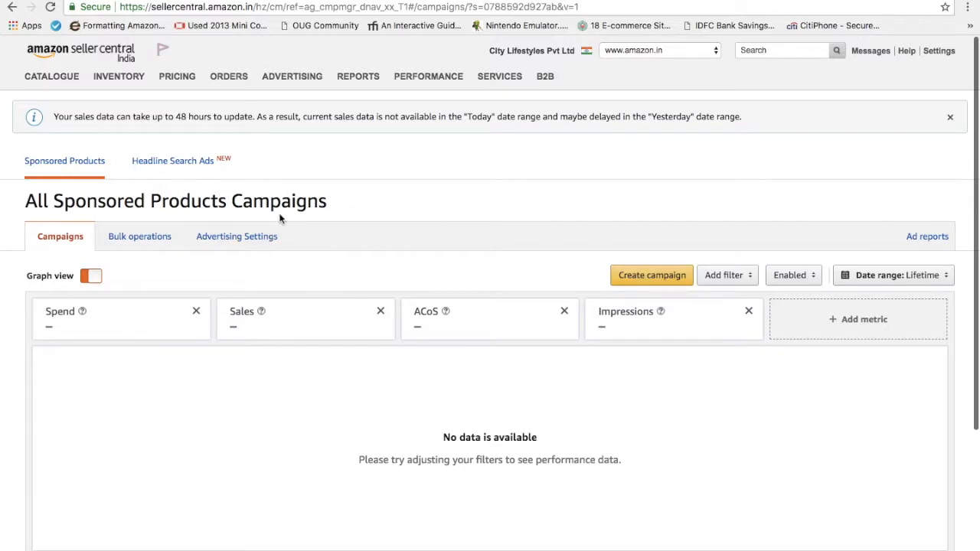
pyautogui.moveTo(407, 234)
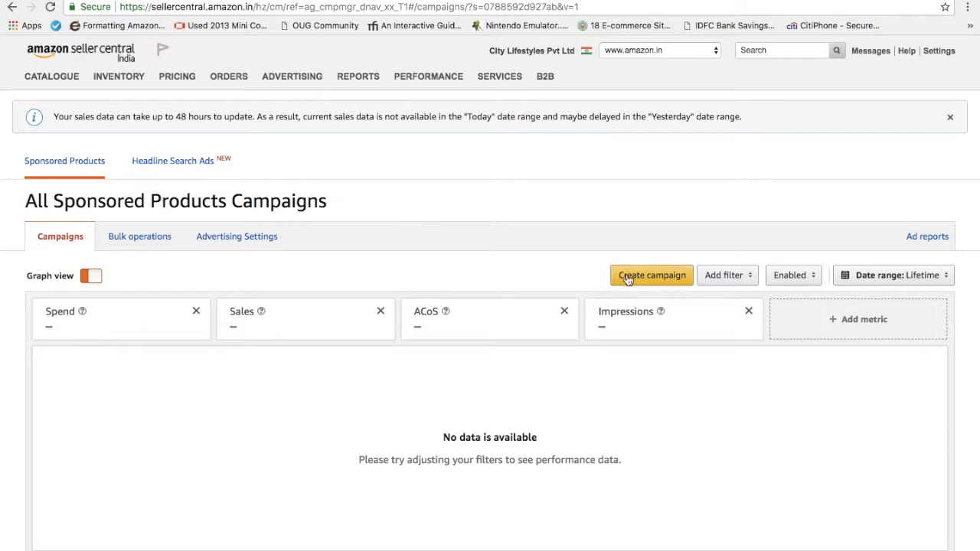
pyautogui.click(652, 275)
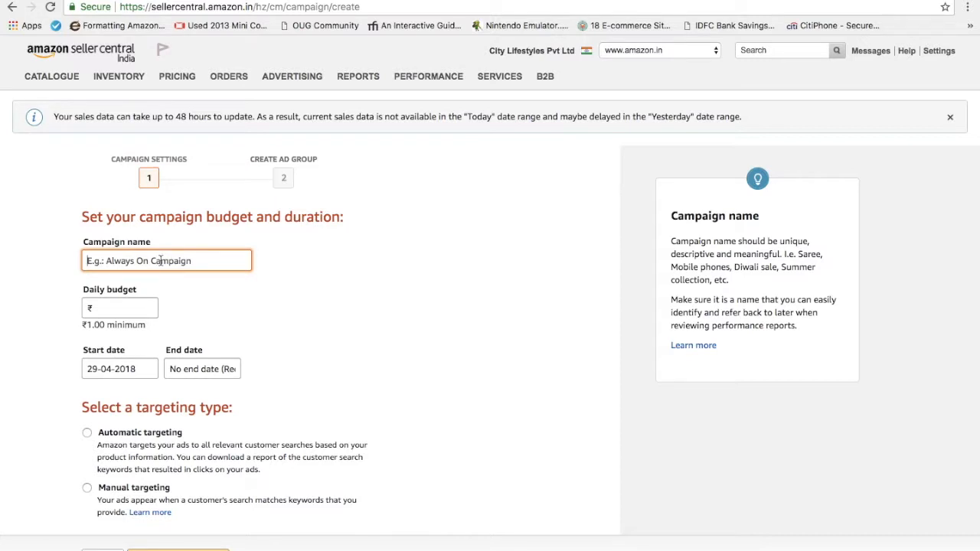
# - Enter 'RAD joggers campaign-1.0' as the campaign name and ₹100 as the daily budget
pyautogui.write('RAD')
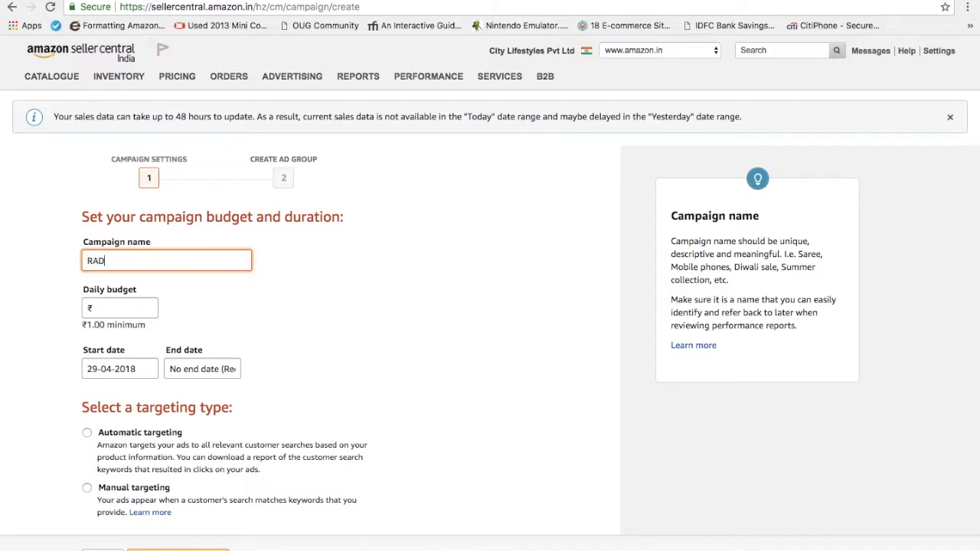
pyautogui.write('JOggers')
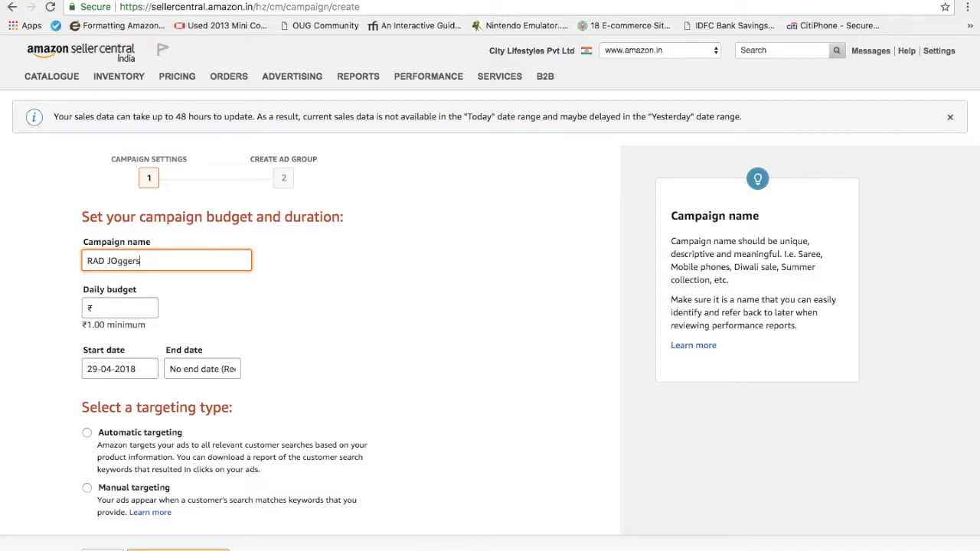
pyautogui.press('Backspace')
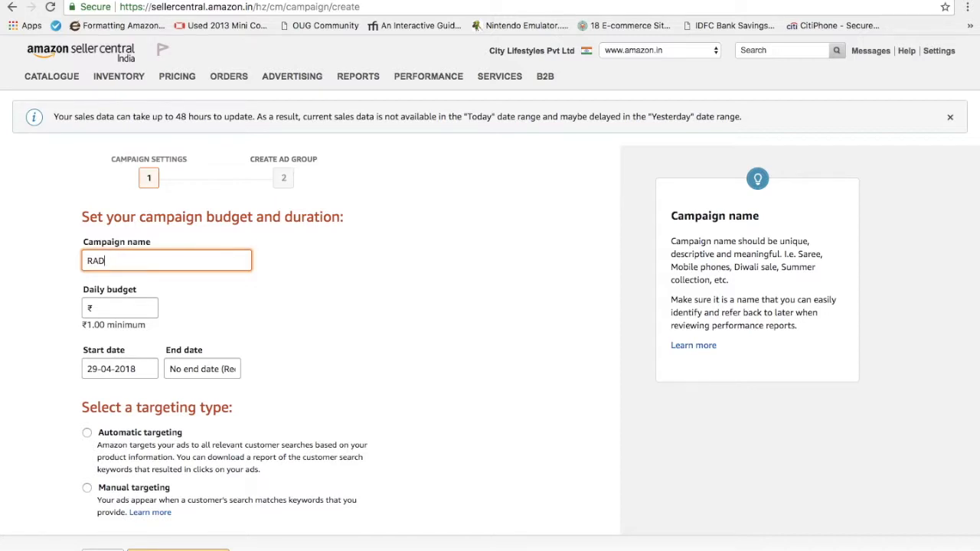
pyautogui.write('joggers')
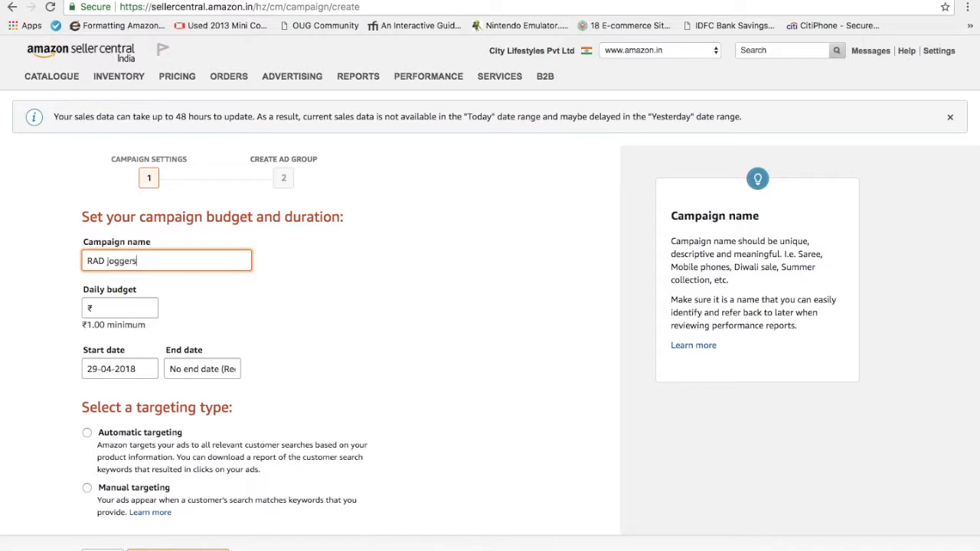
pyautogui.write('campaign-1.0')
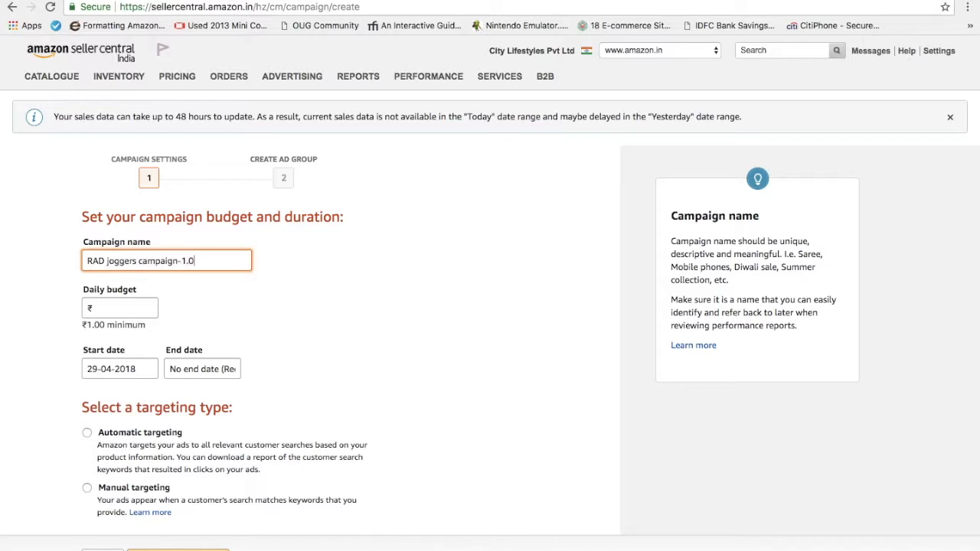
pyautogui.click(120, 307)
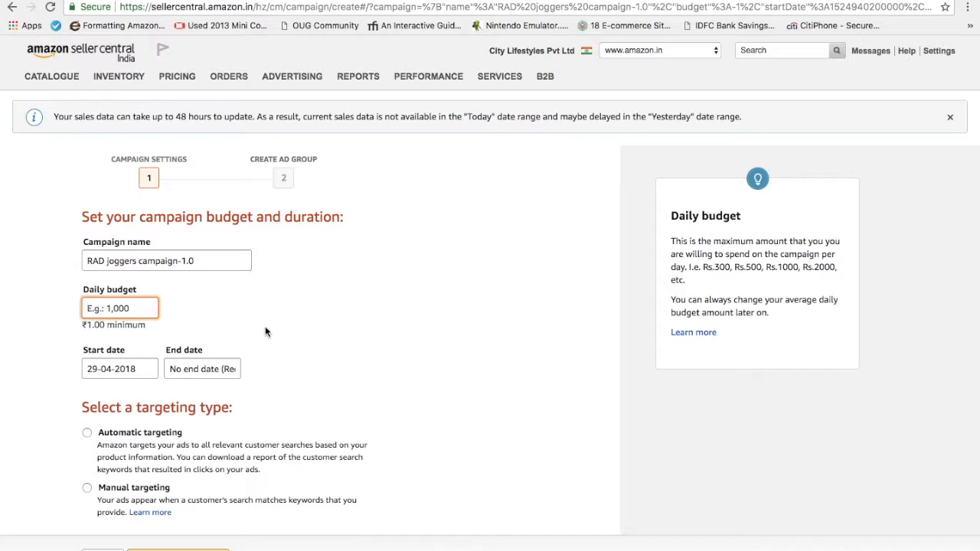
pyautogui.write('100.00')
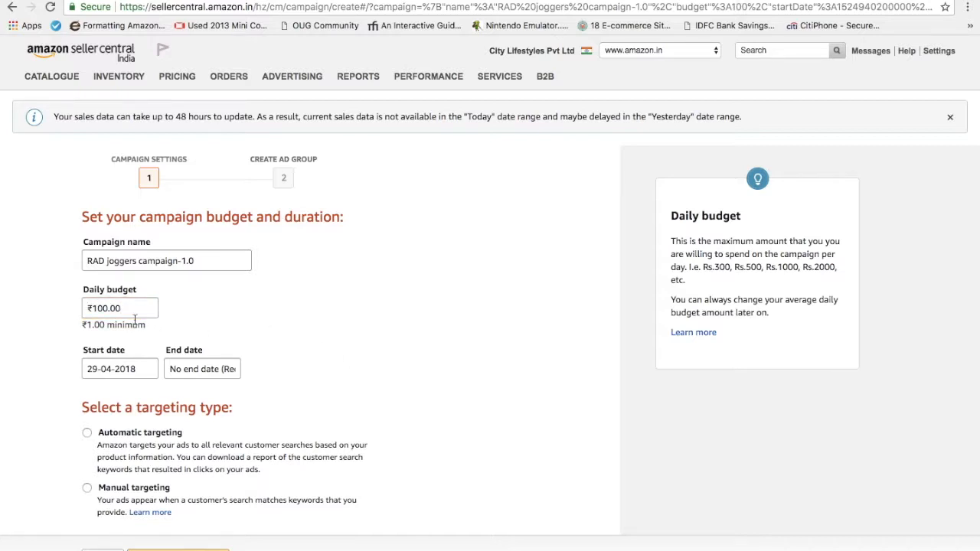
pyautogui.moveTo(133, 386)
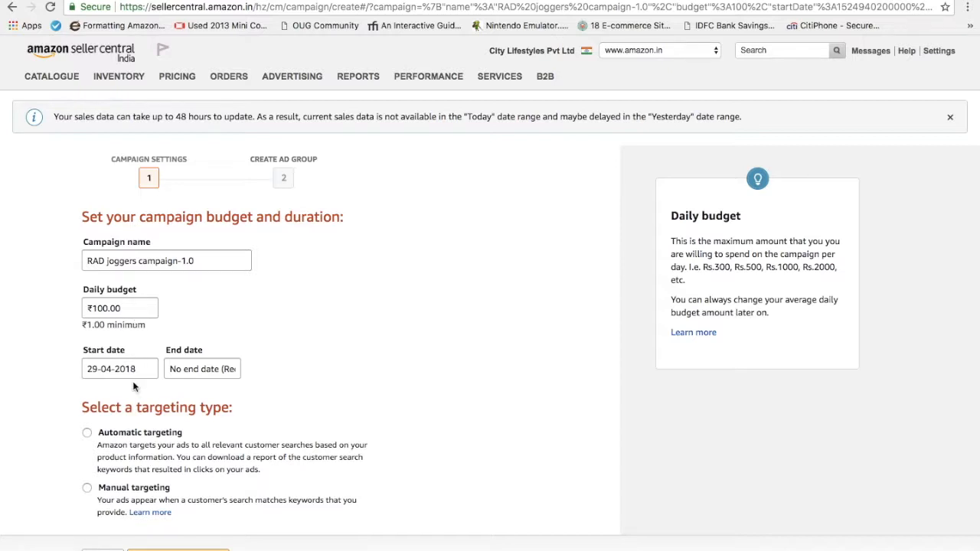
# - Set the campaign start date to 29-04-2018 and end date to 31-05-2018
pyautogui.click(120, 369)
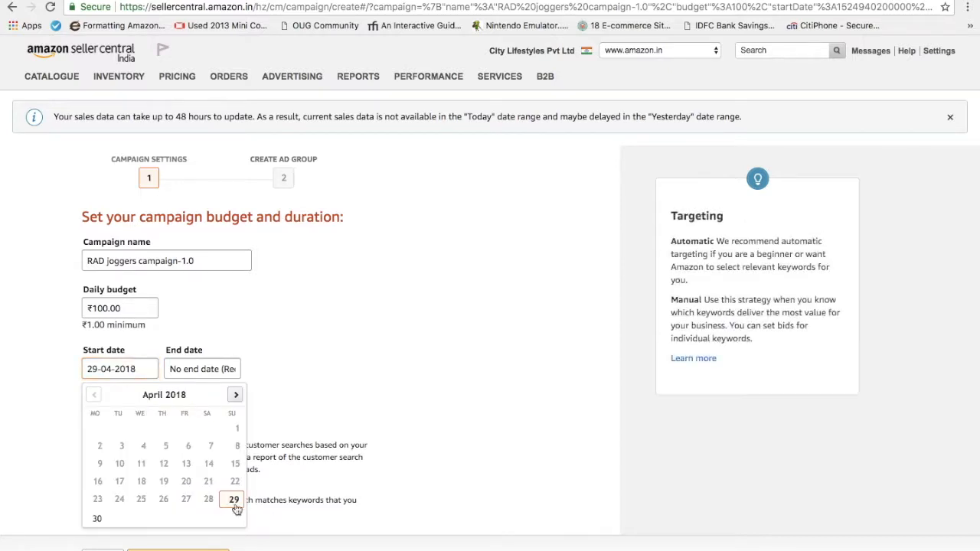
pyautogui.click(233, 499)
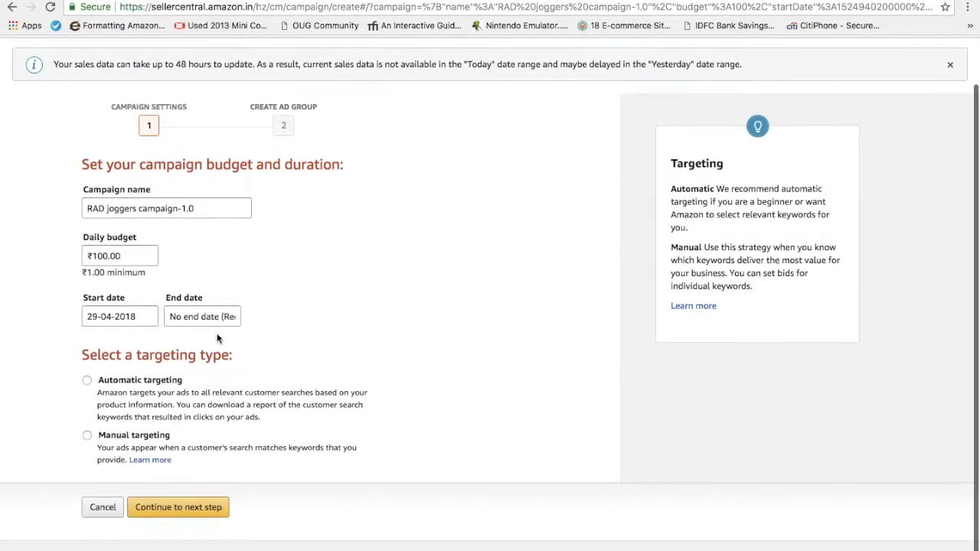
pyautogui.click(202, 316)
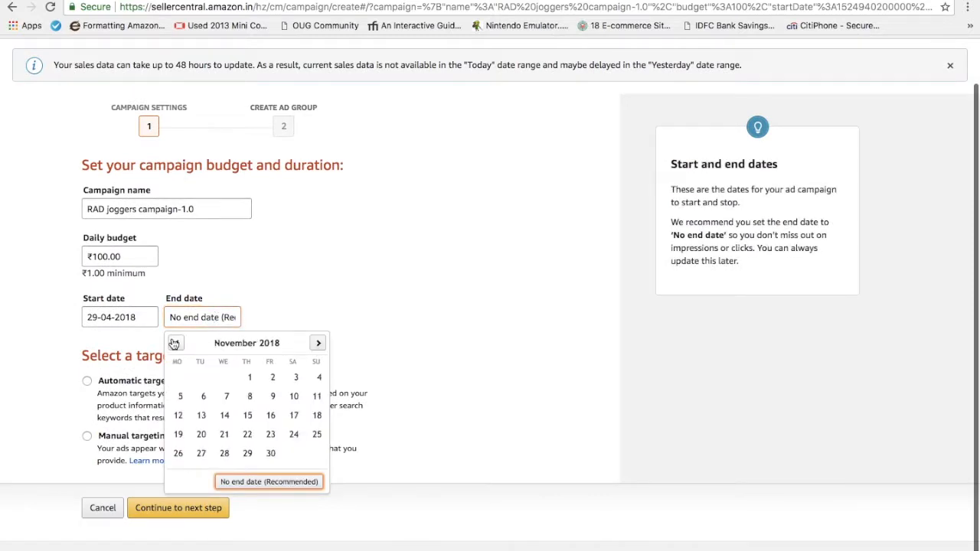
pyautogui.click(175, 342)
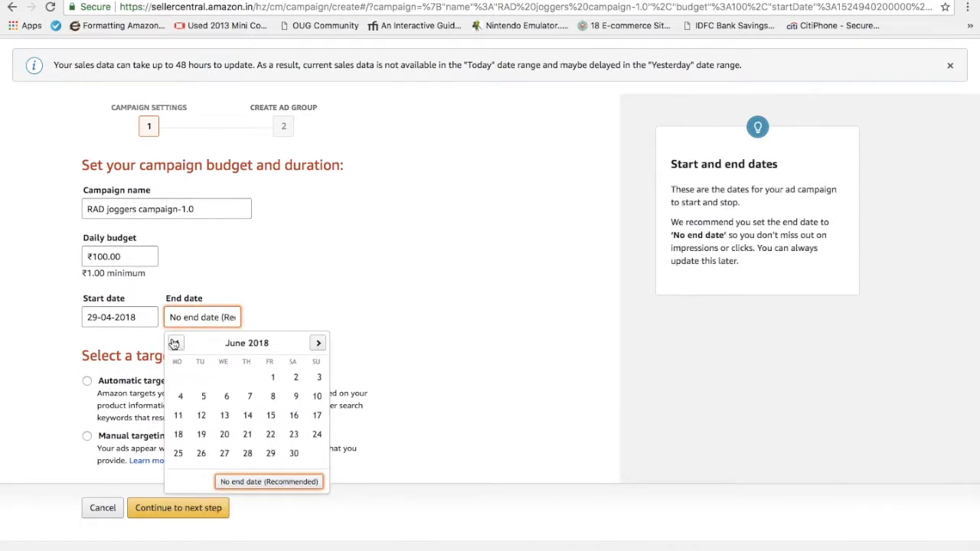
pyautogui.click(175, 343)
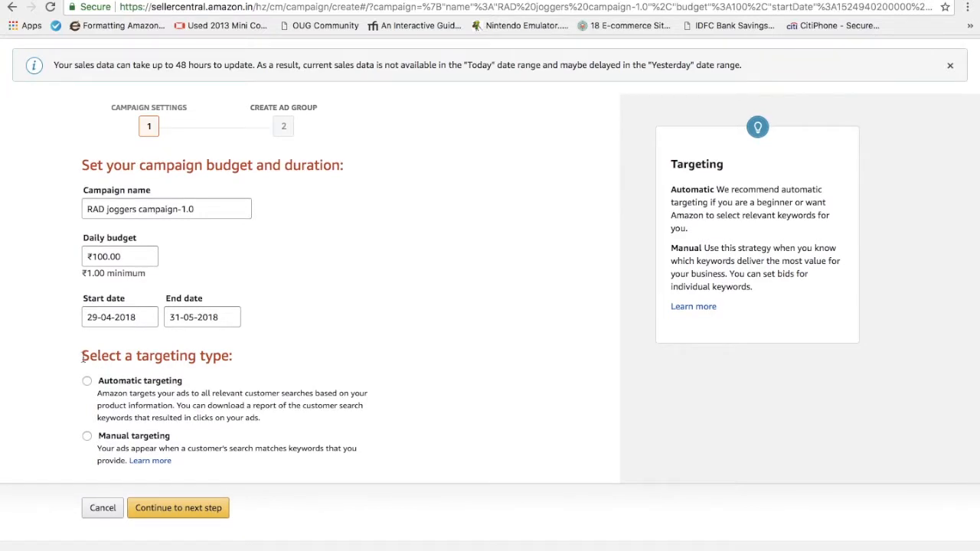
# - Choose Automatic targeting for the RAD joggers campaign
pyautogui.doubleClick(157, 355)
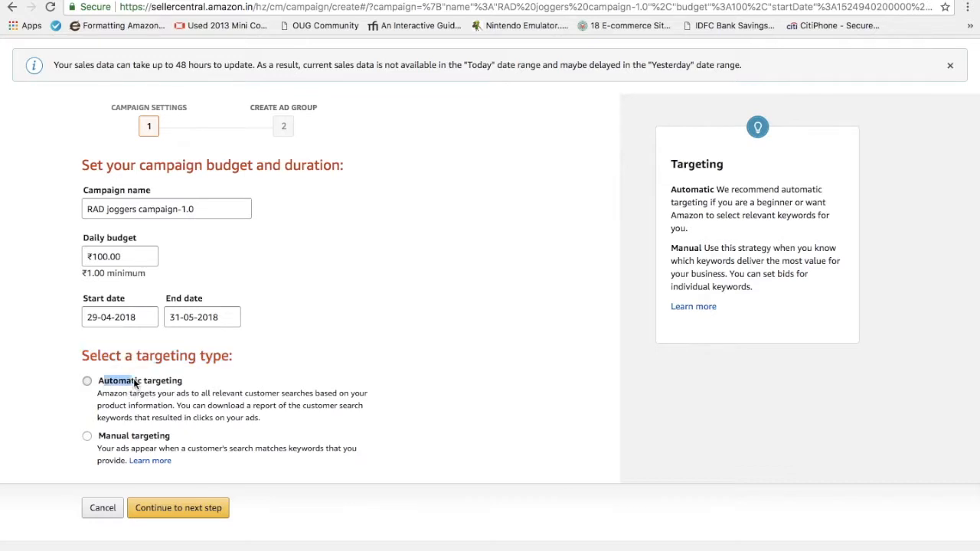
pyautogui.click(86, 380)
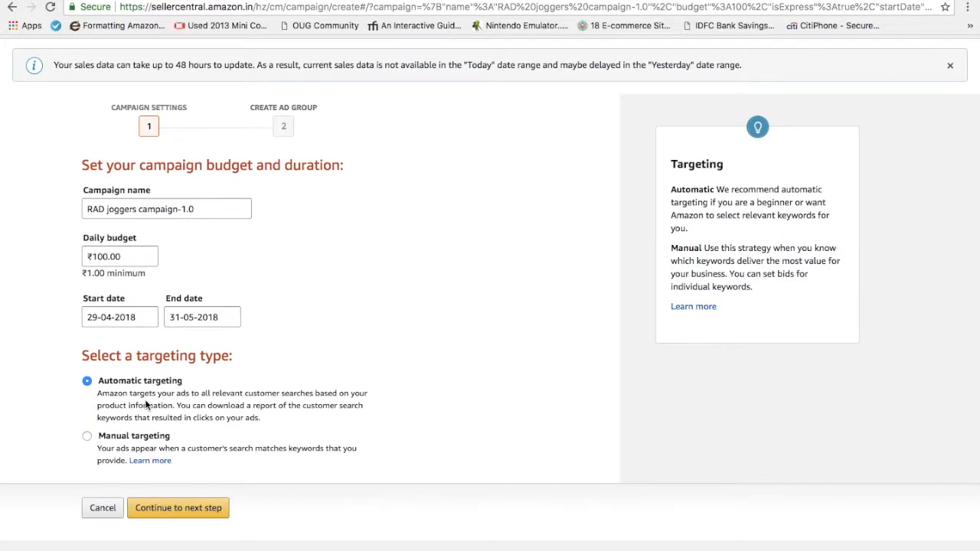
pyautogui.moveTo(86, 445)
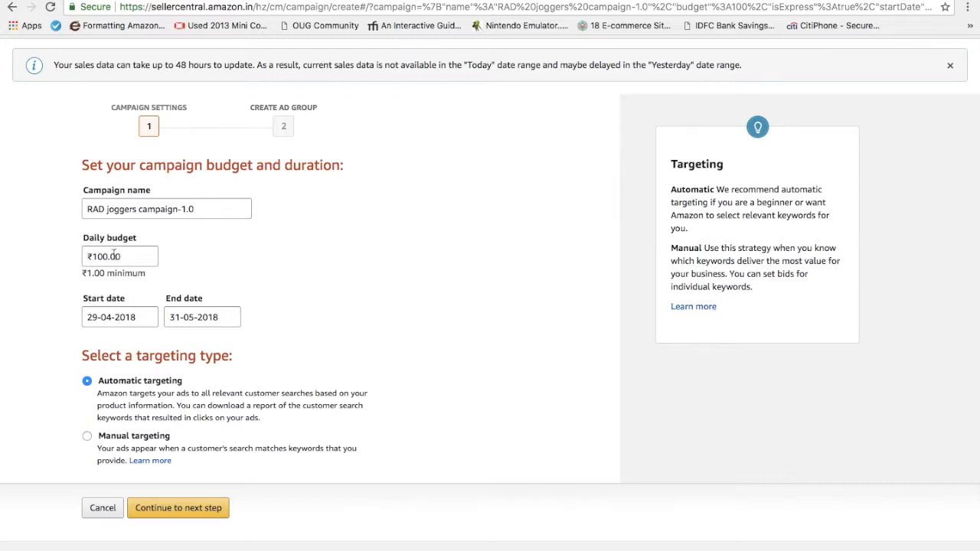
pyautogui.click(166, 209)
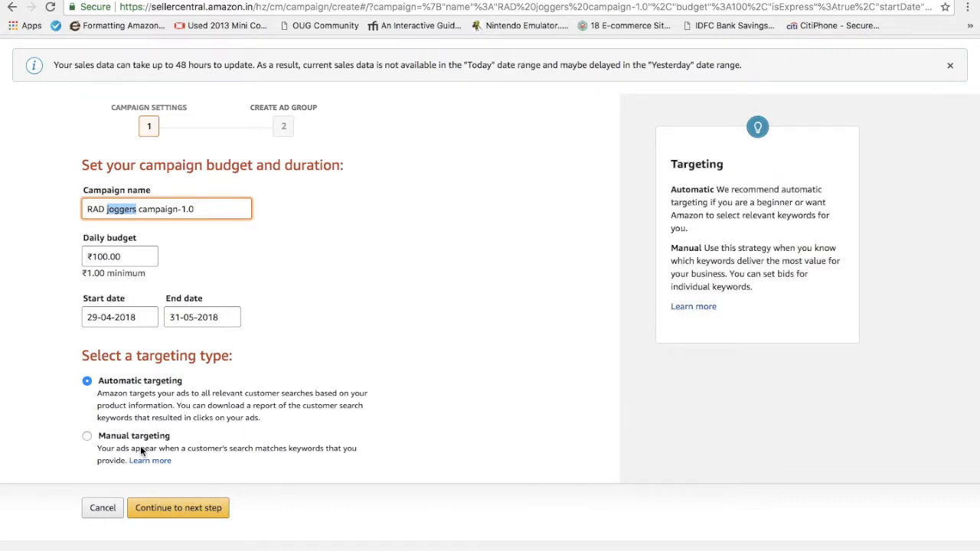
pyautogui.moveTo(225, 420)
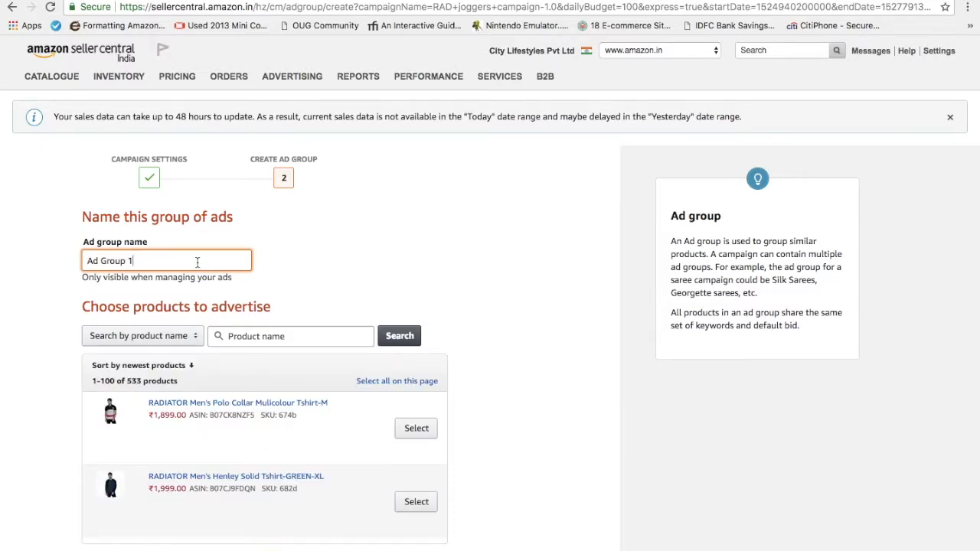
# - Replace the default 'Ad Group 1' name with 'Radjoggers new'
pyautogui.press('Backspace')
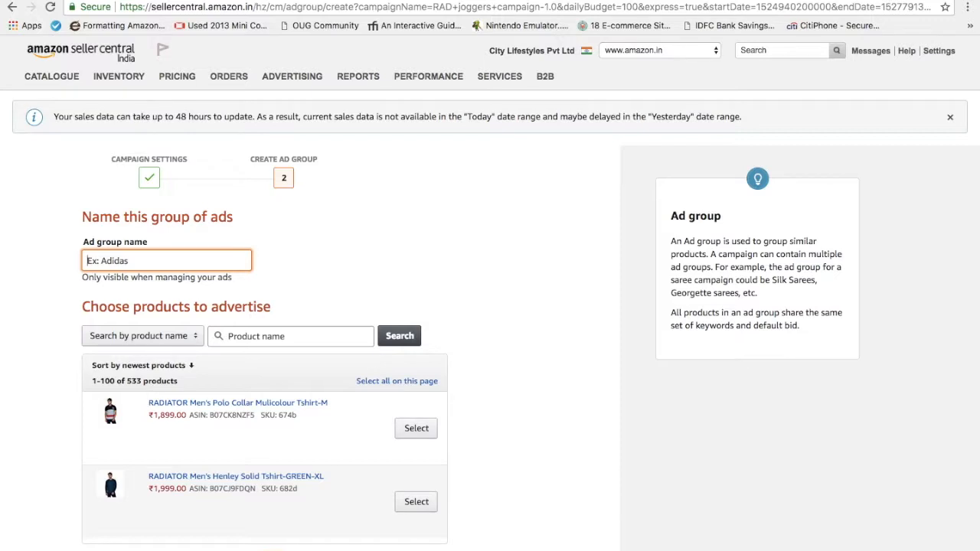
pyautogui.write('Radjoggers new')
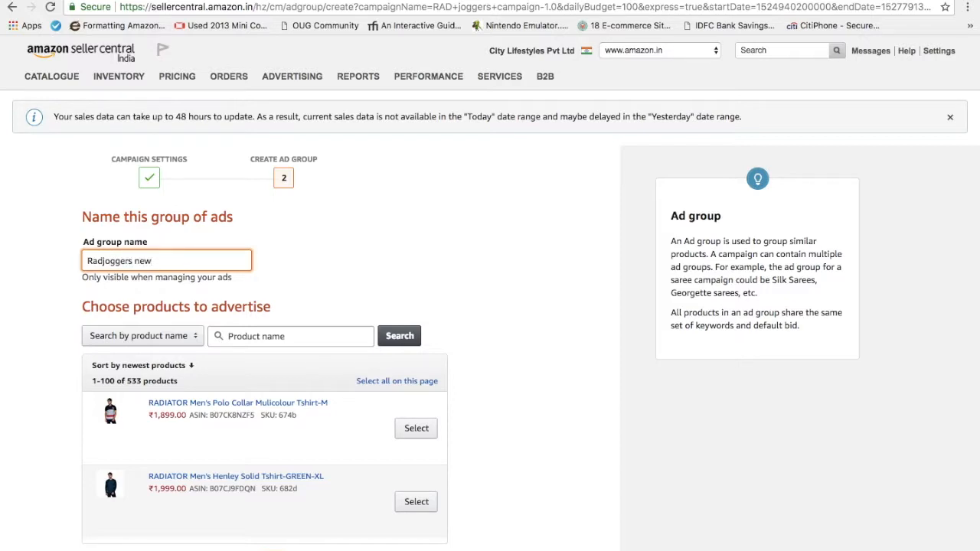
pyautogui.click(291, 336)
pyautogui.write('joggers')
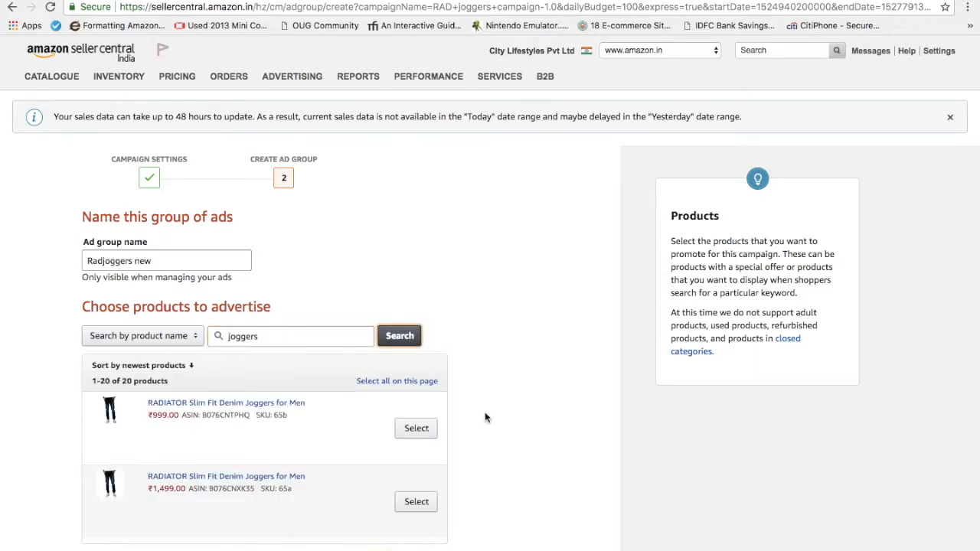
# - Select RADIATOR joggers, including the ₹999 Stonewashed and Clean Look pairs, until fifteen are added
pyautogui.scroll(-3)
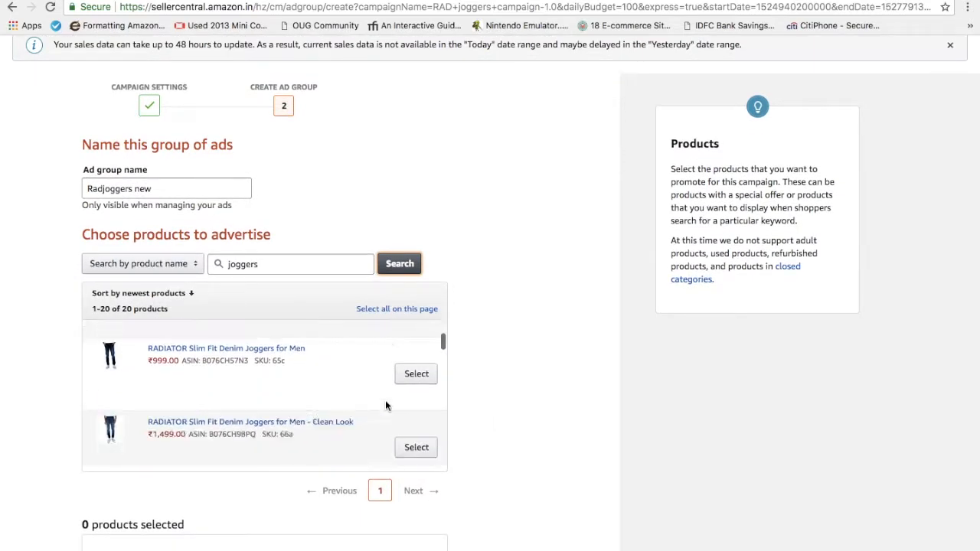
pyautogui.scroll(3)
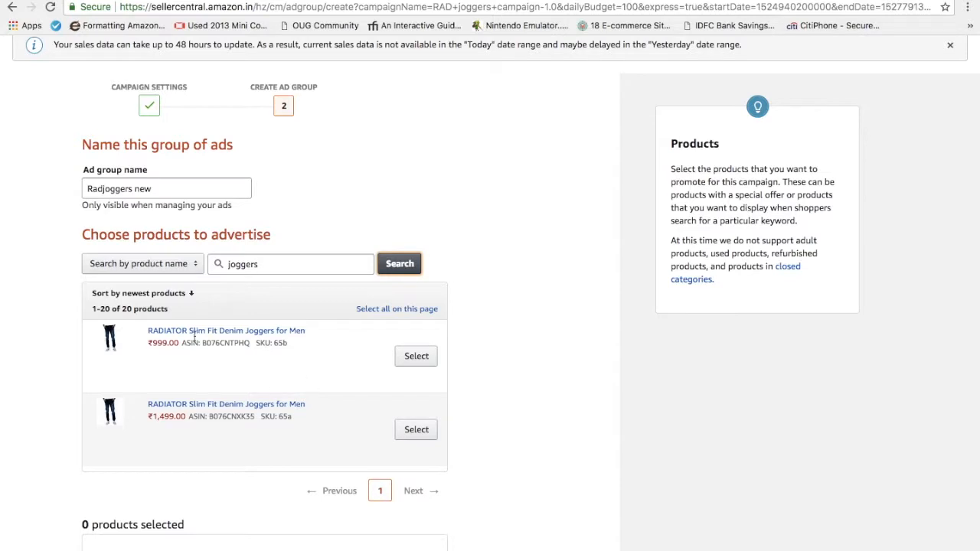
pyautogui.moveTo(300, 365)
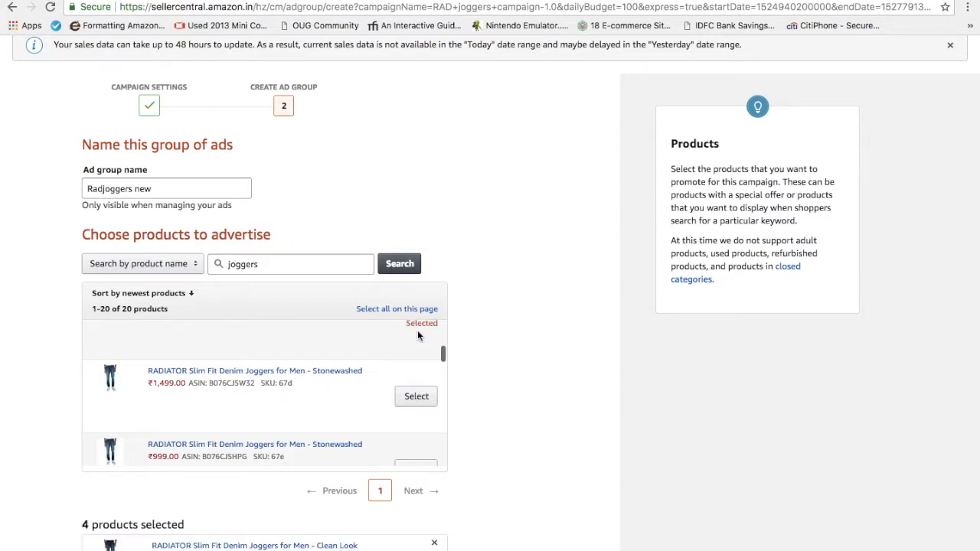
pyautogui.click(415, 396)
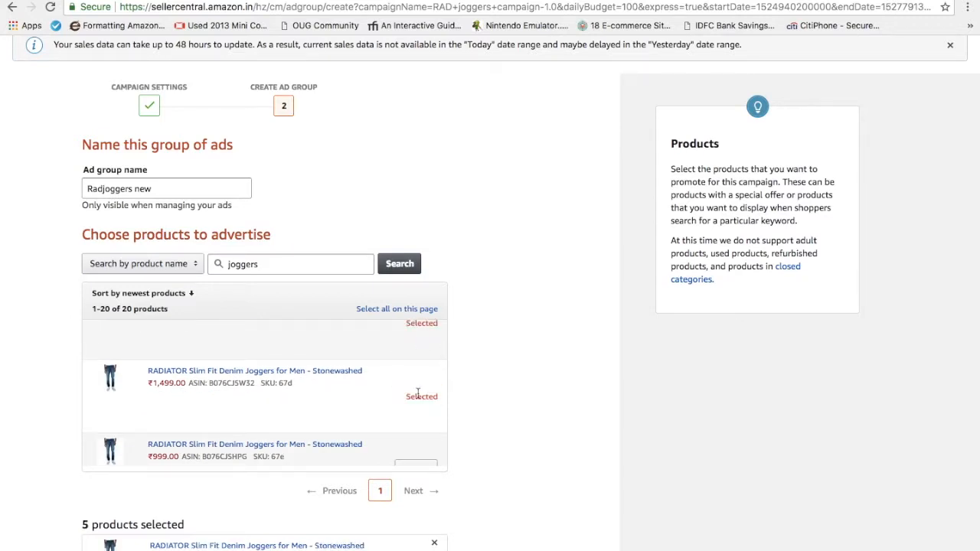
pyautogui.scroll(-3)
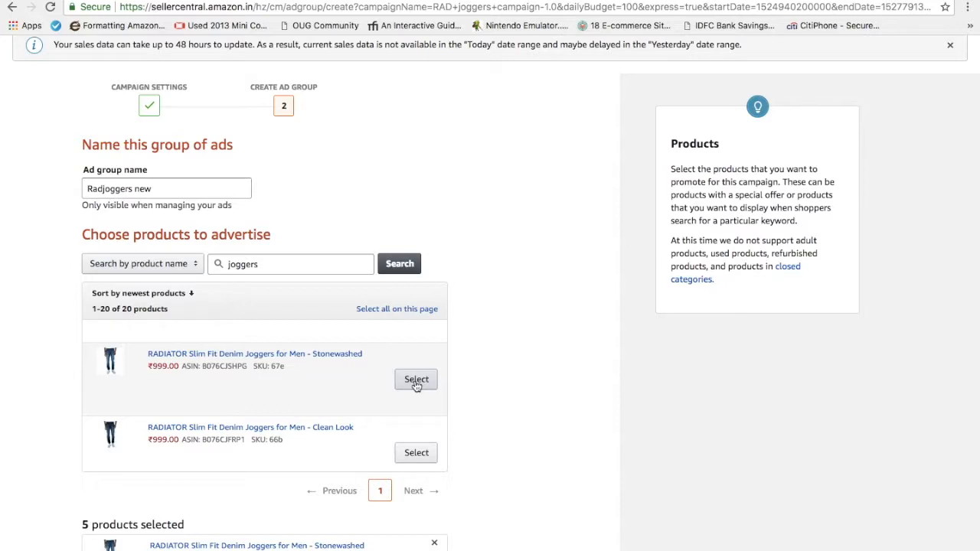
pyautogui.click(416, 379)
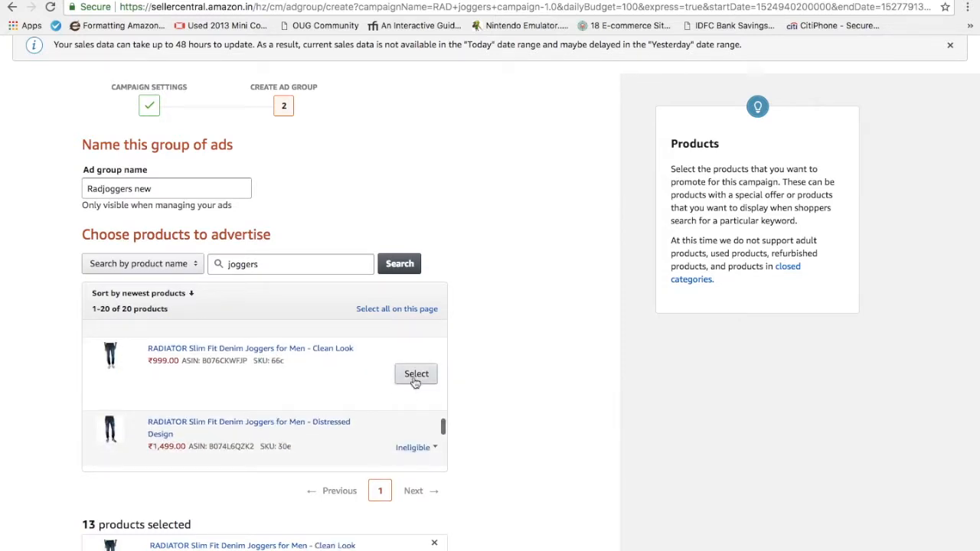
pyautogui.click(416, 374)
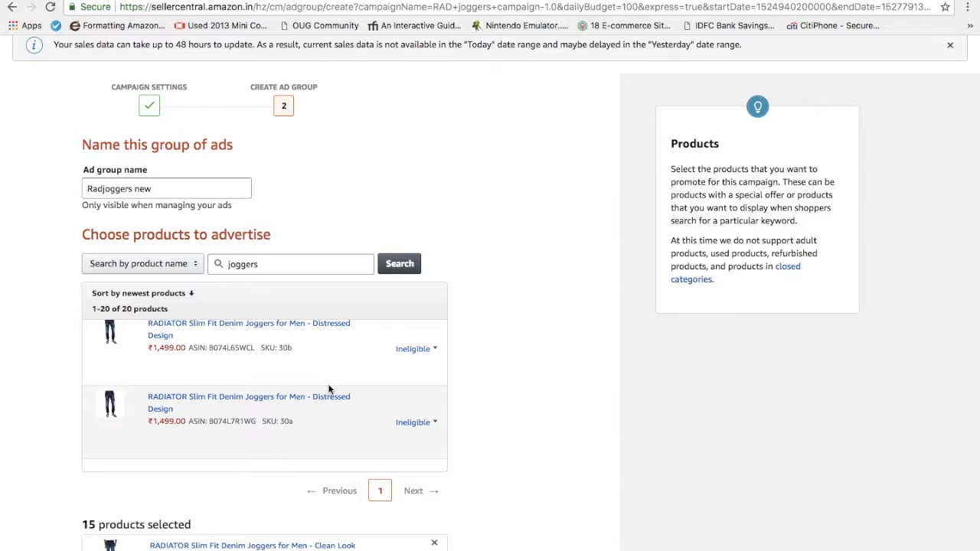
pyautogui.scroll(-3)
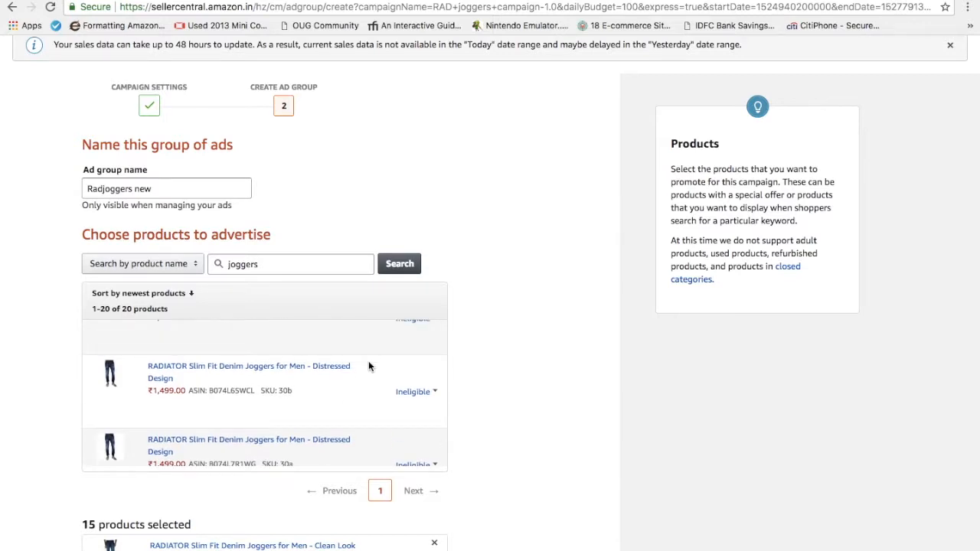
pyautogui.scroll(-3)
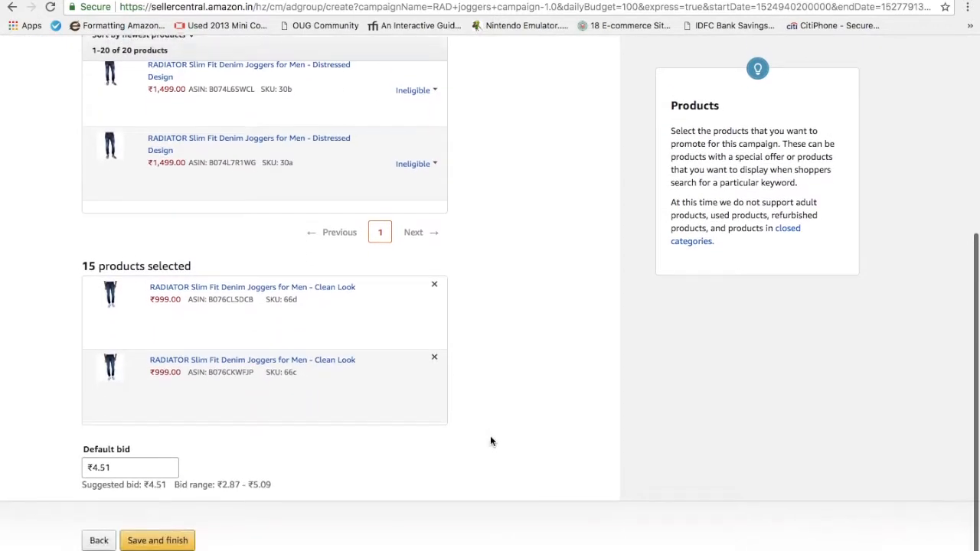
# - Leave the default bid at ₹4.51, then save and finish the campaign
pyautogui.scroll(-3)
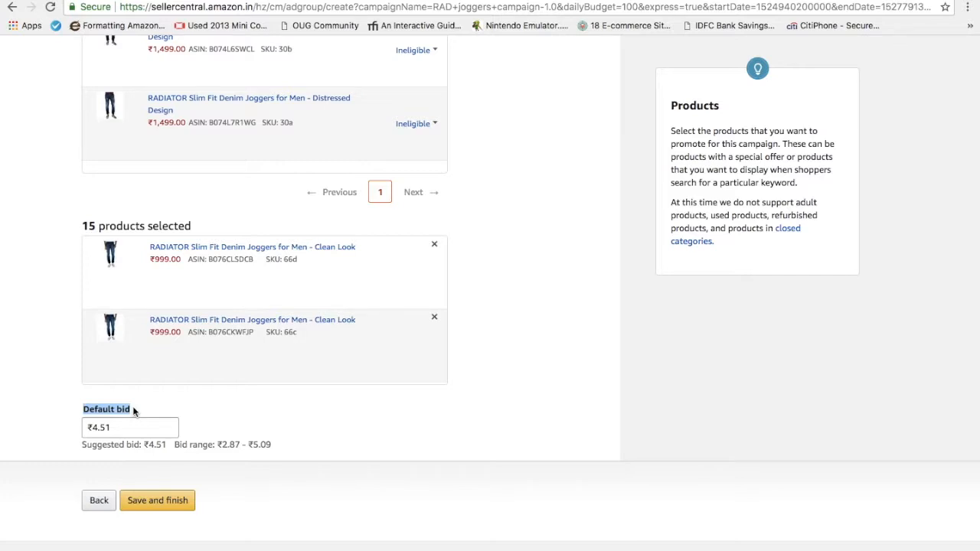
pyautogui.click(130, 427)
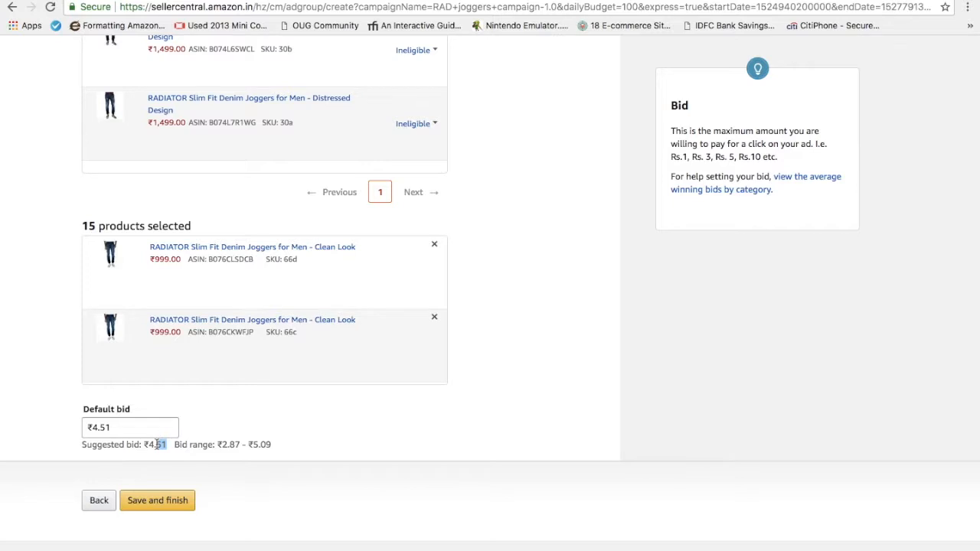
pyautogui.click(115, 427)
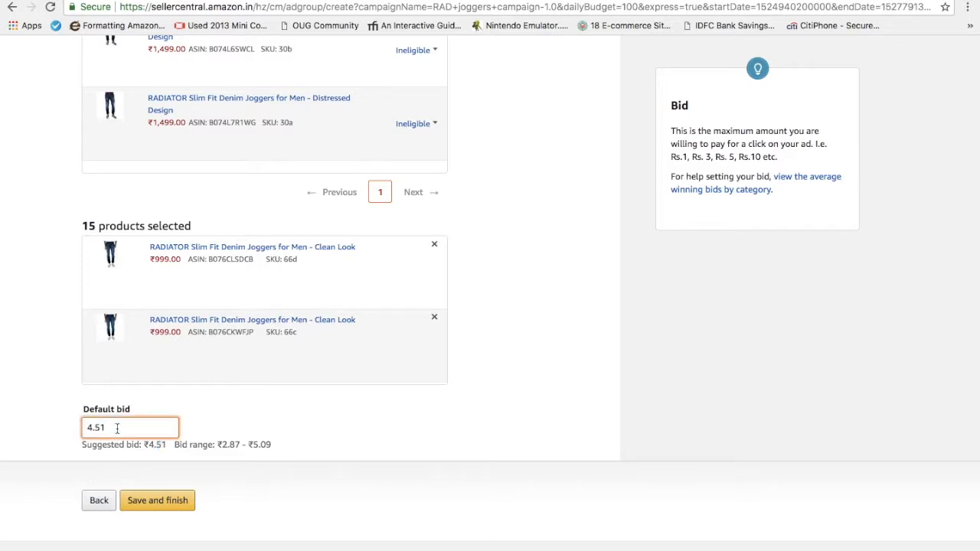
pyautogui.moveTo(158, 465)
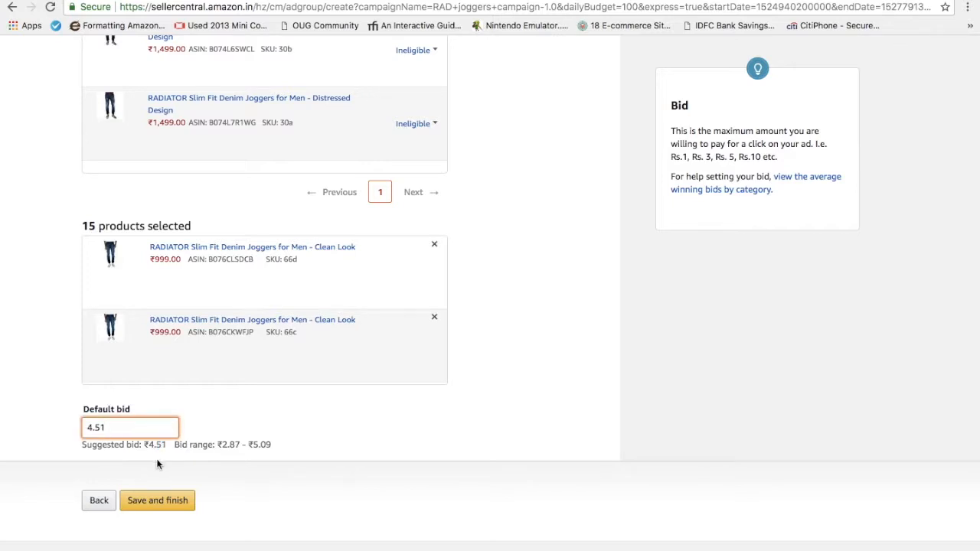
pyautogui.click(157, 500)
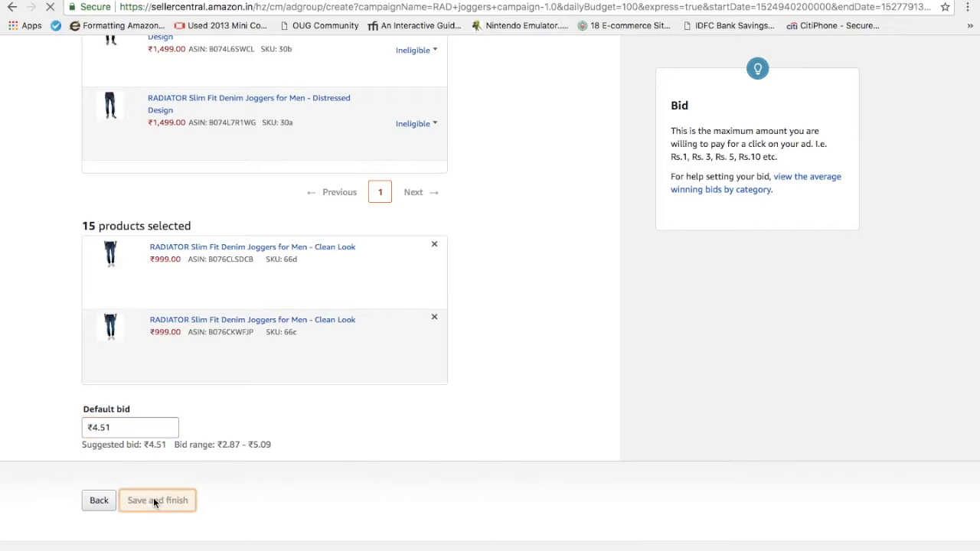
pyautogui.click(157, 500)
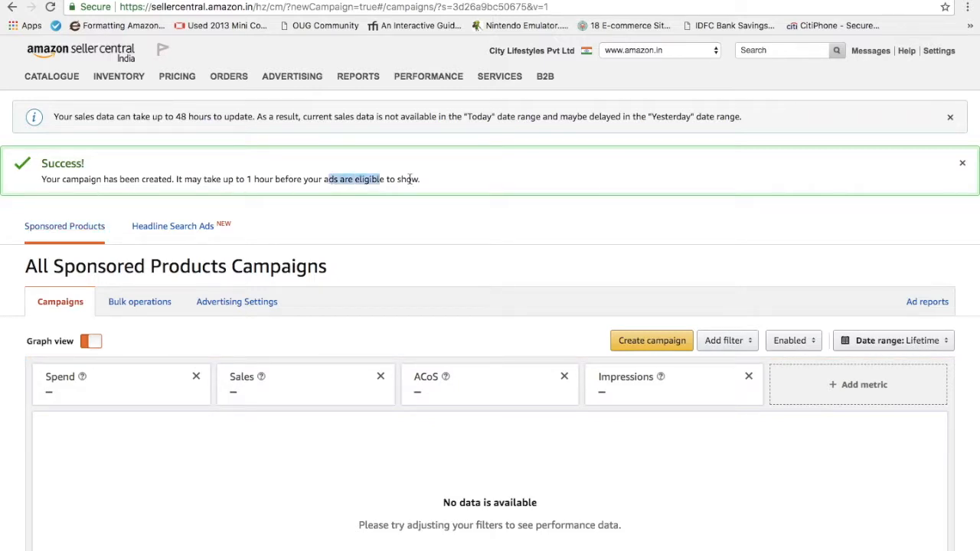
pyautogui.scroll(-3)
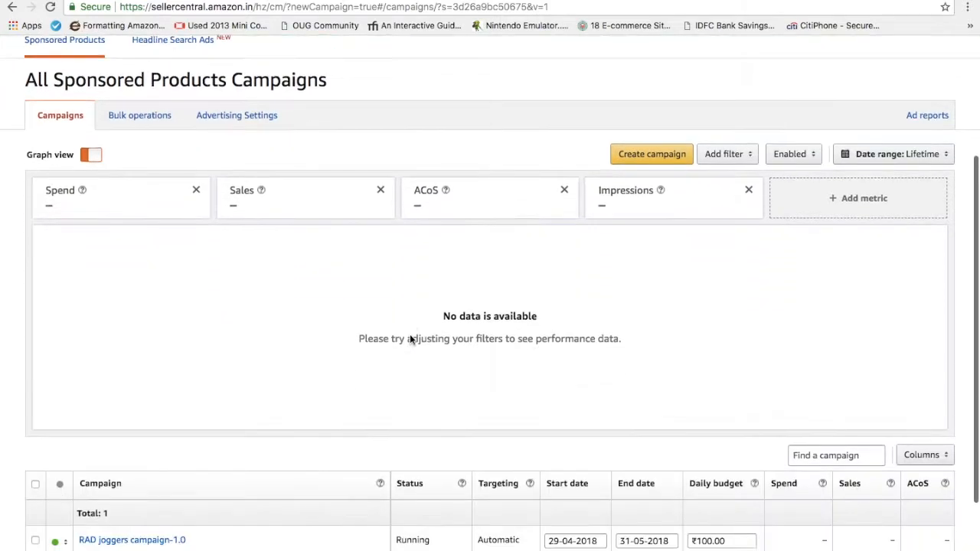
pyautogui.scroll(-3)
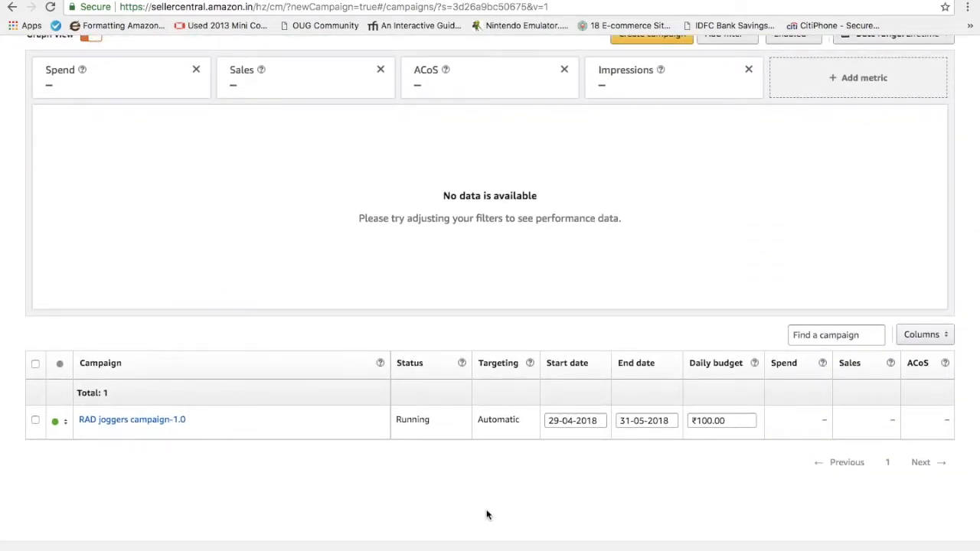
pyautogui.click(721, 419)
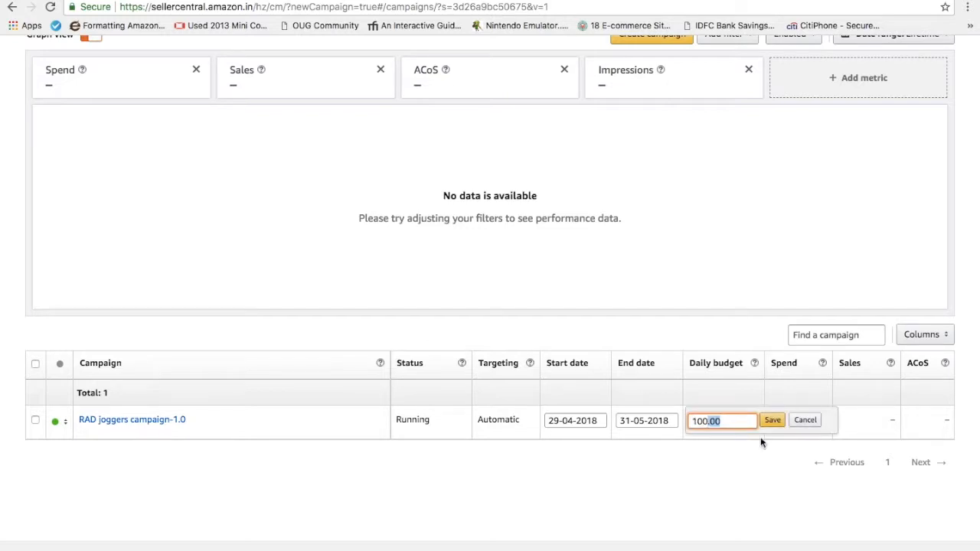
pyautogui.click(644, 421)
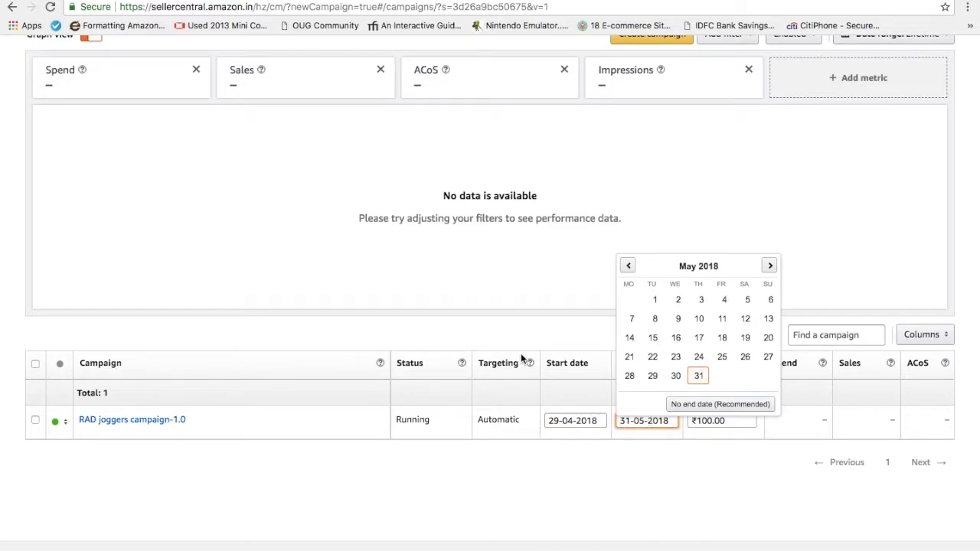
pyautogui.scroll(3)
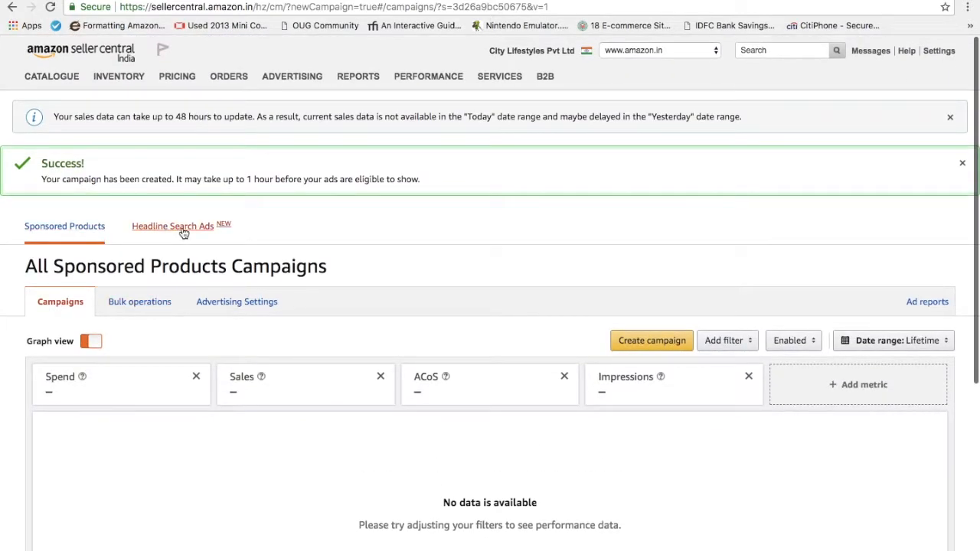
# - Create a Headline Search Ads campaign from Bulk operations' Headline Search Ads section
pyautogui.click(139, 301)
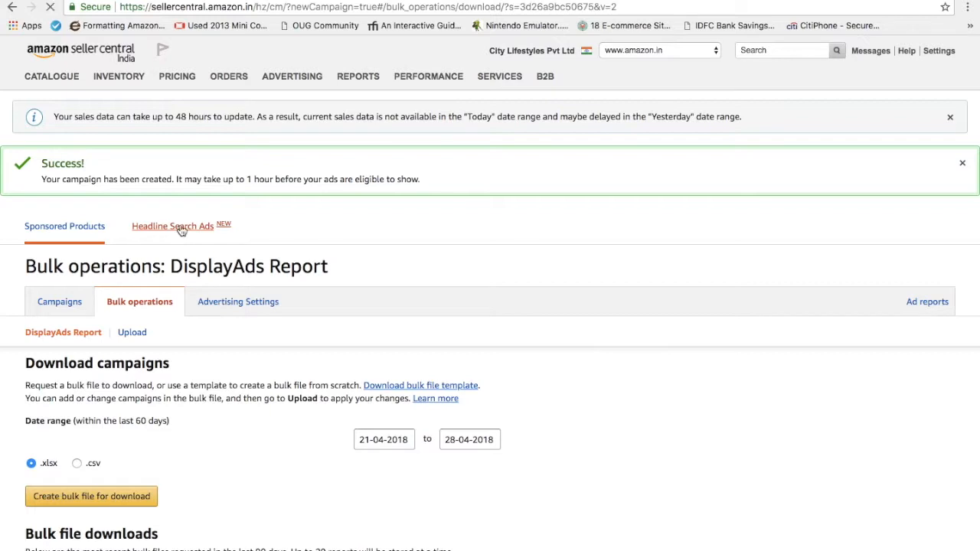
pyautogui.click(172, 226)
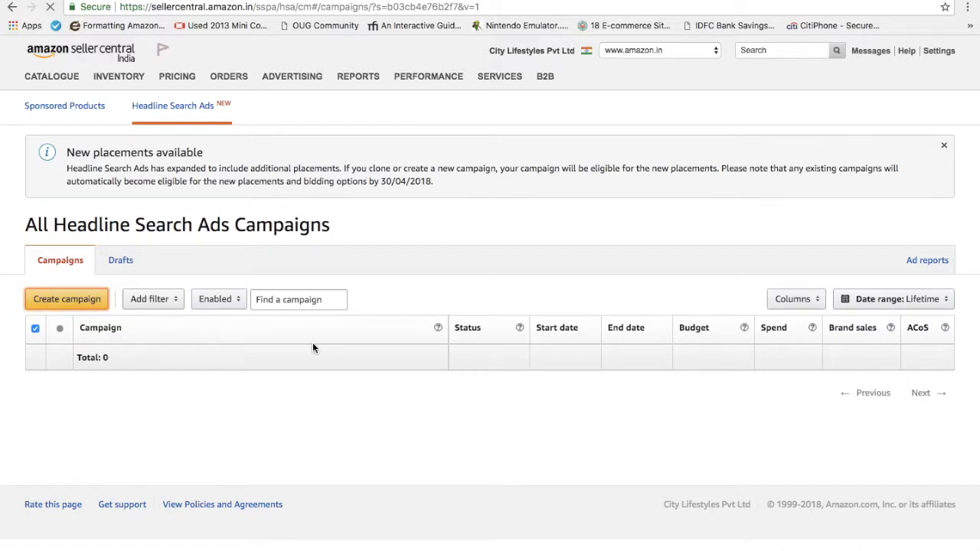
pyautogui.click(67, 299)
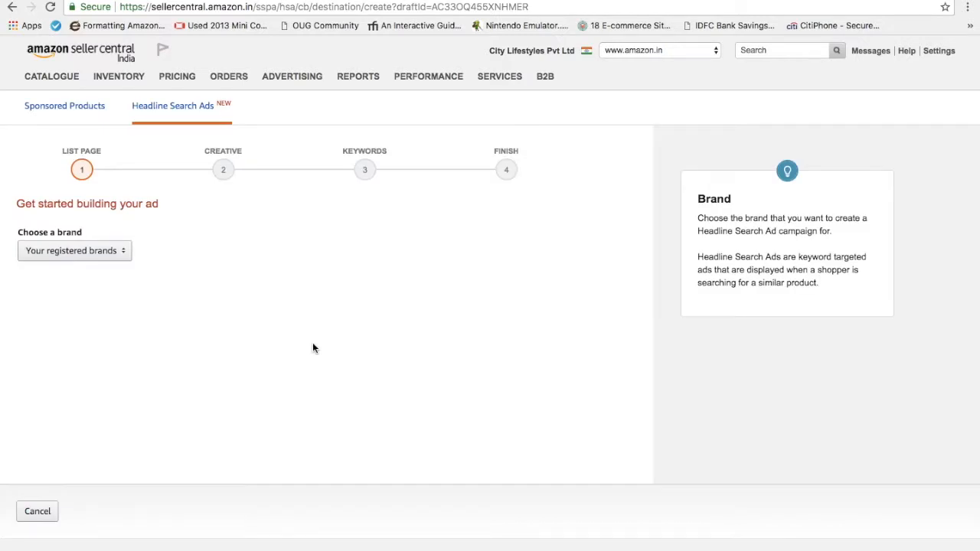
pyautogui.moveTo(234, 300)
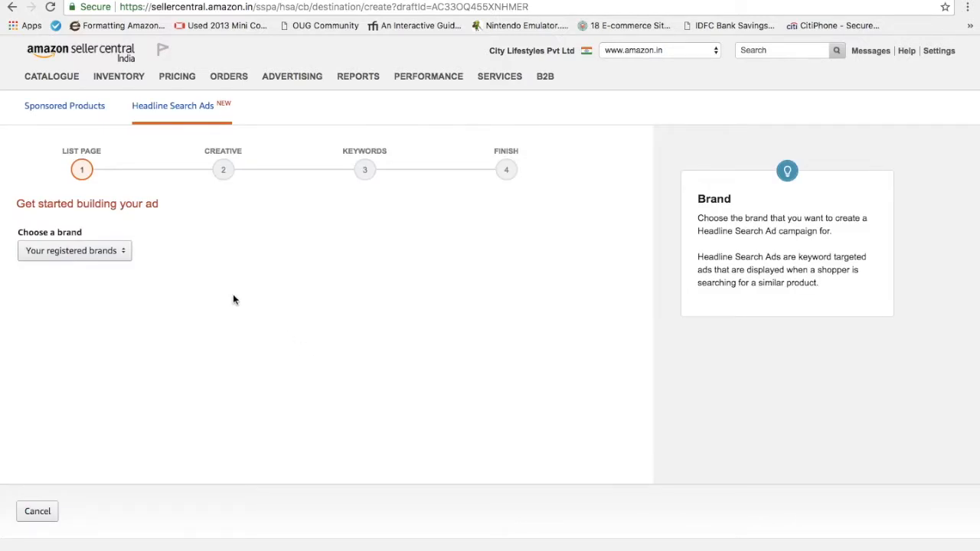
pyautogui.moveTo(65, 250)
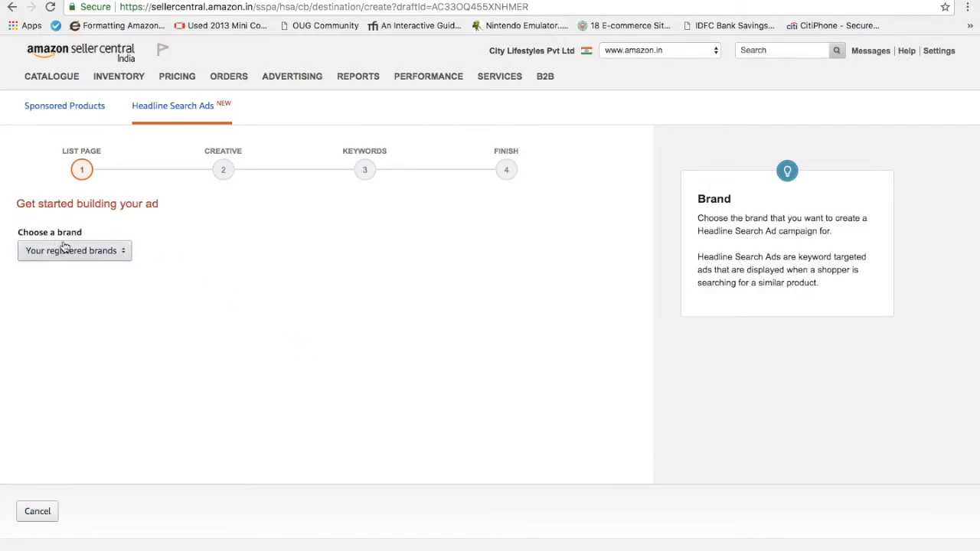
# - Choose RADIATOR as the brand and add the Clean Look joggers
pyautogui.click(74, 250)
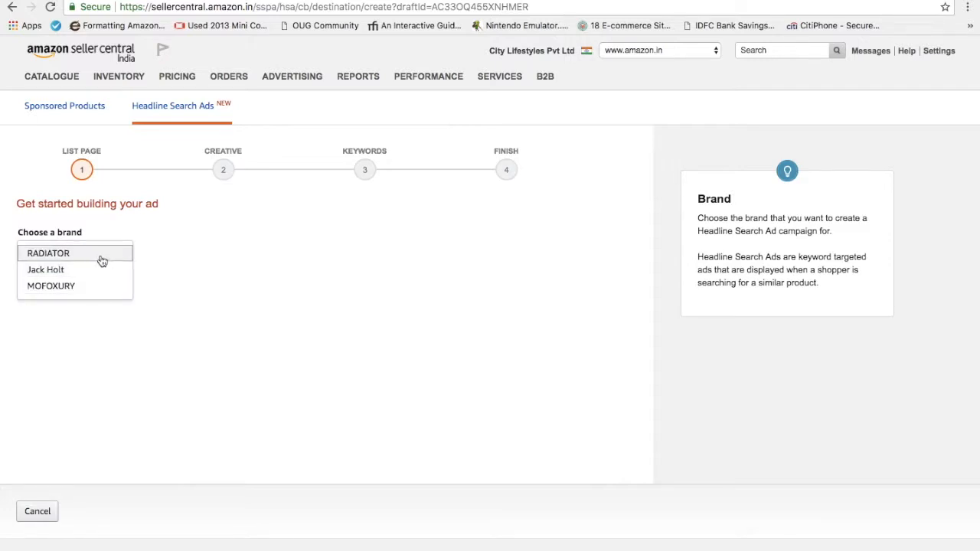
pyautogui.click(48, 253)
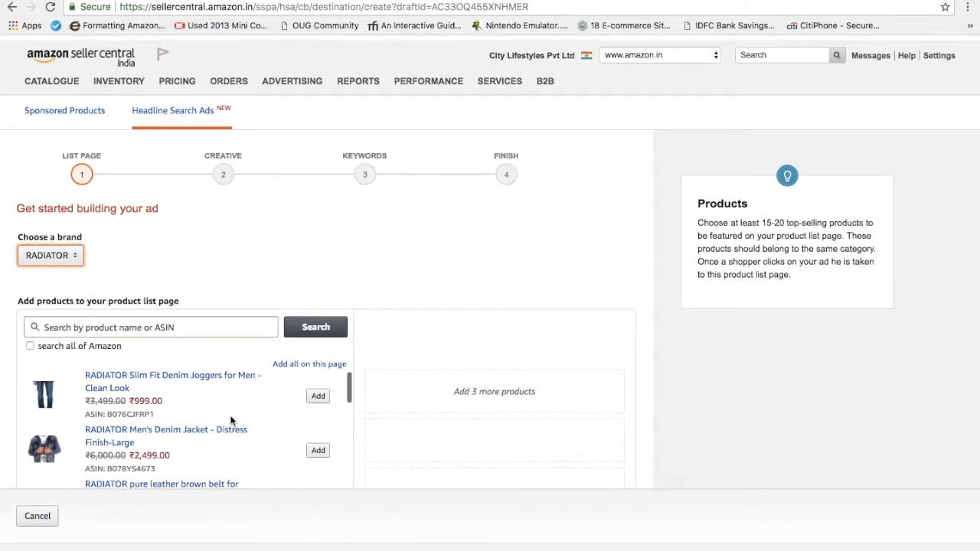
pyautogui.click(318, 396)
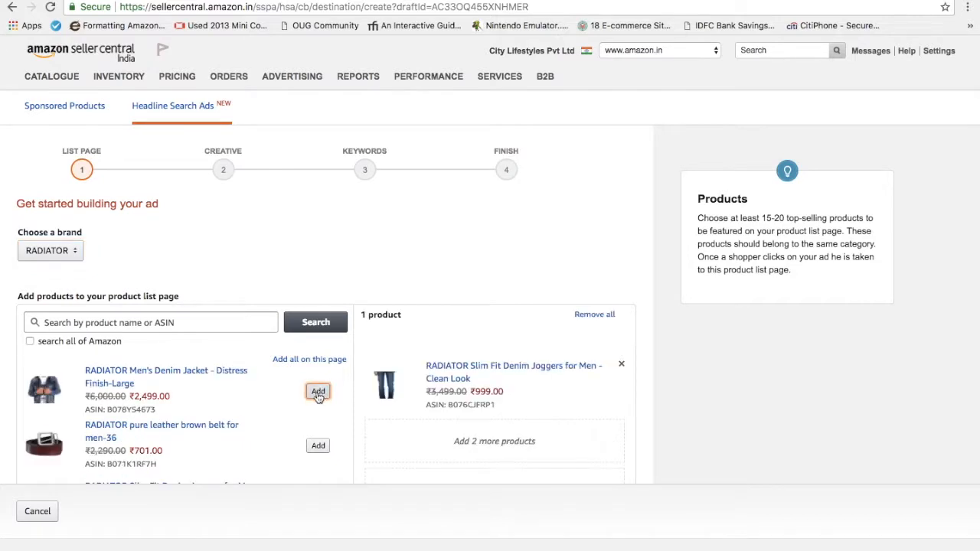
pyautogui.moveTo(629, 373)
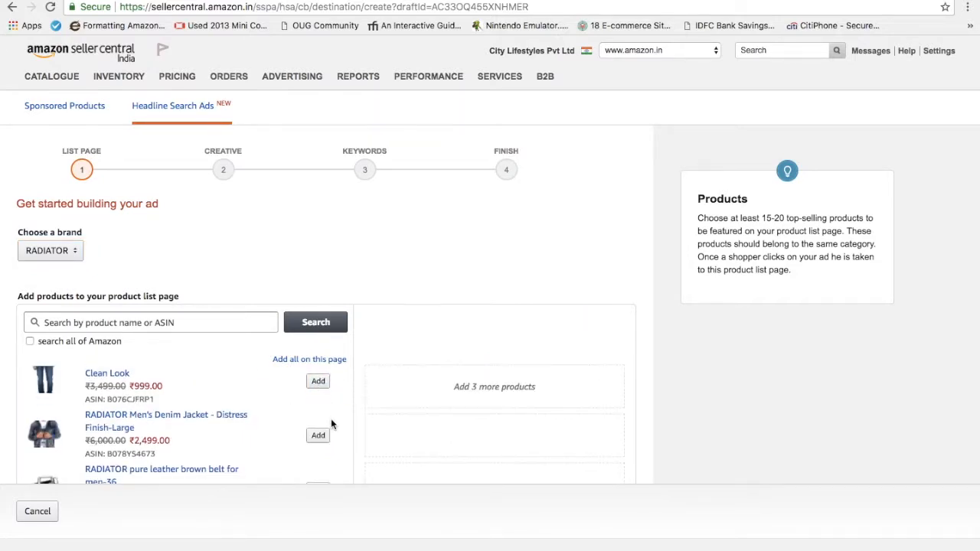
# - Add the distressed, buttoned grey and buttoned blue denim jackets, then continue
pyautogui.click(318, 435)
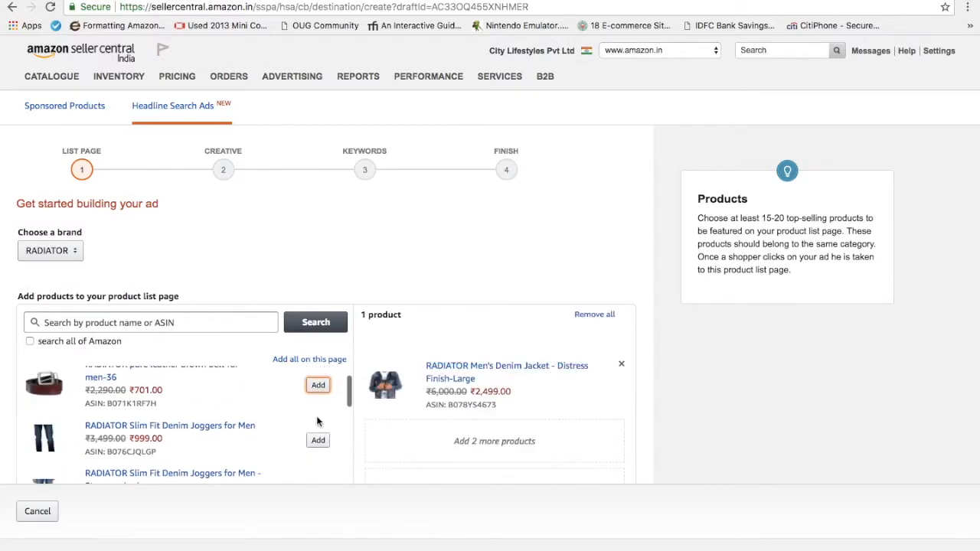
pyautogui.click(317, 385)
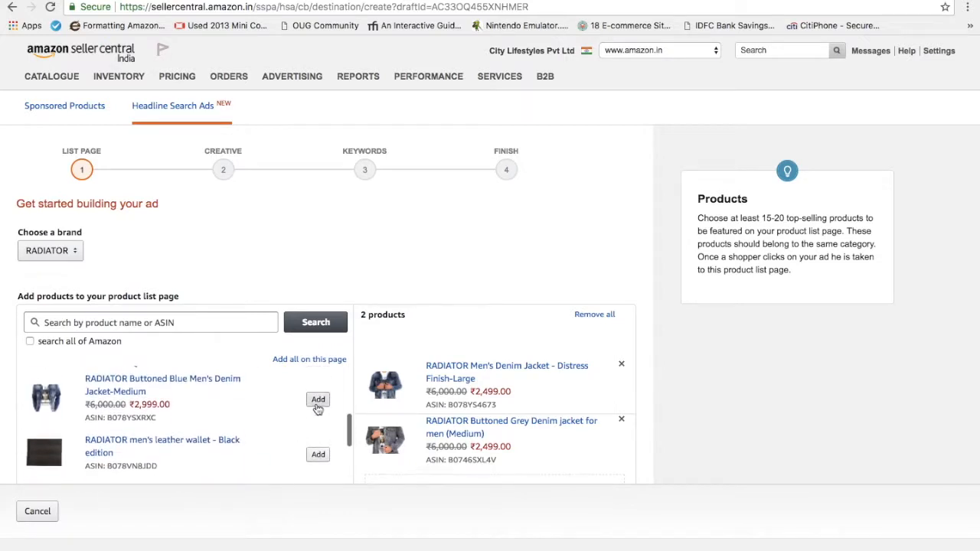
pyautogui.click(318, 399)
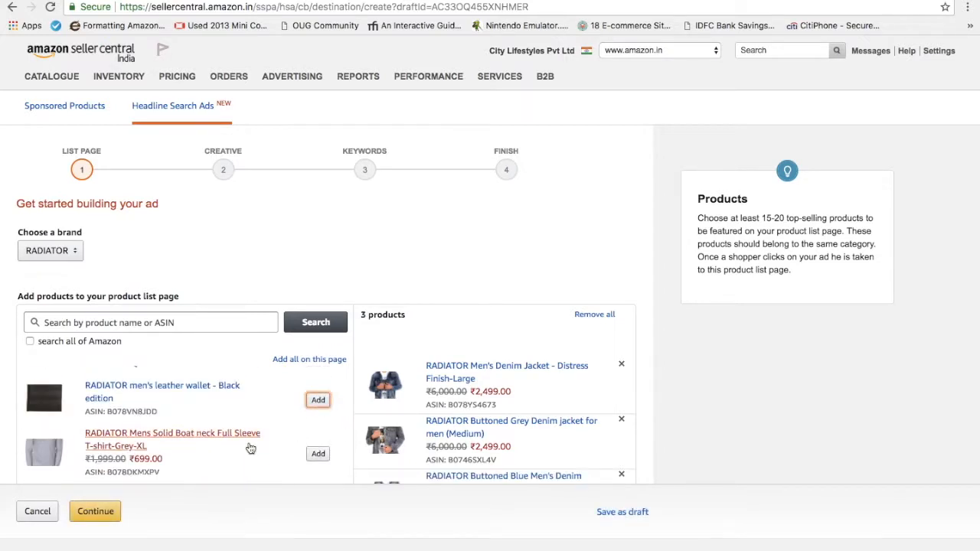
pyautogui.scroll(-3)
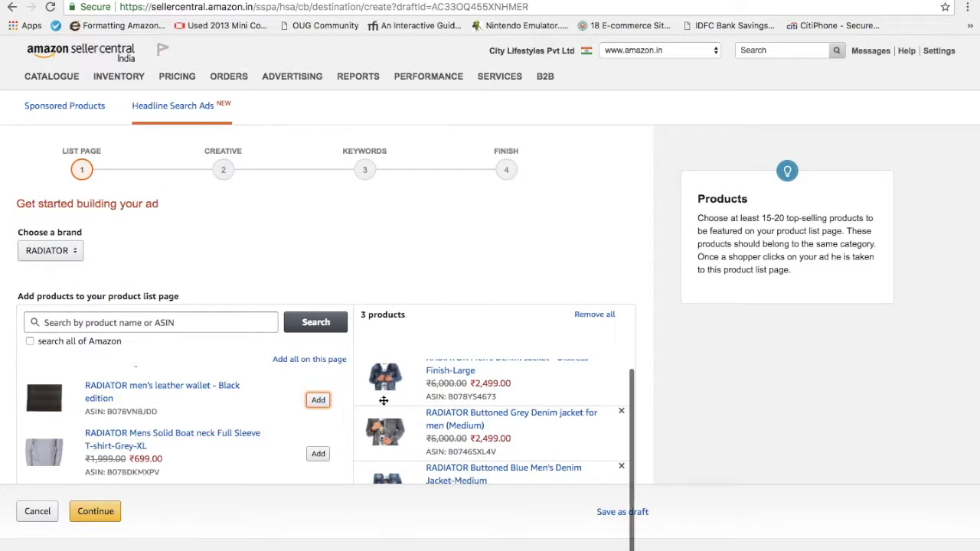
pyautogui.scroll(-3)
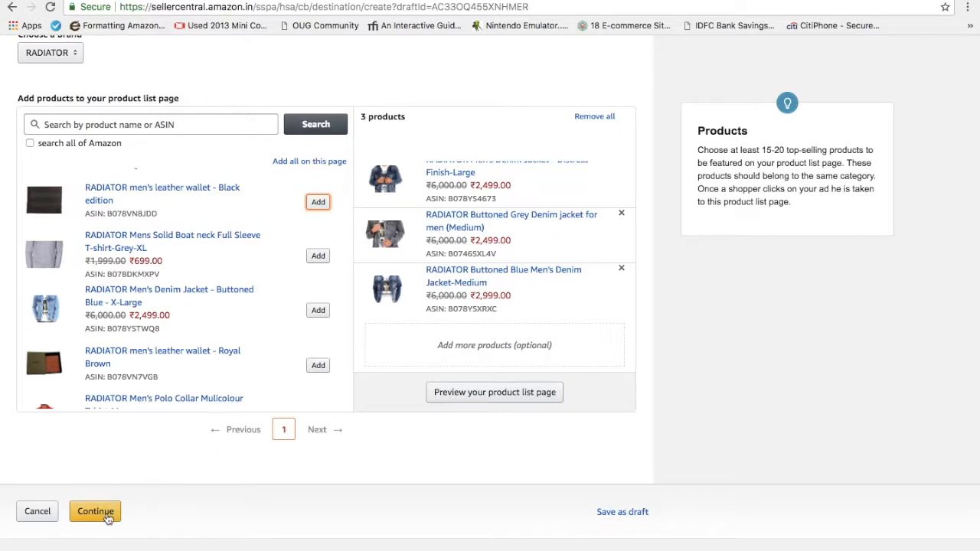
pyautogui.click(95, 511)
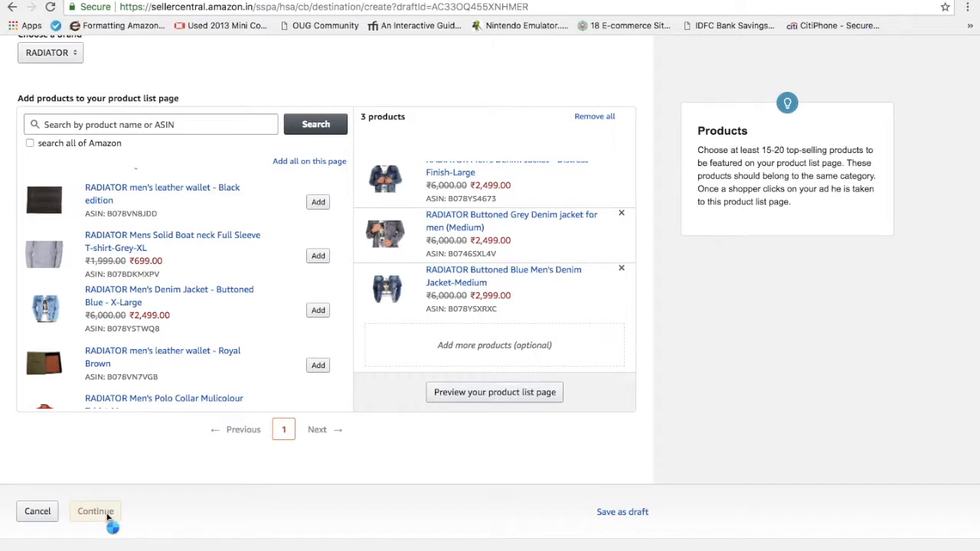
# - Enter 'RADIATOR Premium Denim Jackets are Live' as the ad headline and scroll to the preview
pyautogui.click(95, 511)
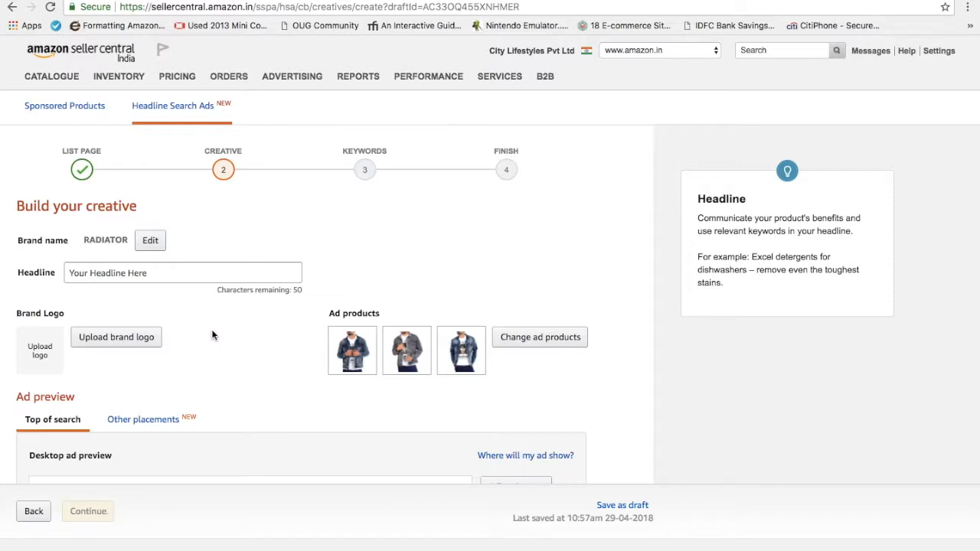
pyautogui.click(183, 273)
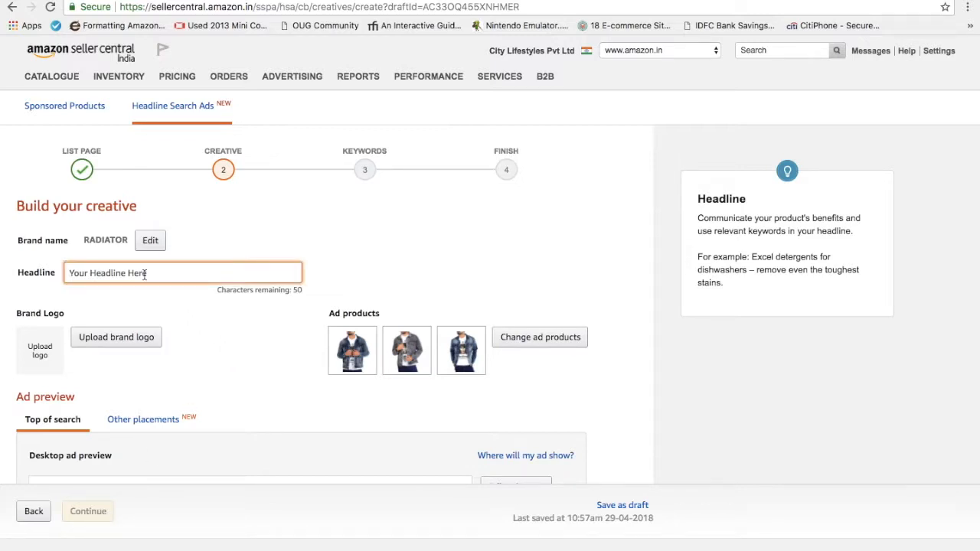
pyautogui.write('RADI')
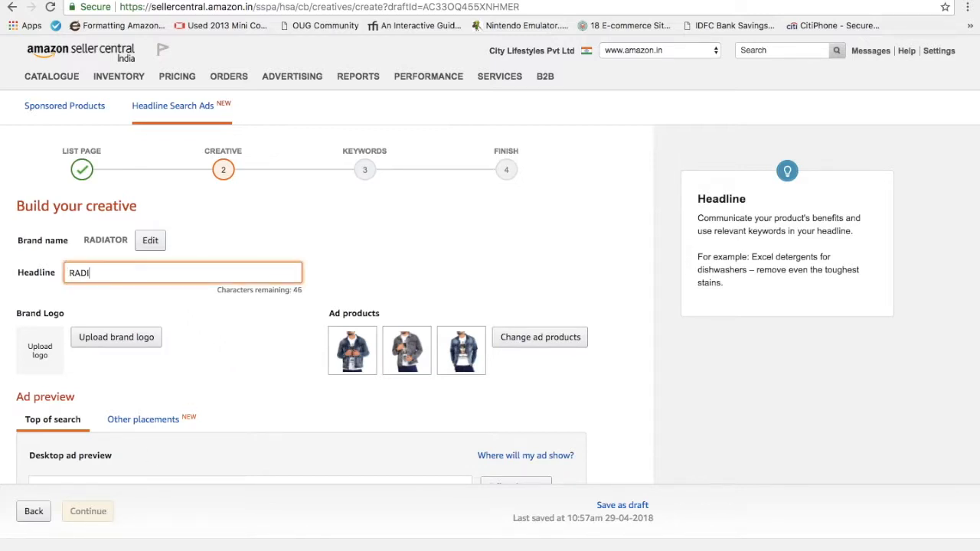
pyautogui.write('ATOR')
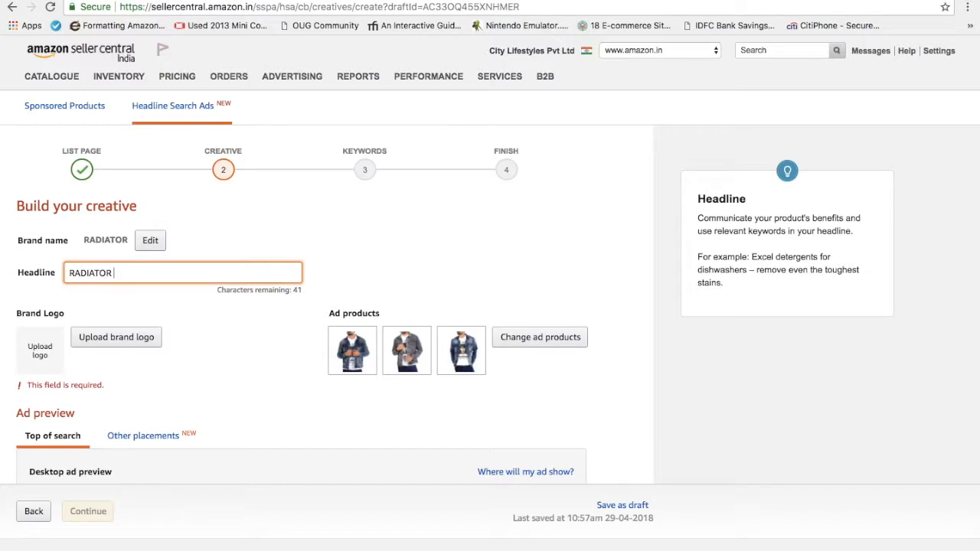
pyautogui.write('Denim Jac')
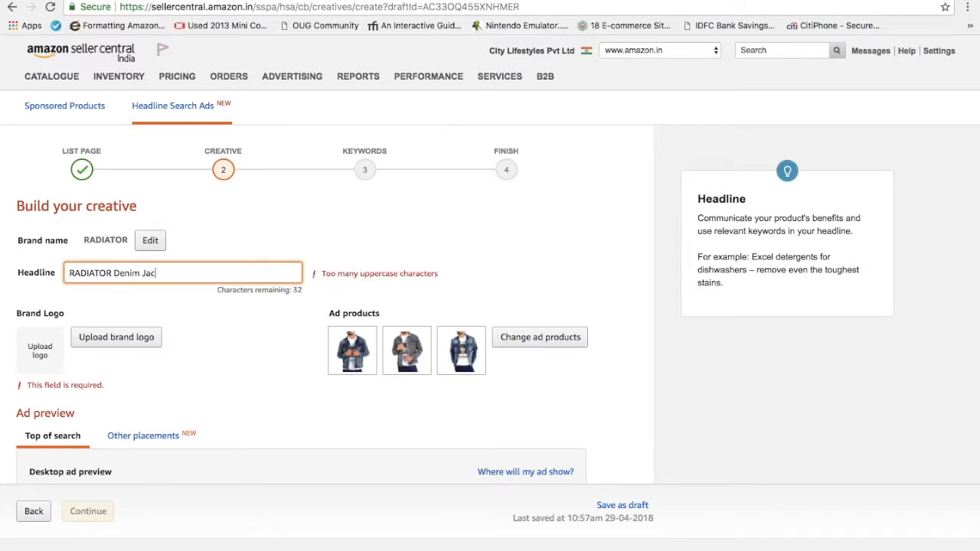
pyautogui.write('kets')
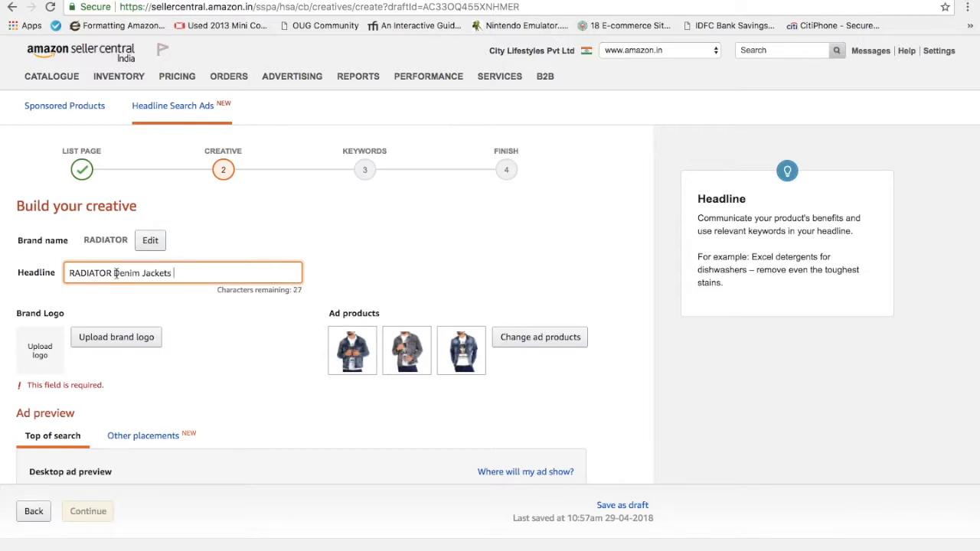
pyautogui.write('Premium')
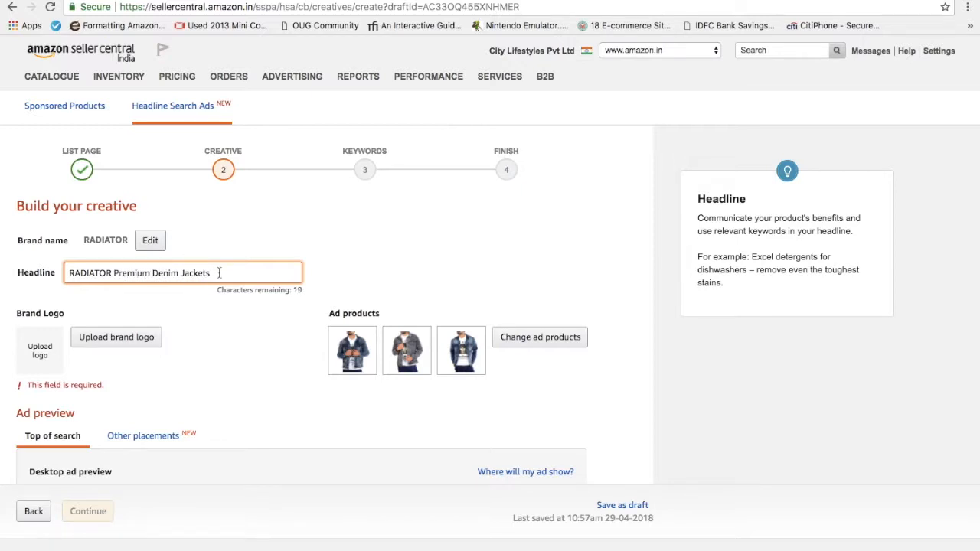
pyautogui.write('are')
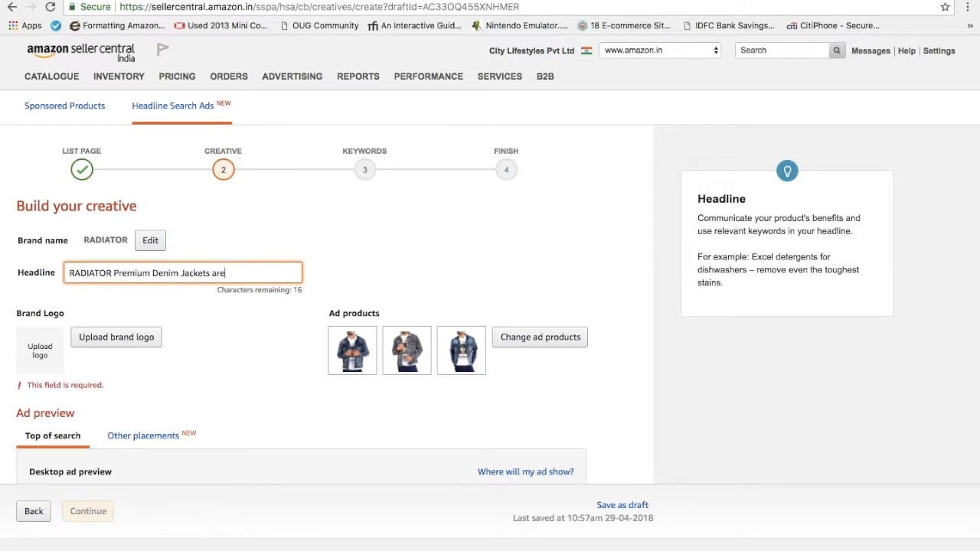
pyautogui.write('Liv')
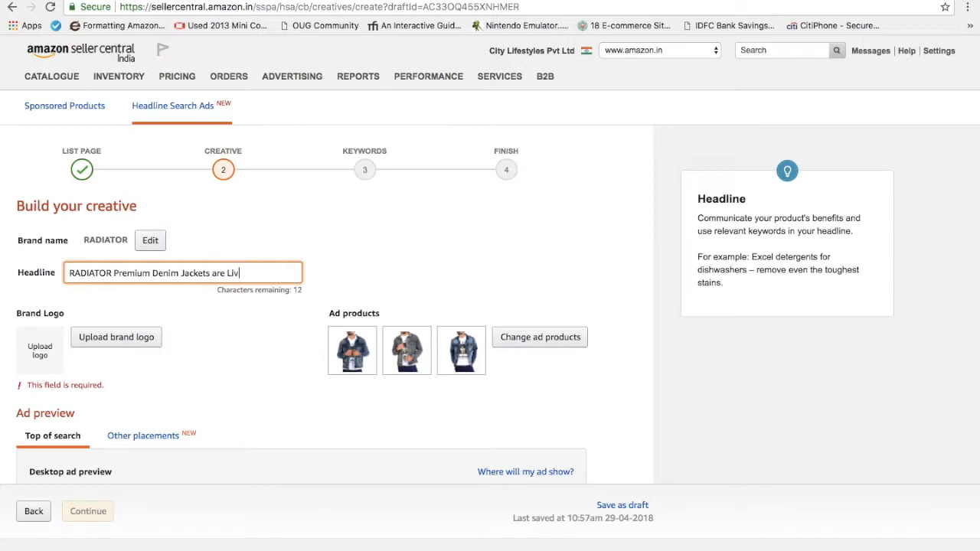
pyautogui.write('e')
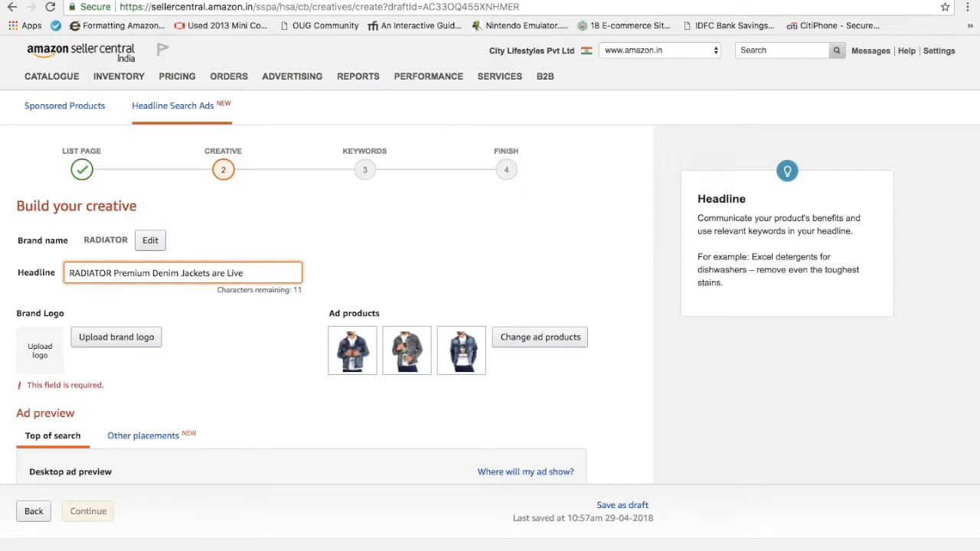
pyautogui.scroll(-3)
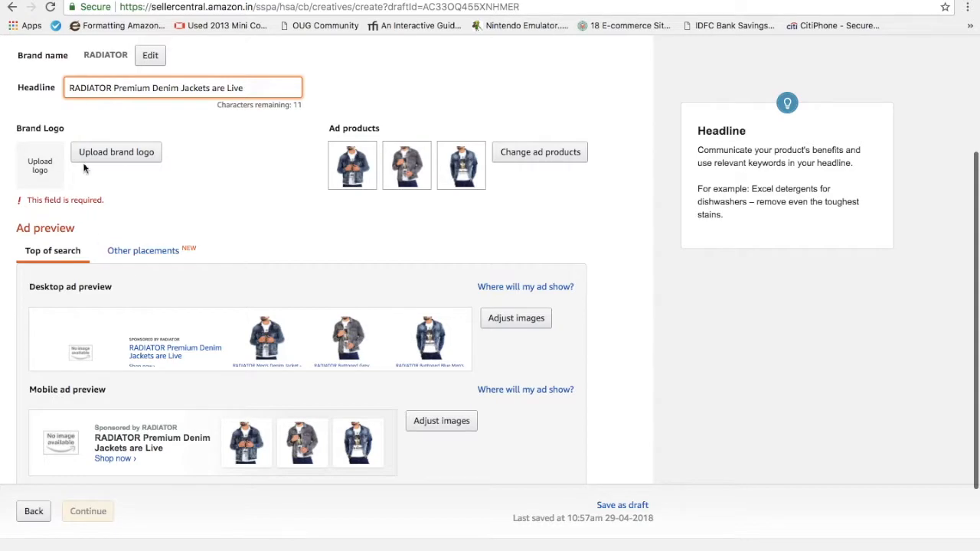
# - Save the Distress Finish denim jacket's product image as the ad's brand logo
pyautogui.click(117, 152)
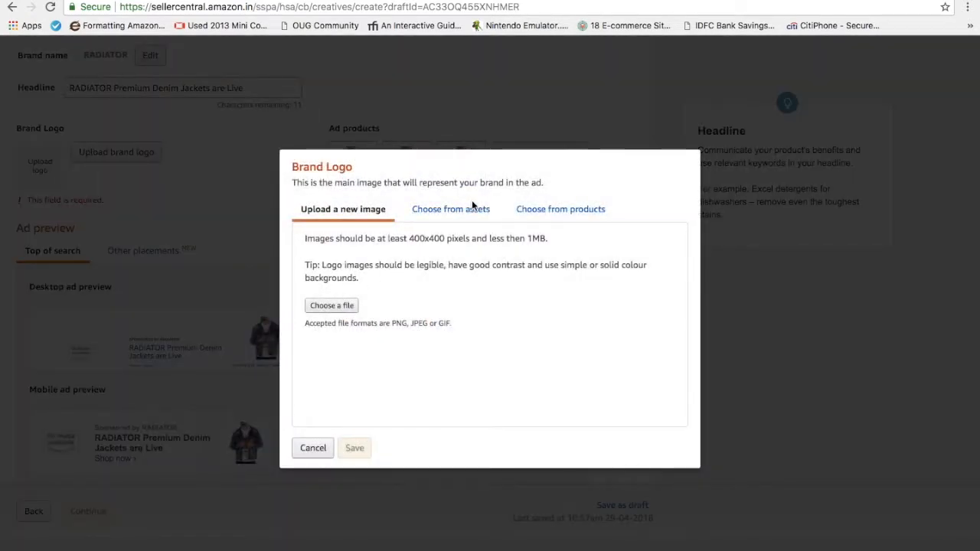
pyautogui.click(559, 209)
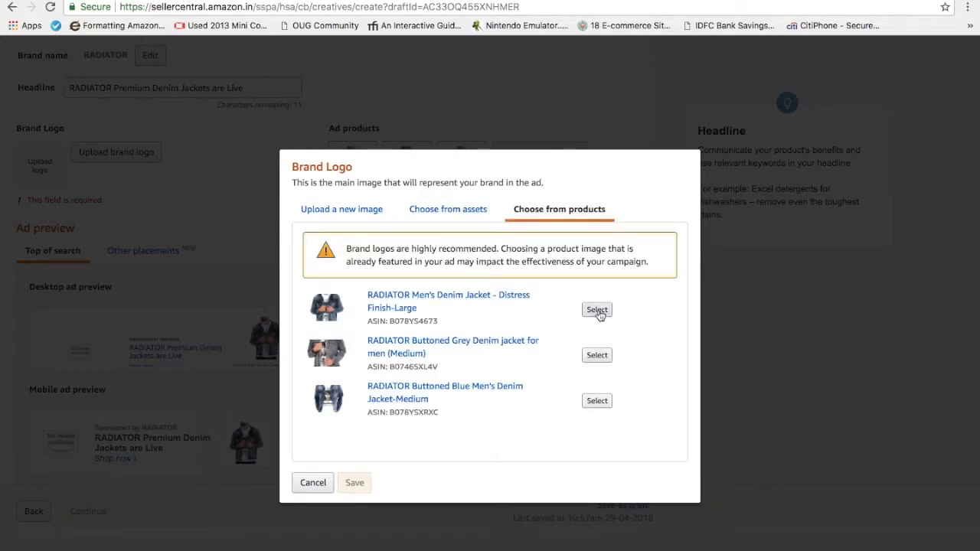
pyautogui.click(596, 309)
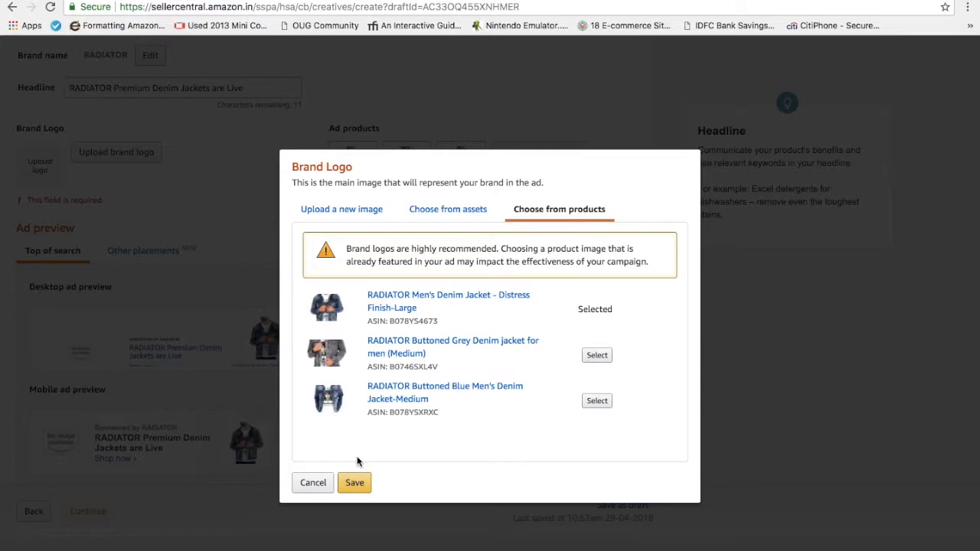
pyautogui.click(353, 482)
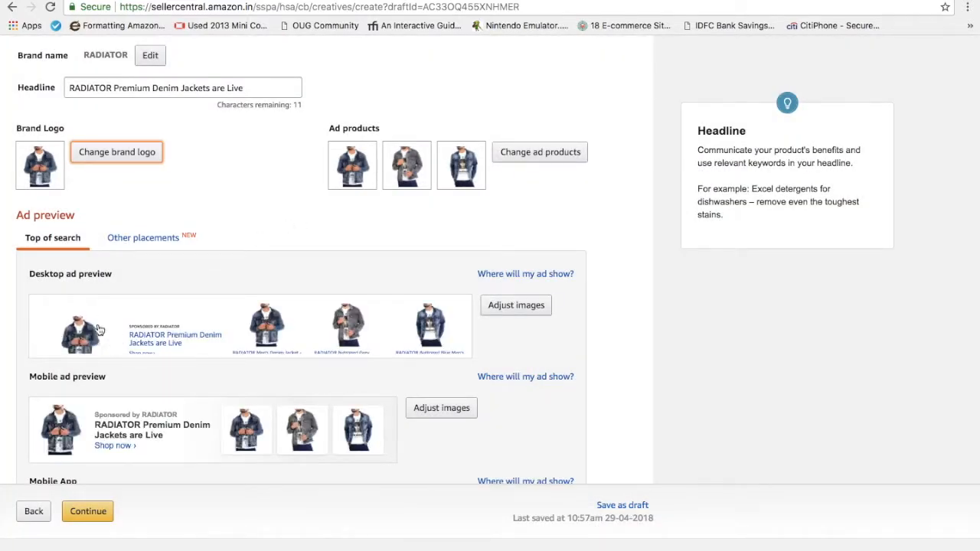
pyautogui.moveTo(75, 388)
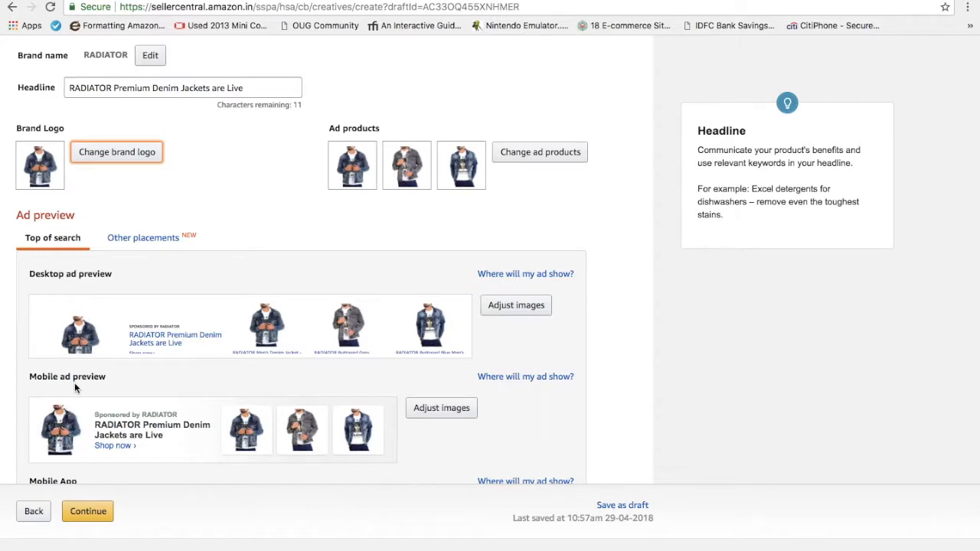
pyautogui.moveTo(63, 391)
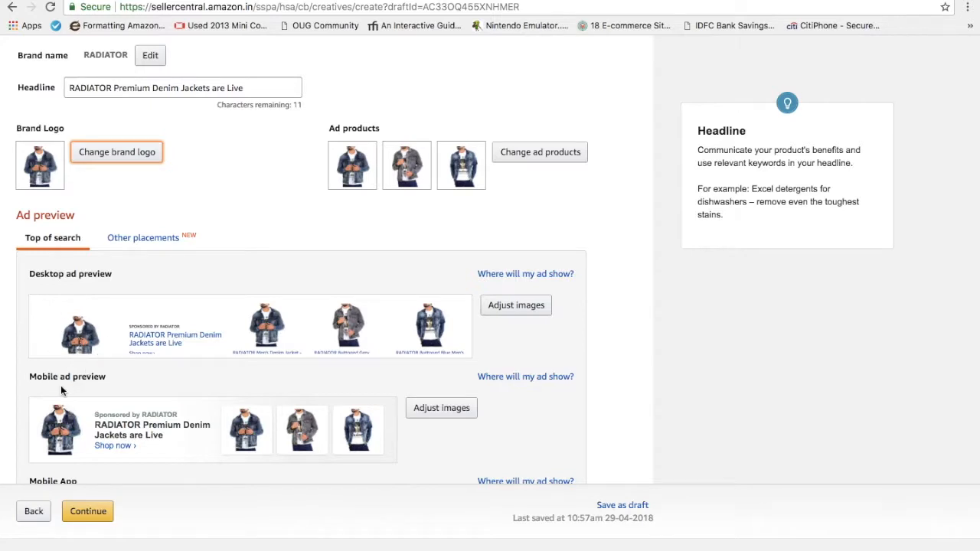
pyautogui.moveTo(59, 409)
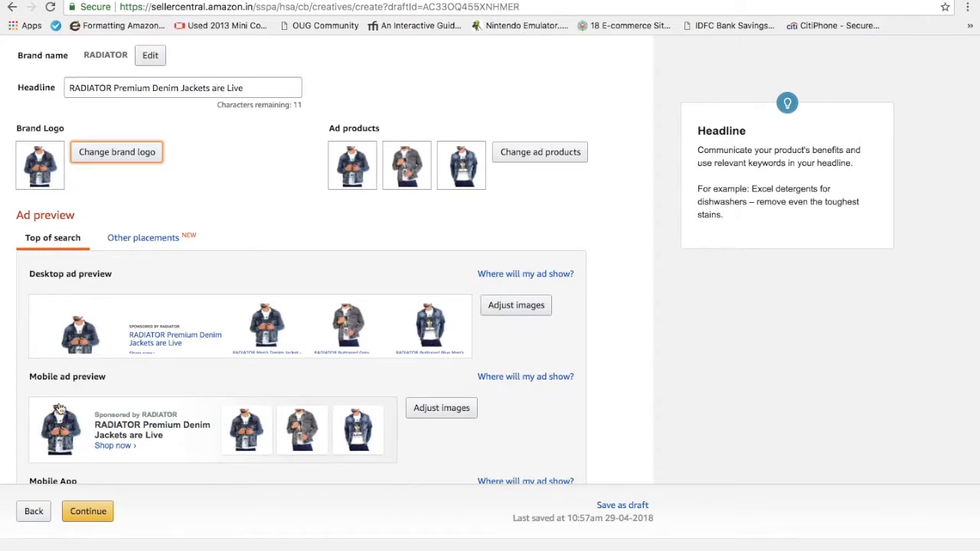
pyautogui.scroll(3)
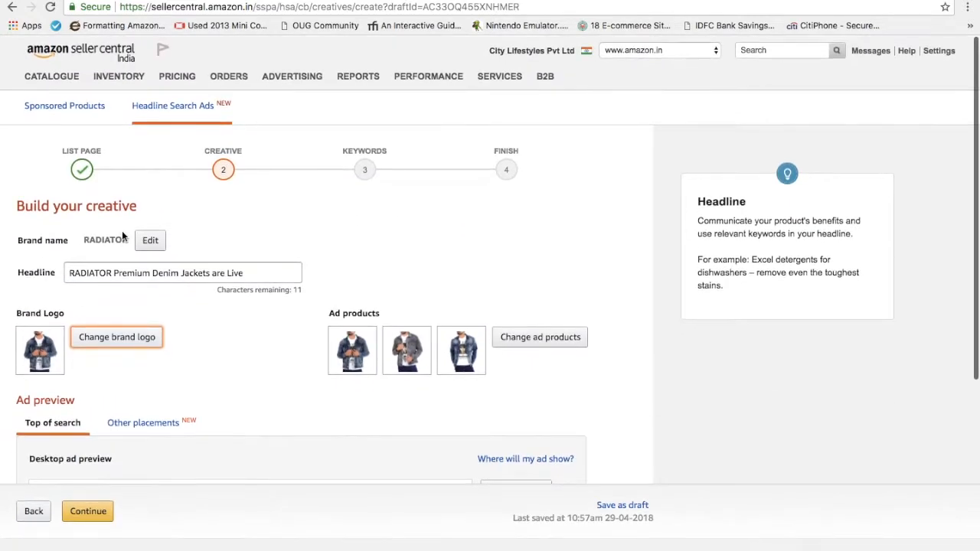
pyautogui.scroll(-3)
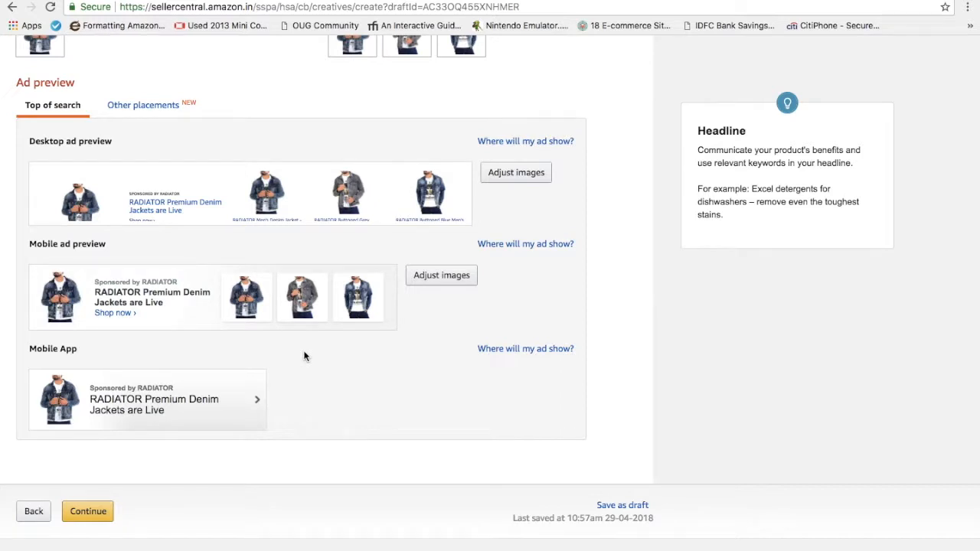
pyautogui.moveTo(296, 402)
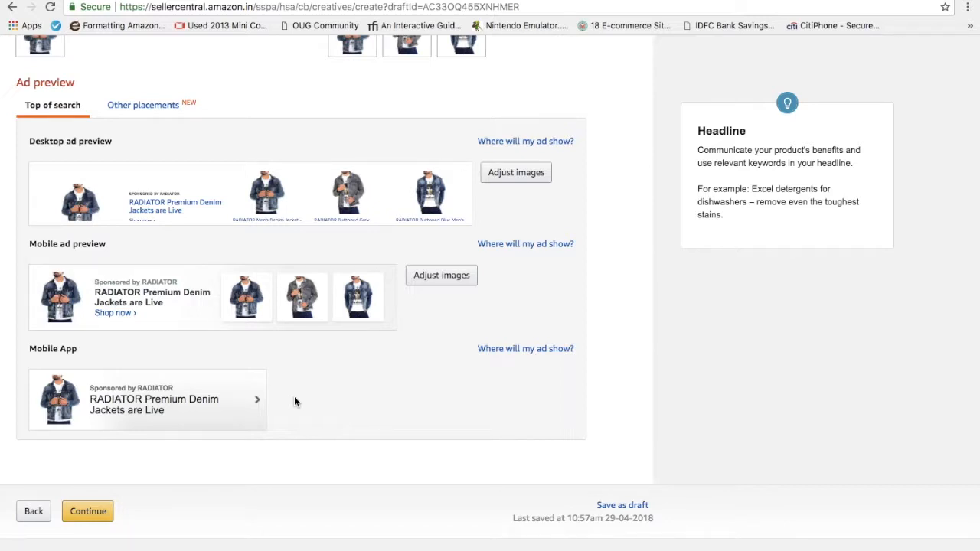
pyautogui.moveTo(105, 290)
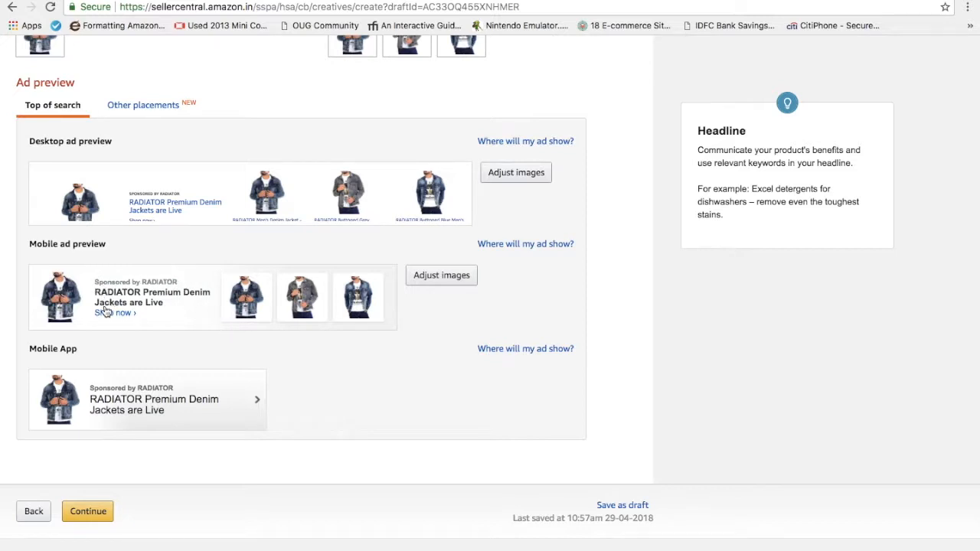
pyautogui.moveTo(56, 138)
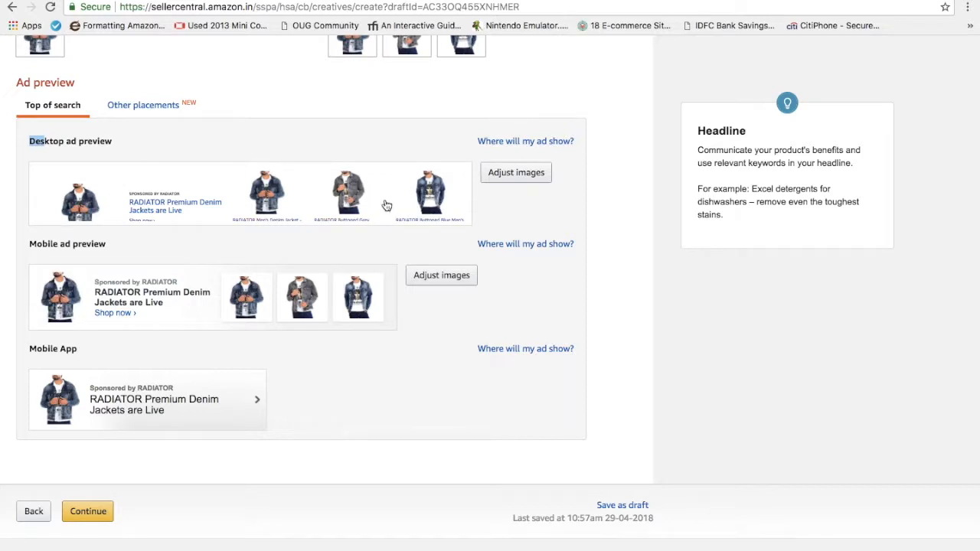
pyautogui.moveTo(215, 278)
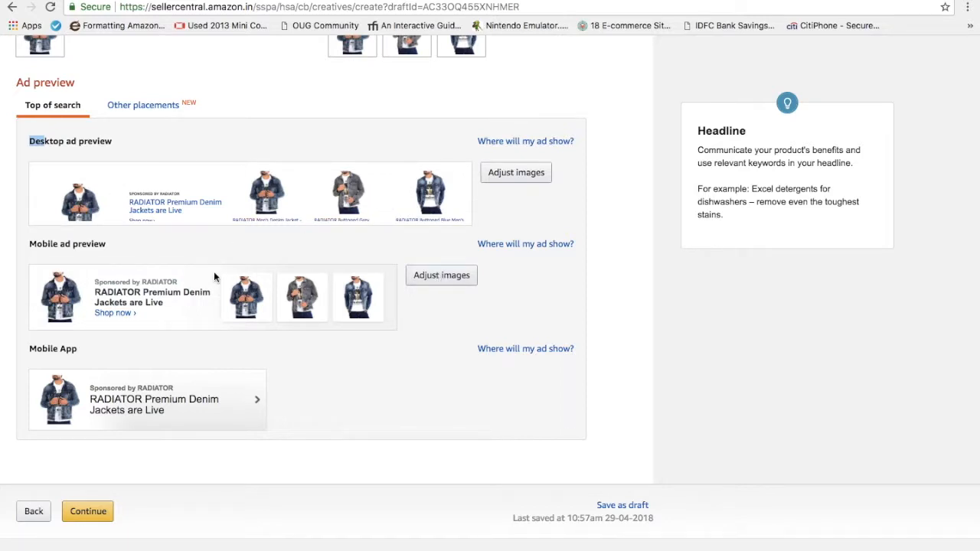
pyautogui.moveTo(191, 377)
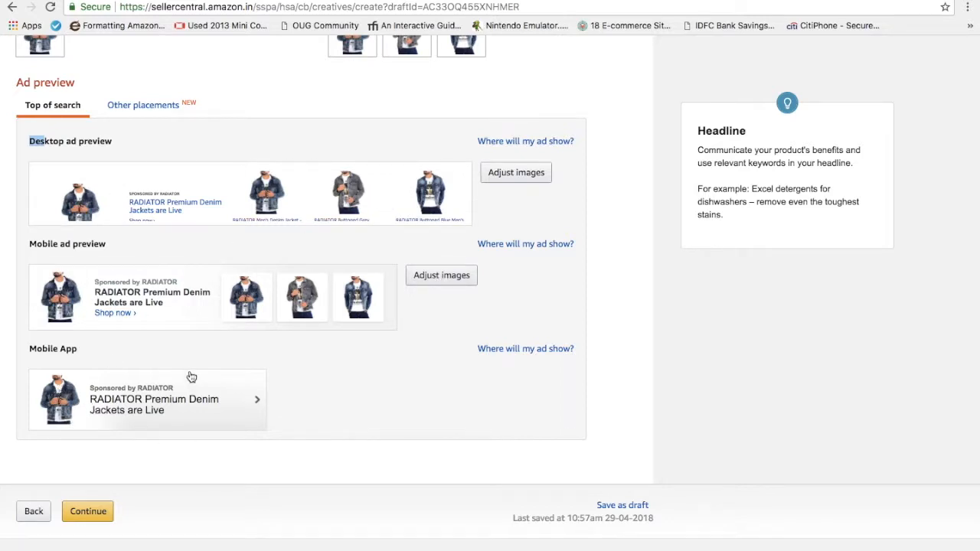
pyautogui.moveTo(180, 457)
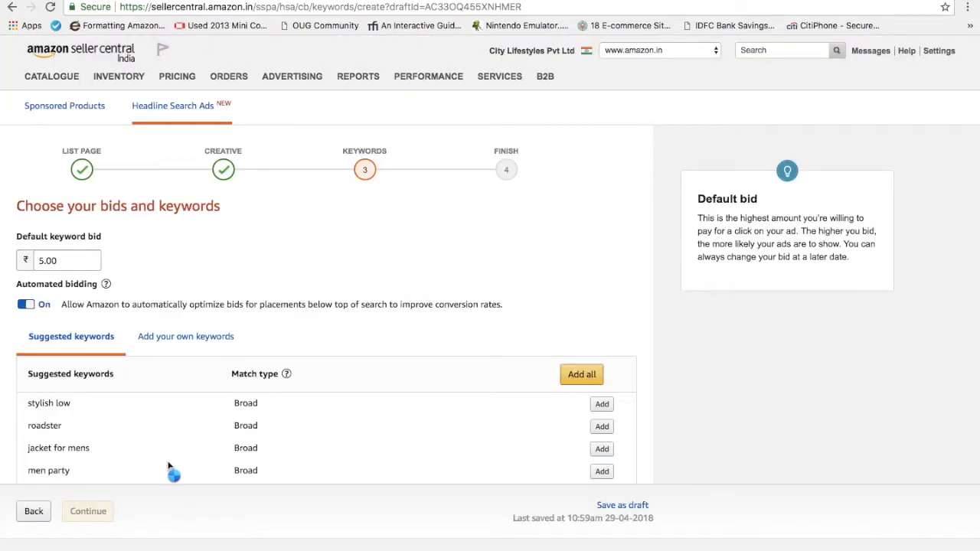
# - Add seven suggested keywords like jacket for mens, denim jacket and blue denim at ₹5.00 bids
pyautogui.scroll(-3)
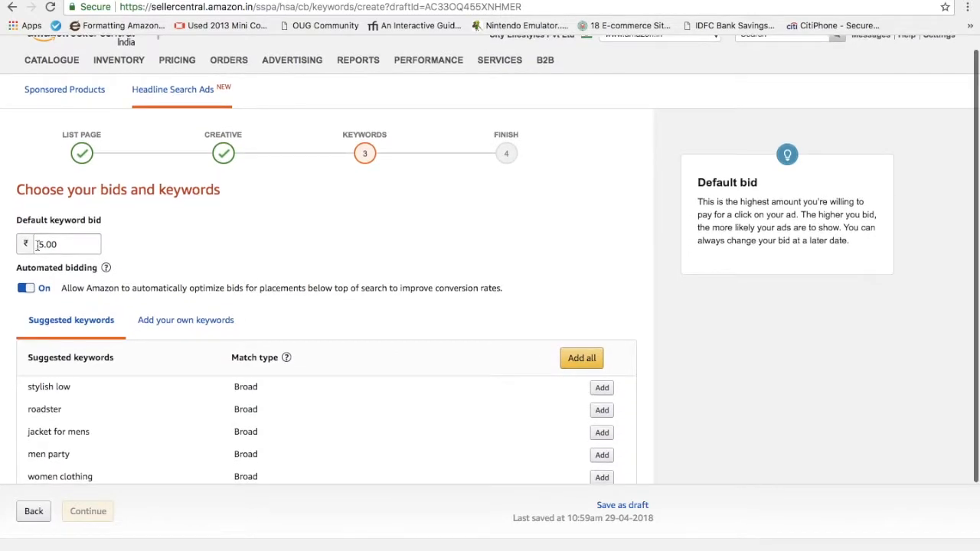
pyautogui.moveTo(356, 194)
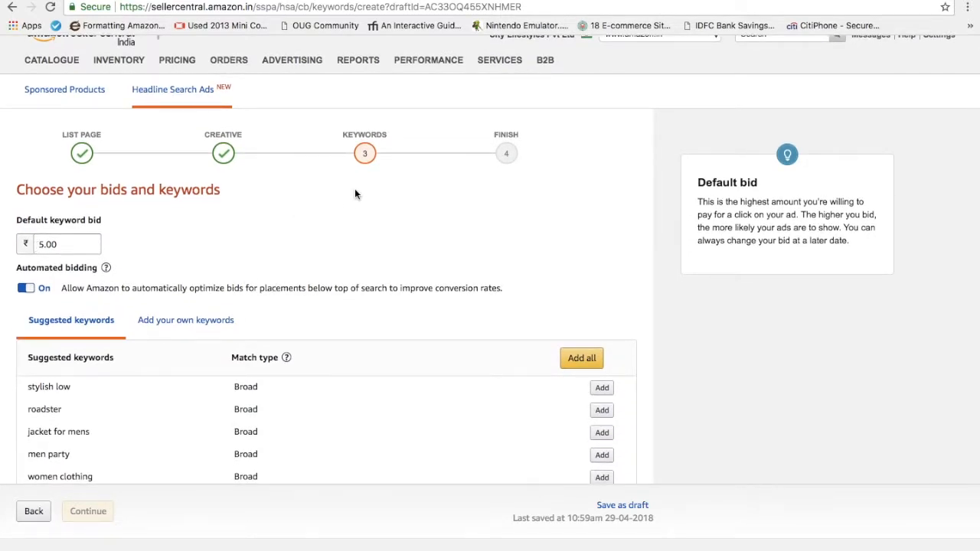
pyautogui.scroll(-3)
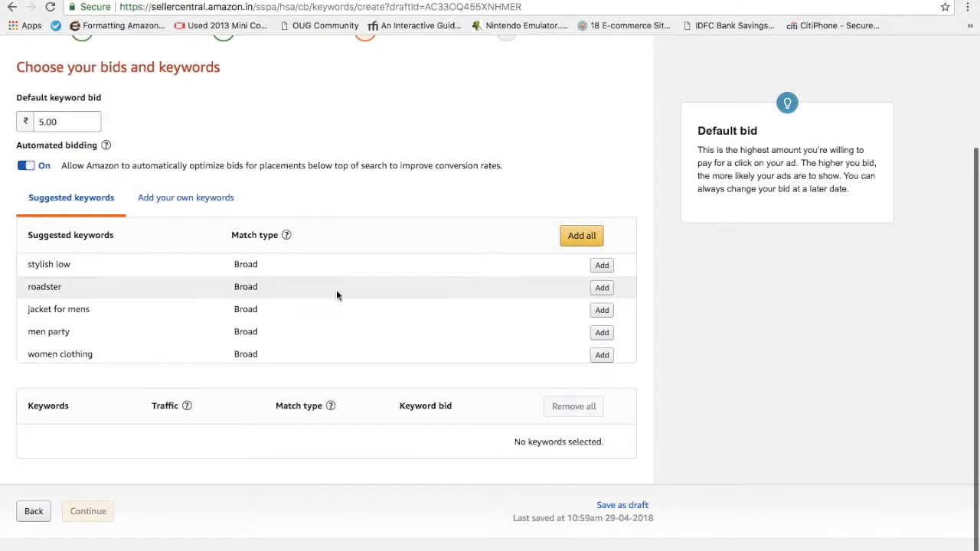
pyautogui.moveTo(155, 292)
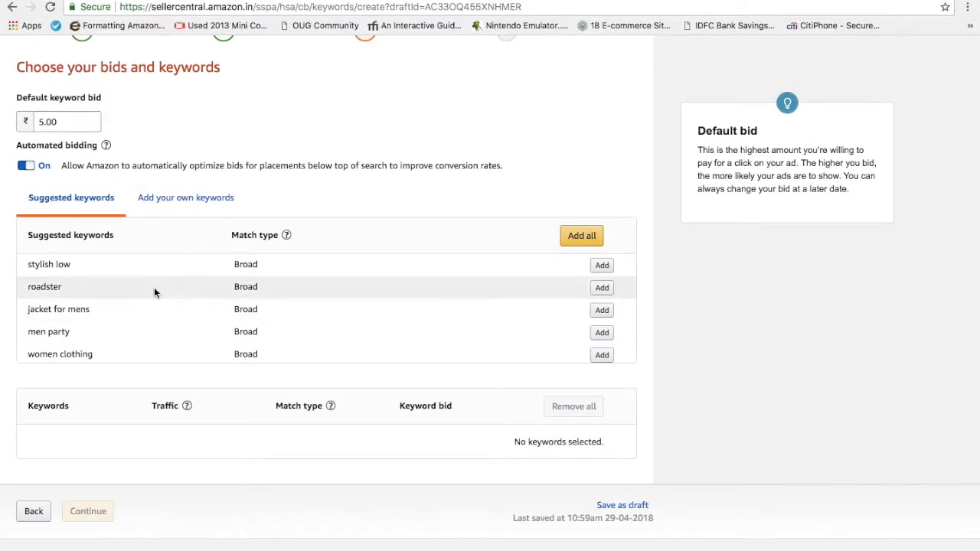
pyautogui.moveTo(602, 332)
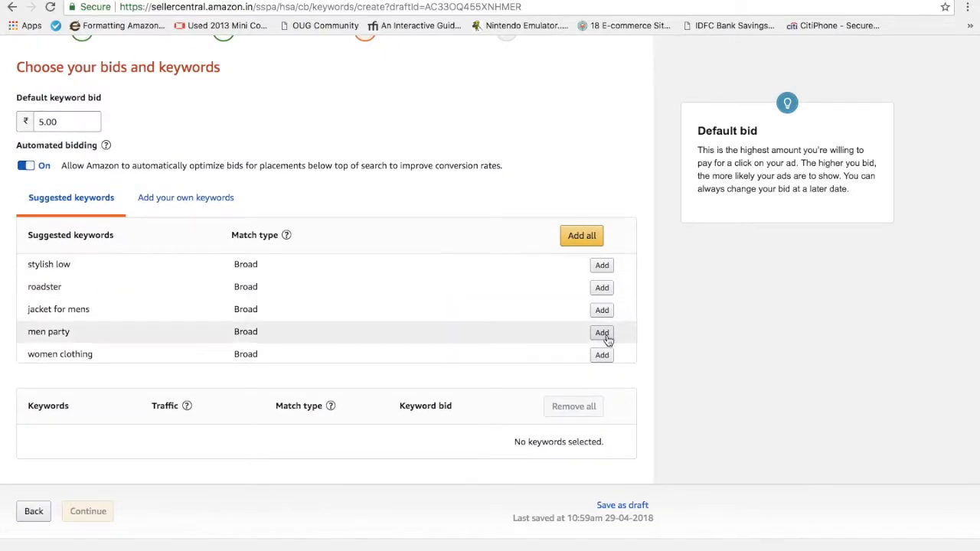
pyautogui.click(602, 310)
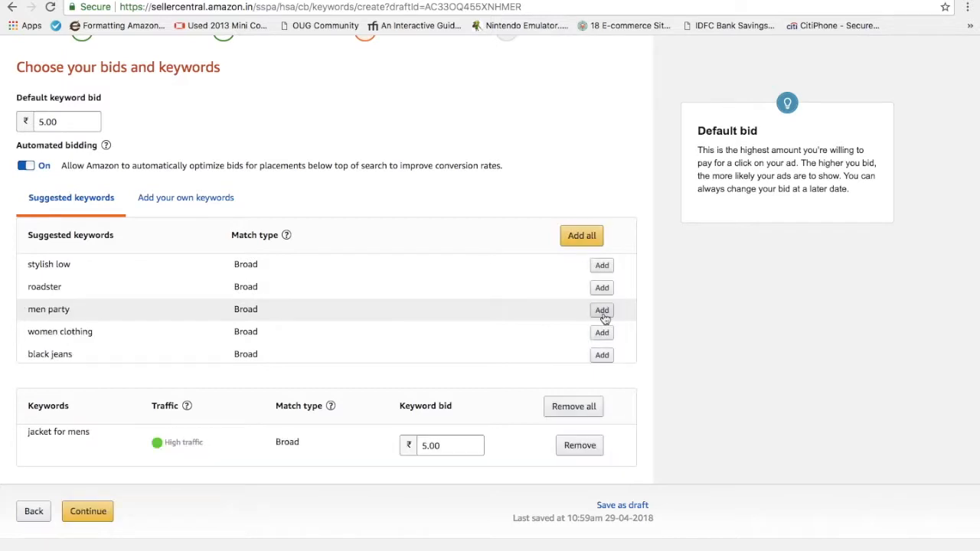
pyautogui.click(602, 310)
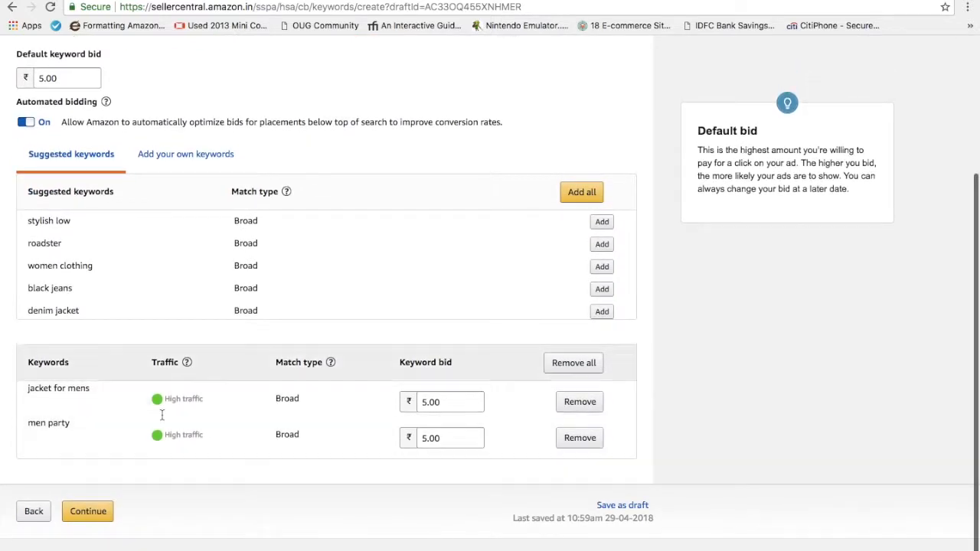
pyautogui.moveTo(86, 439)
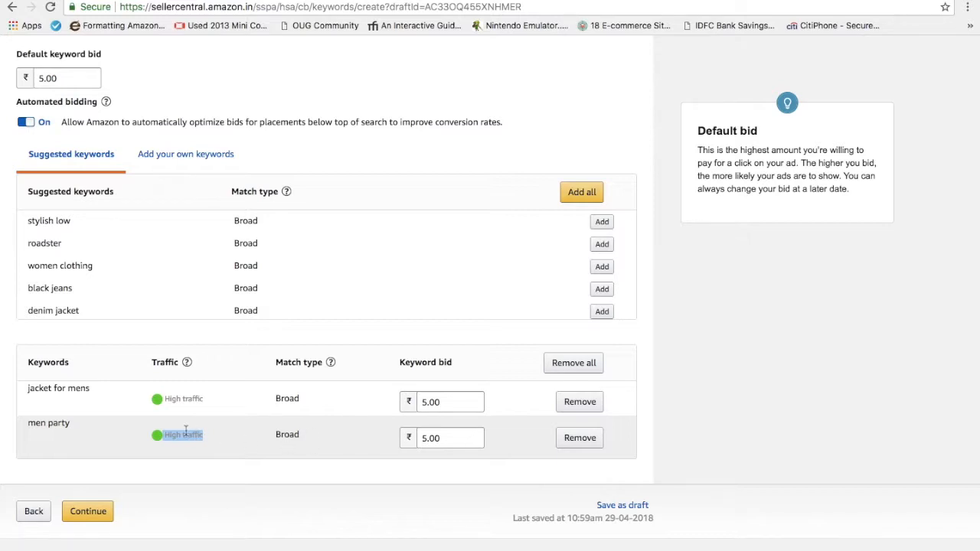
pyautogui.moveTo(291, 452)
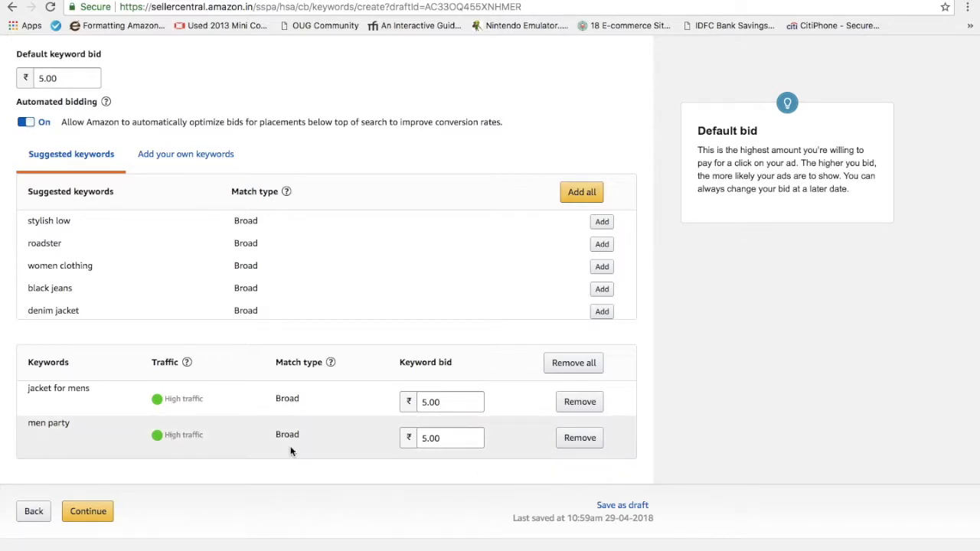
pyautogui.moveTo(437, 462)
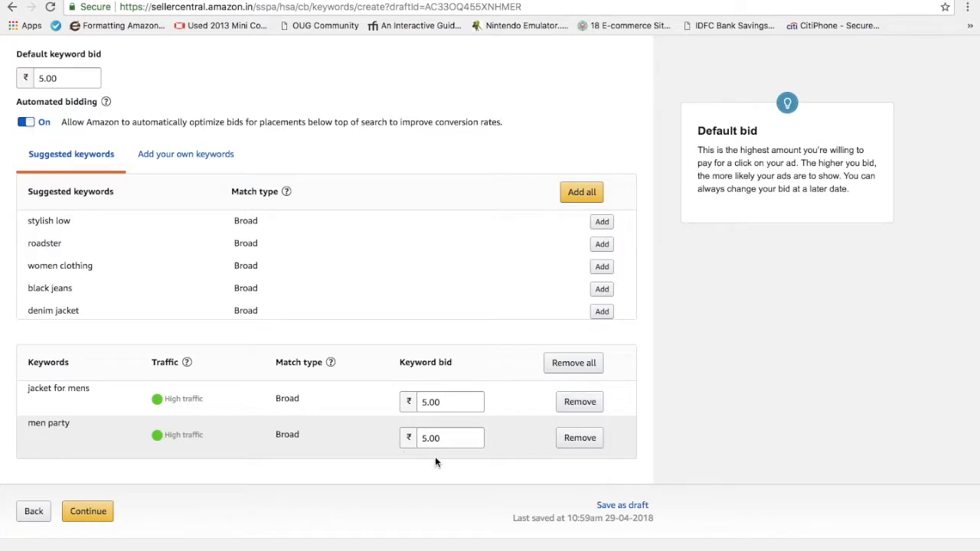
pyautogui.moveTo(412, 480)
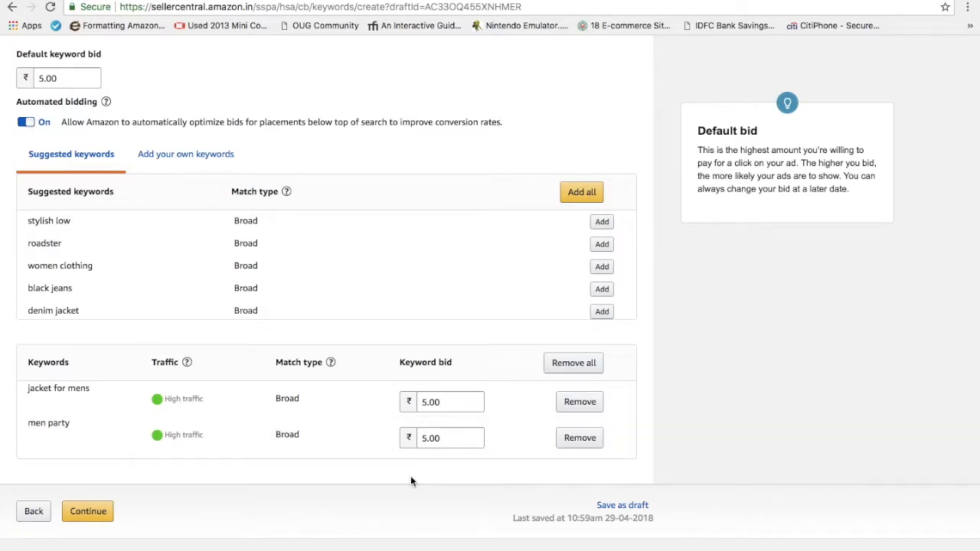
pyautogui.click(580, 437)
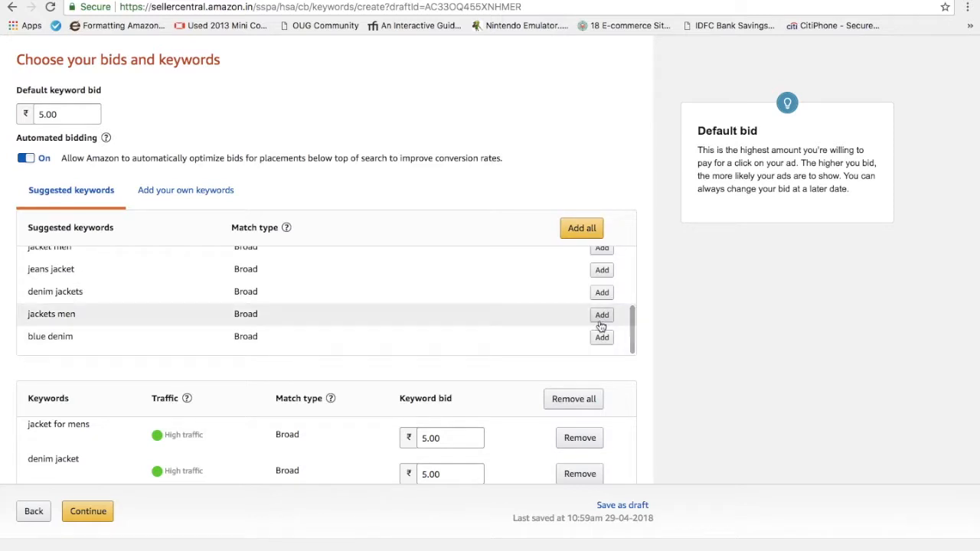
pyautogui.scroll(-3)
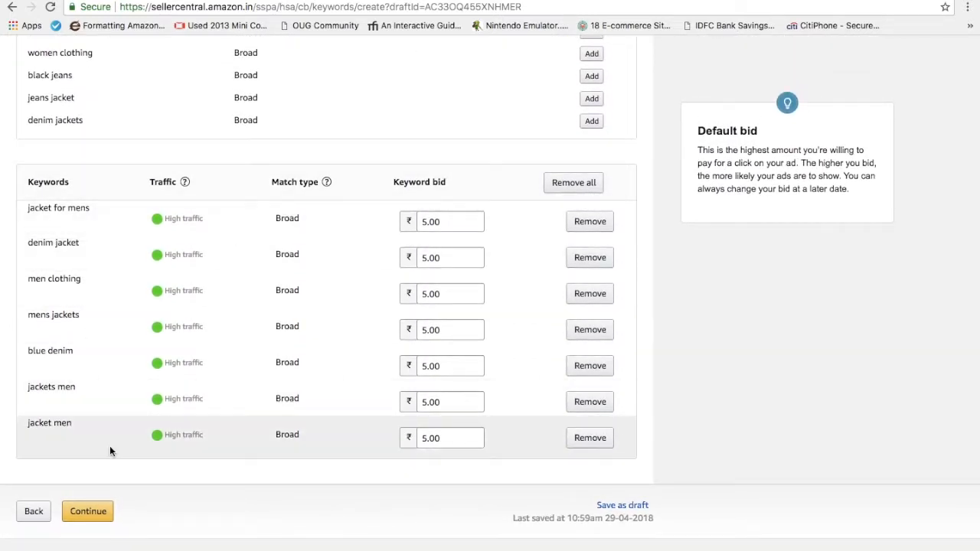
pyautogui.moveTo(375, 345)
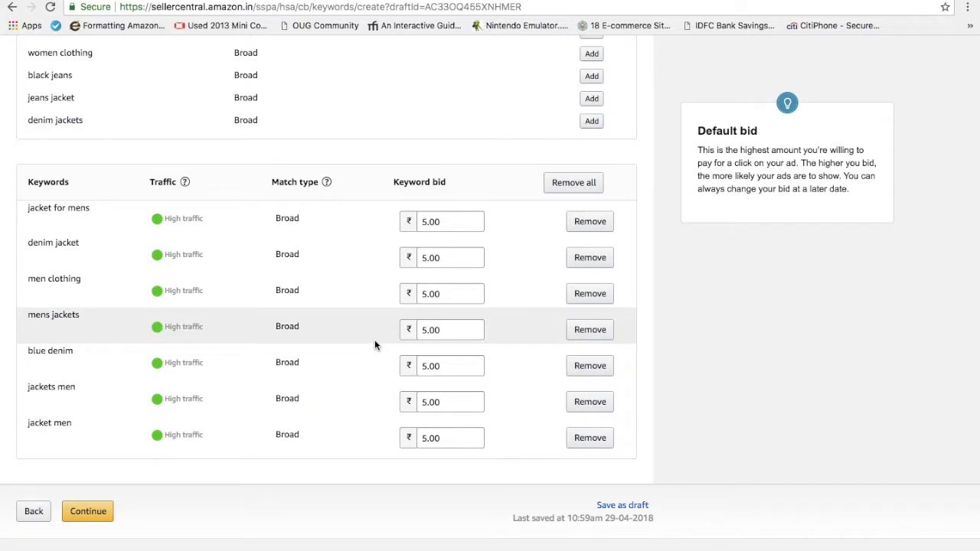
pyautogui.moveTo(157, 274)
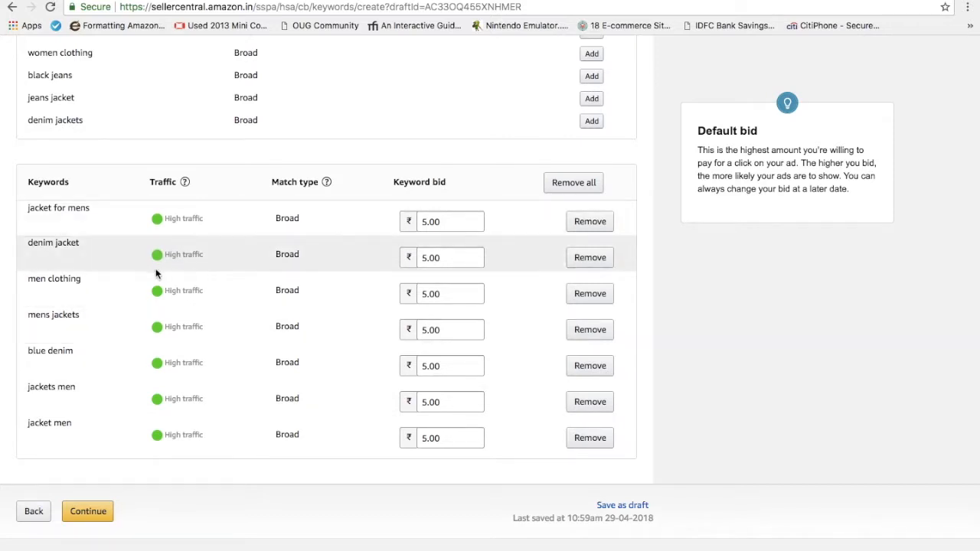
pyautogui.moveTo(222, 271)
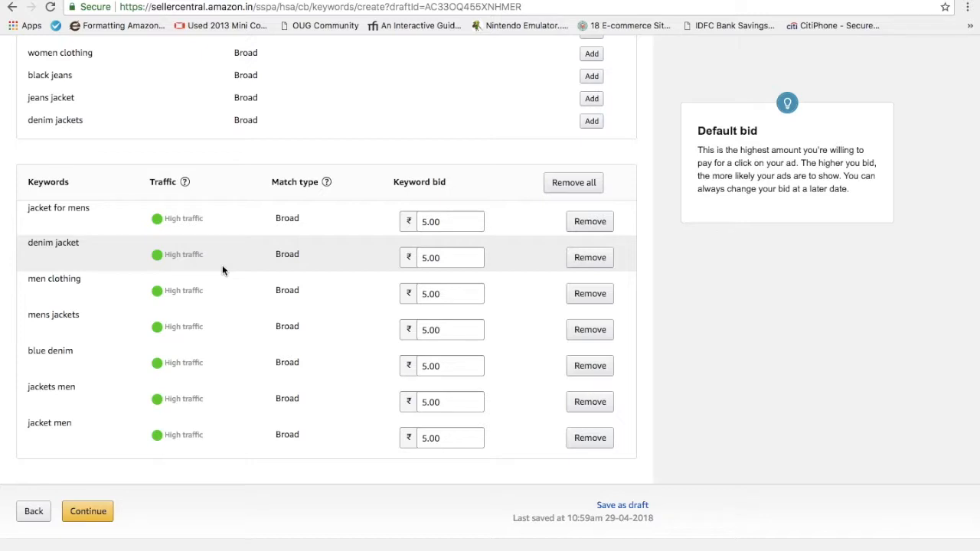
pyautogui.moveTo(207, 253)
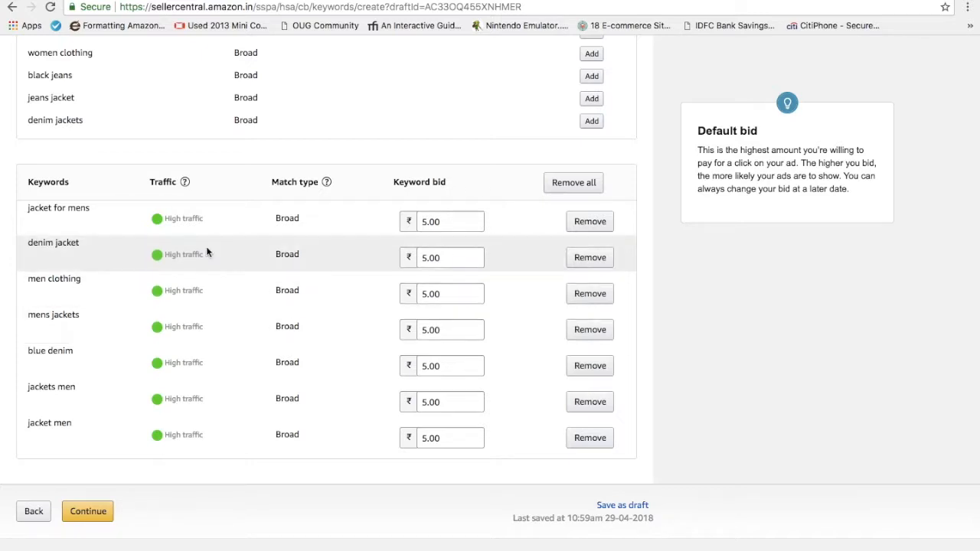
pyautogui.moveTo(283, 340)
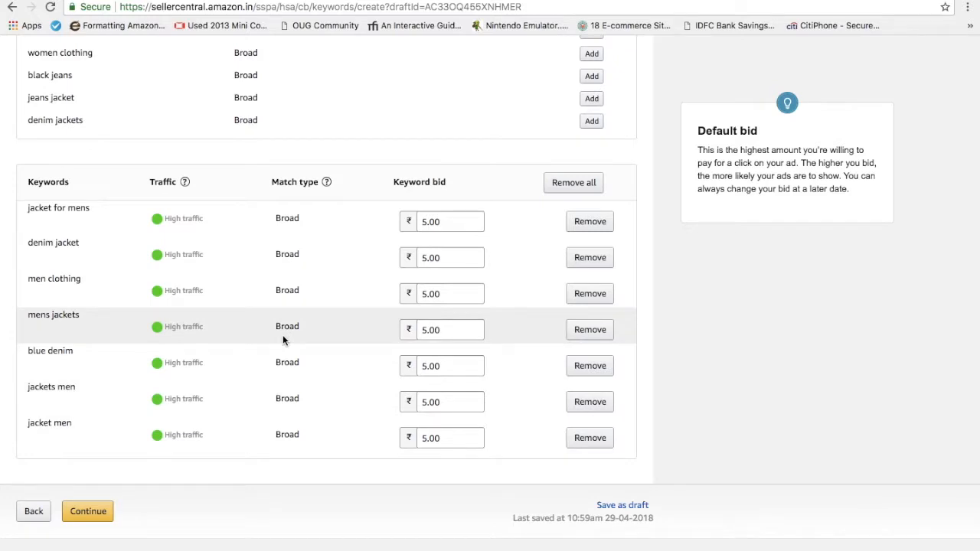
pyautogui.moveTo(174, 293)
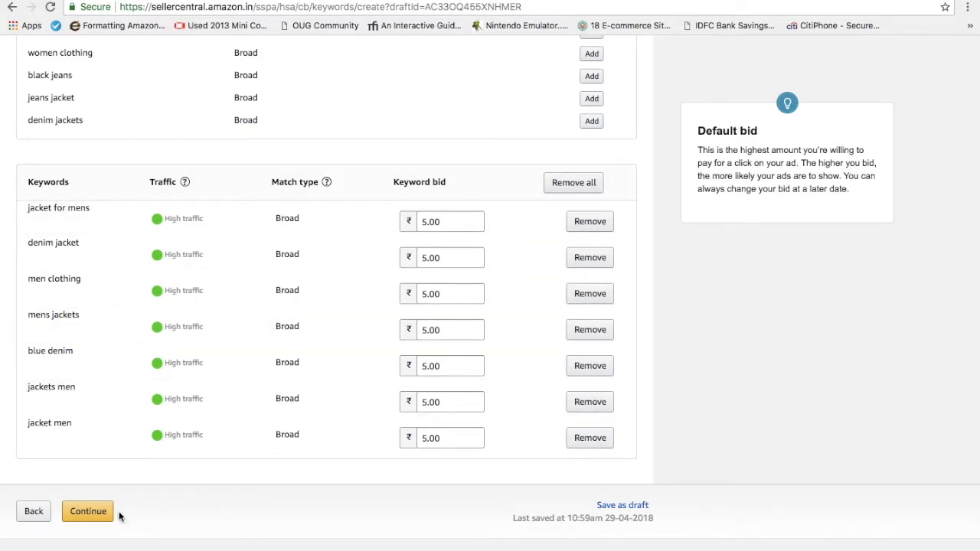
pyautogui.click(87, 511)
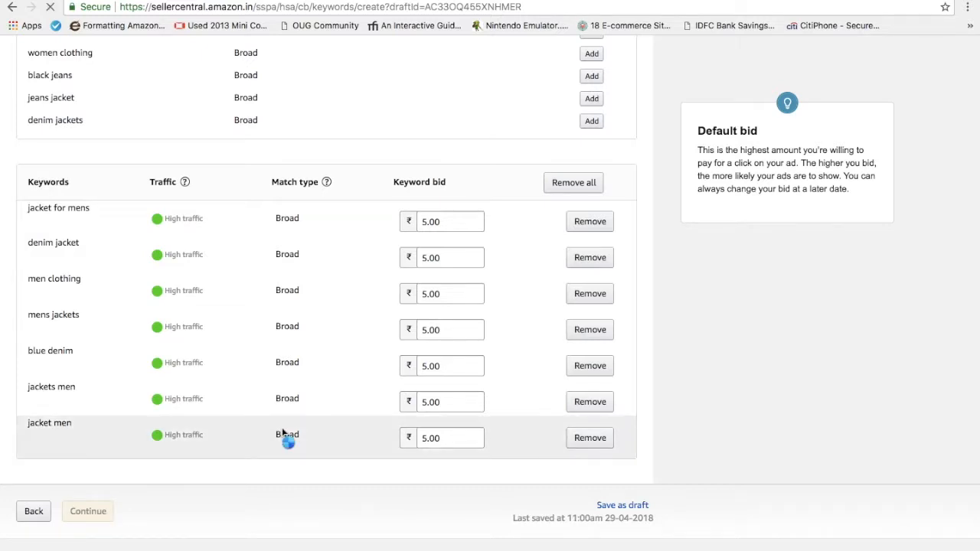
# - Review the Finish step summary of 3 products and 7 keywords, with name and budget still blank
pyautogui.click(87, 511)
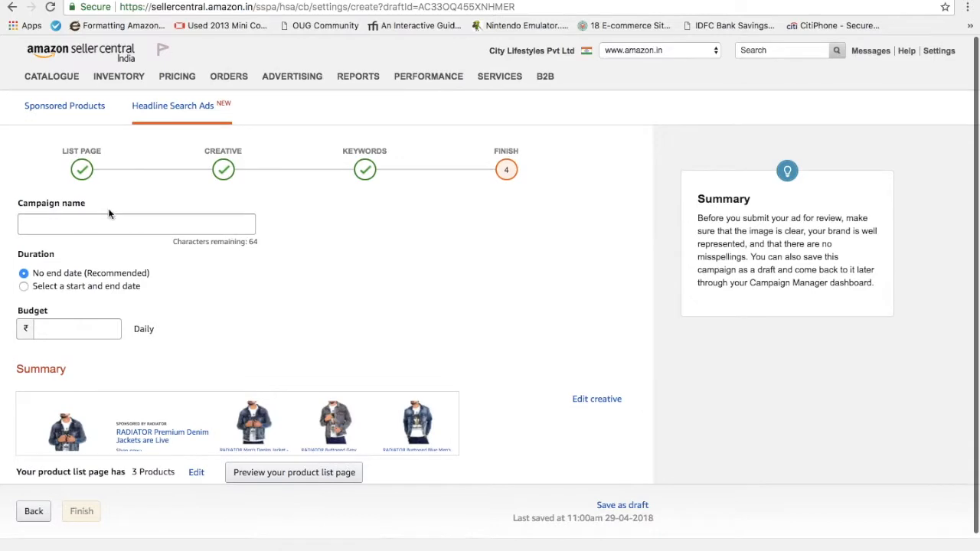
pyautogui.click(76, 328)
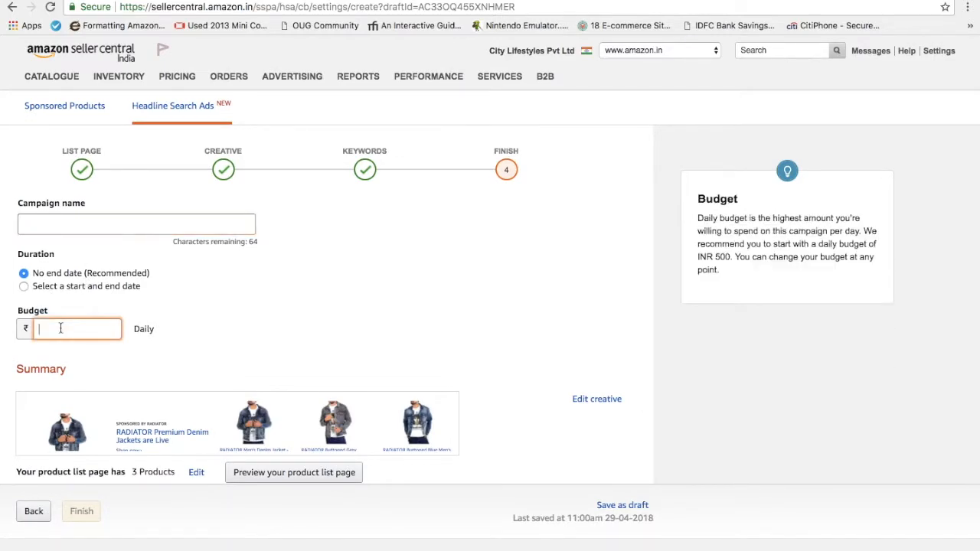
pyautogui.moveTo(245, 332)
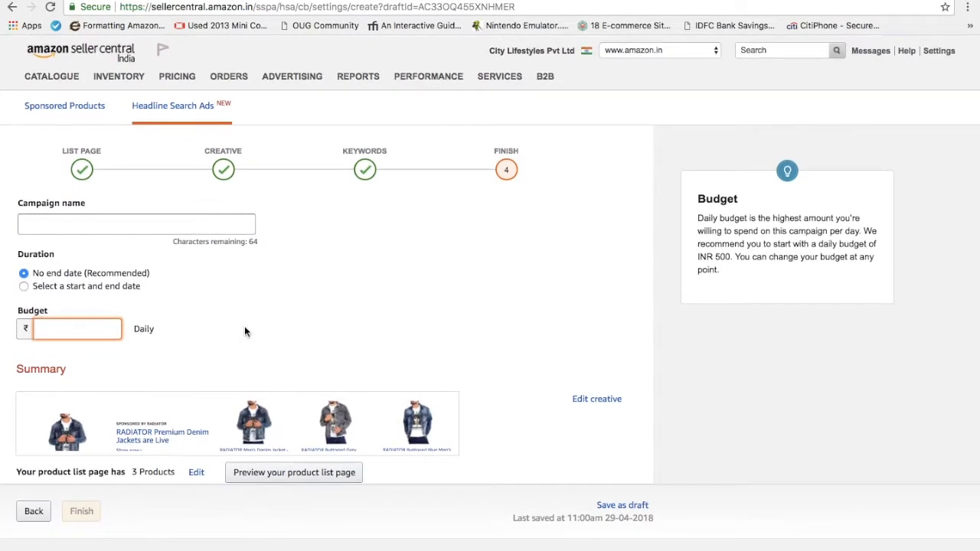
pyautogui.scroll(-3)
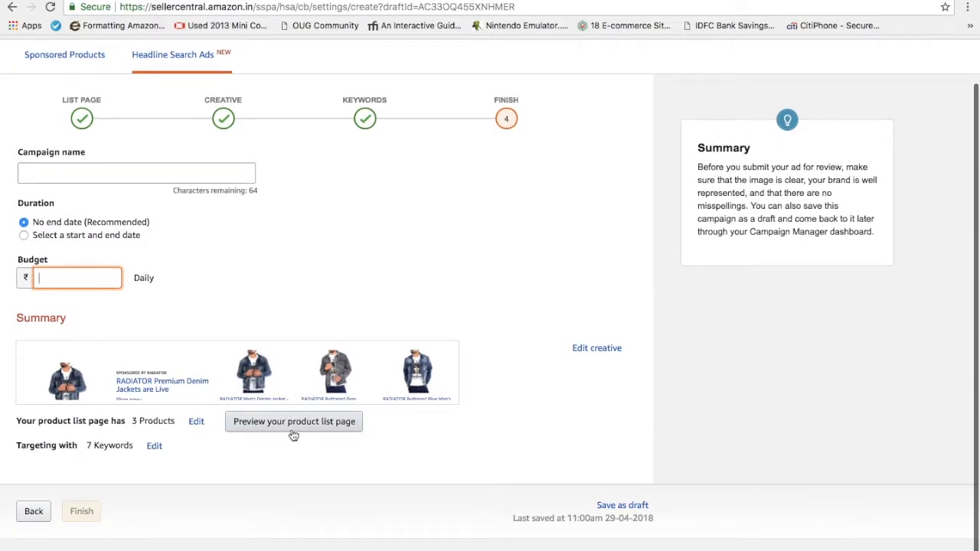
pyautogui.moveTo(374, 390)
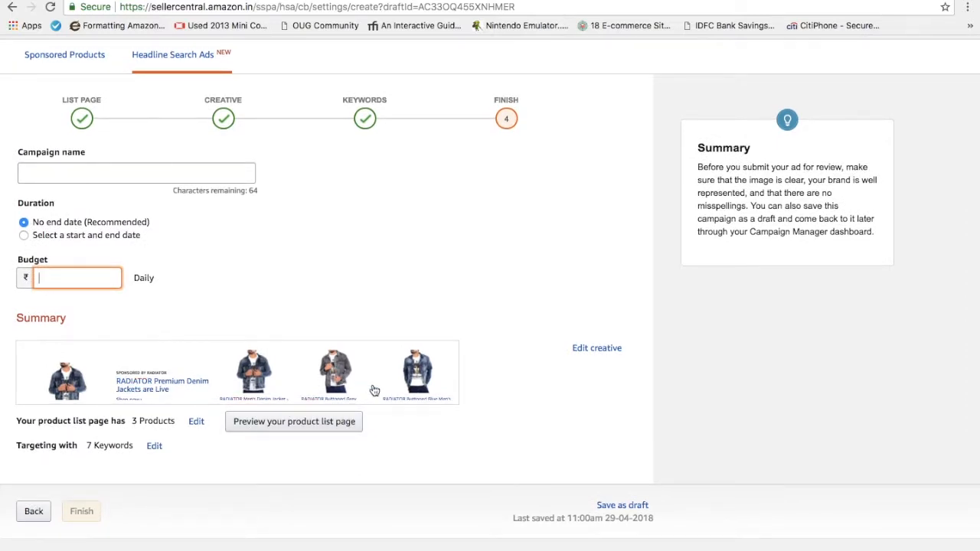
pyautogui.scroll(3)
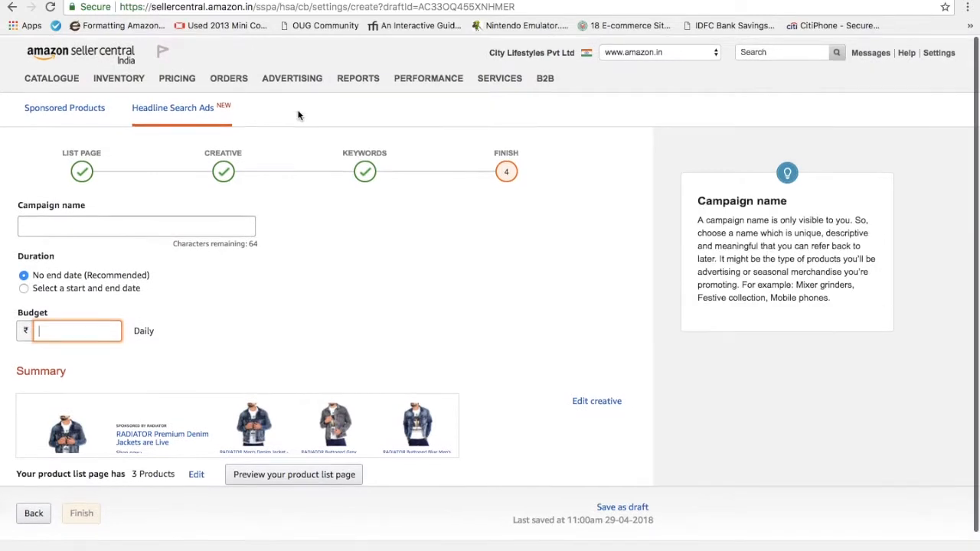
pyautogui.click(292, 77)
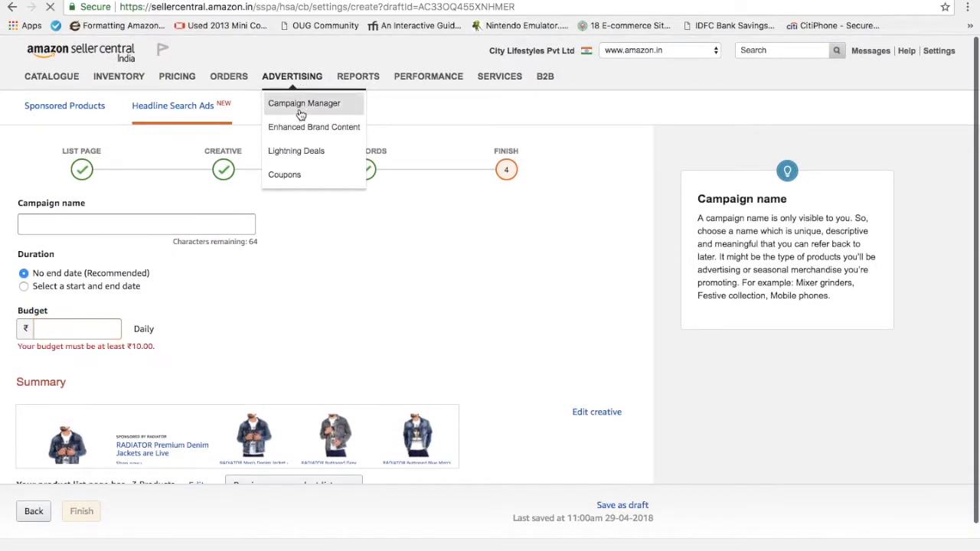
# - Start a new campaign from the All Sponsored Products Campaigns page
pyautogui.click(304, 103)
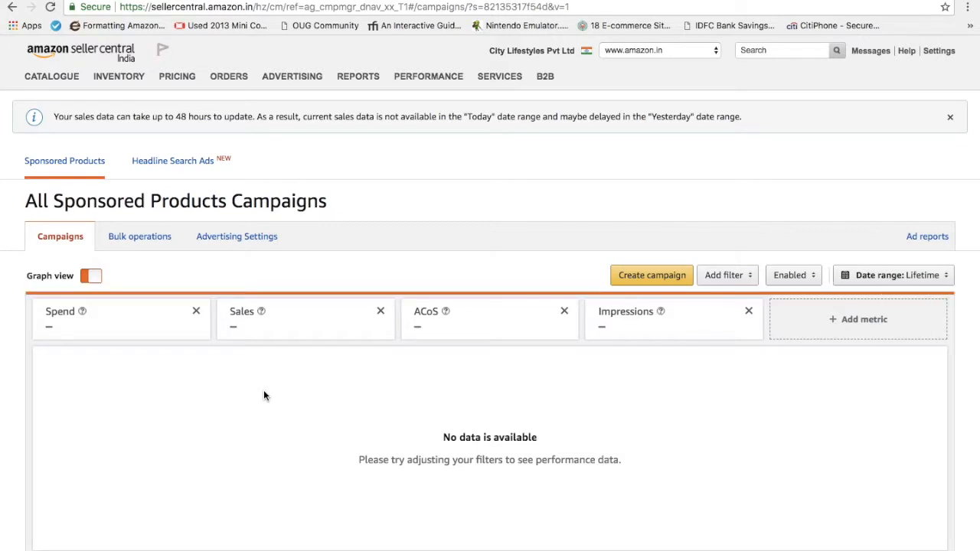
pyautogui.scroll(-3)
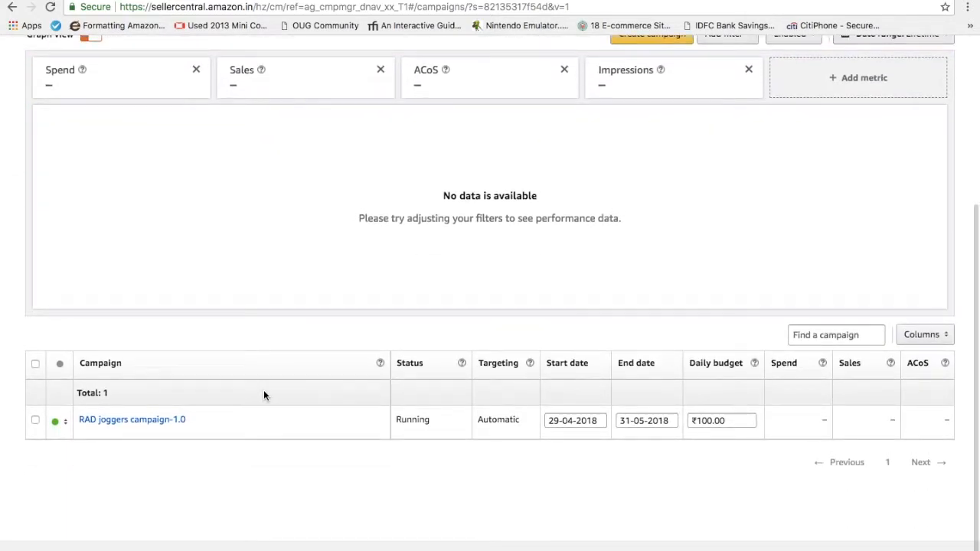
pyautogui.scroll(3)
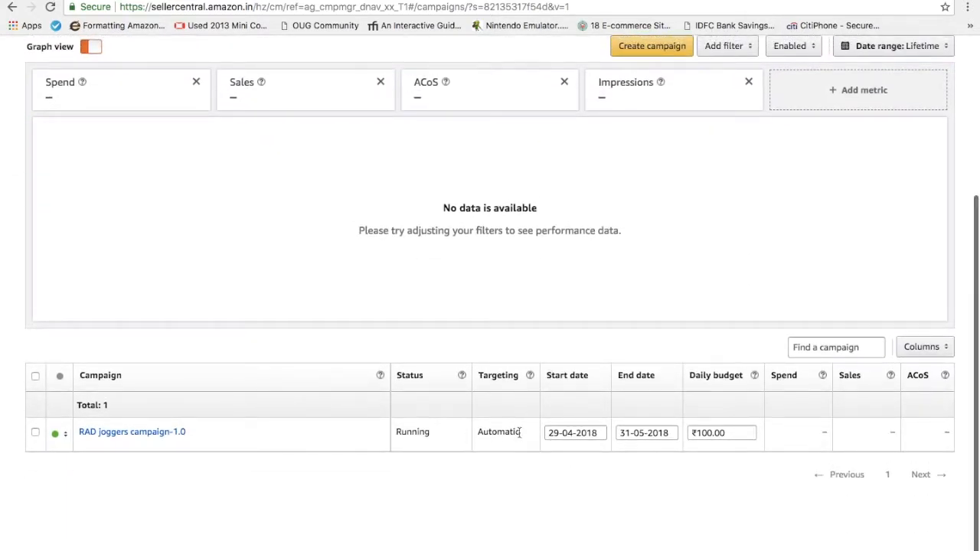
pyautogui.scroll(3)
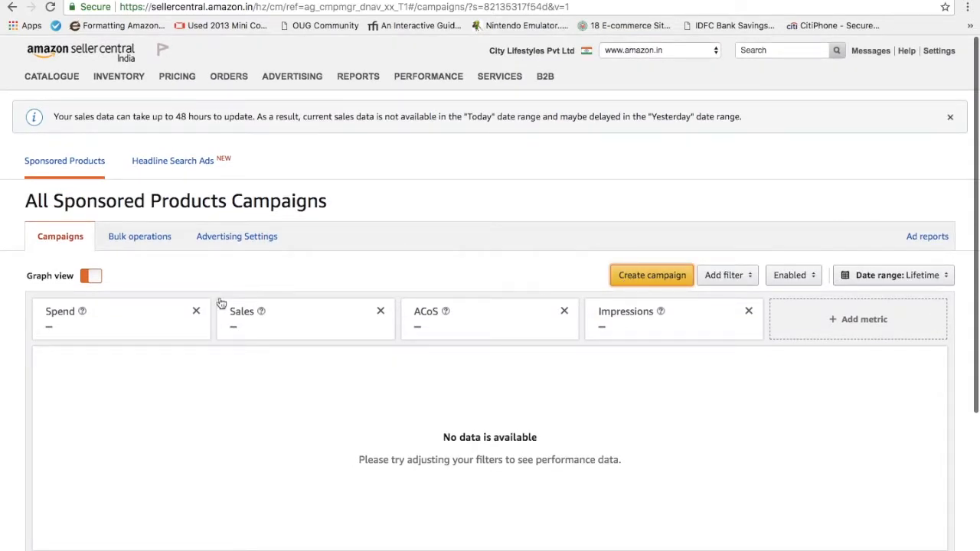
pyautogui.click(652, 275)
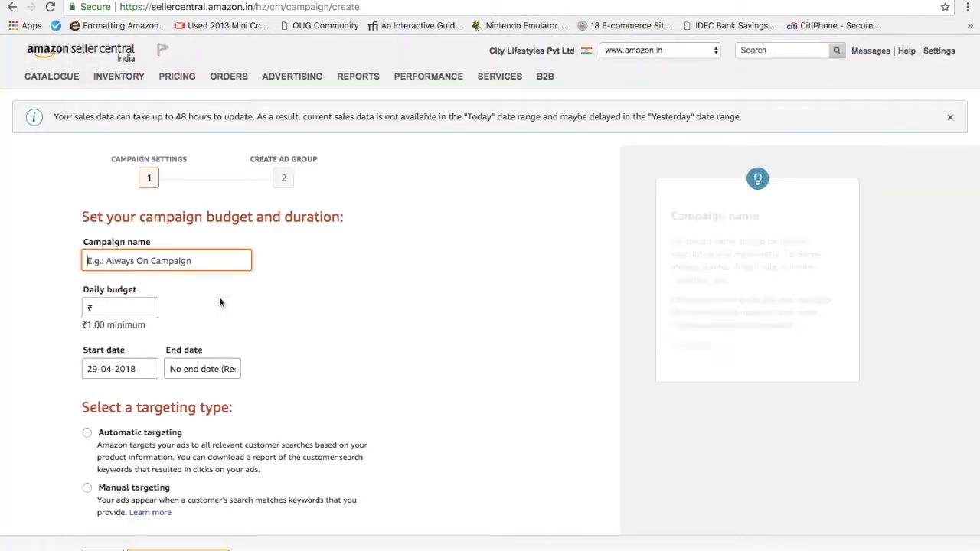
# - Name the campaign 'RADIATOR Joggers 2.0' with a ₹100 daily budget and manual targeting
pyautogui.click(166, 260)
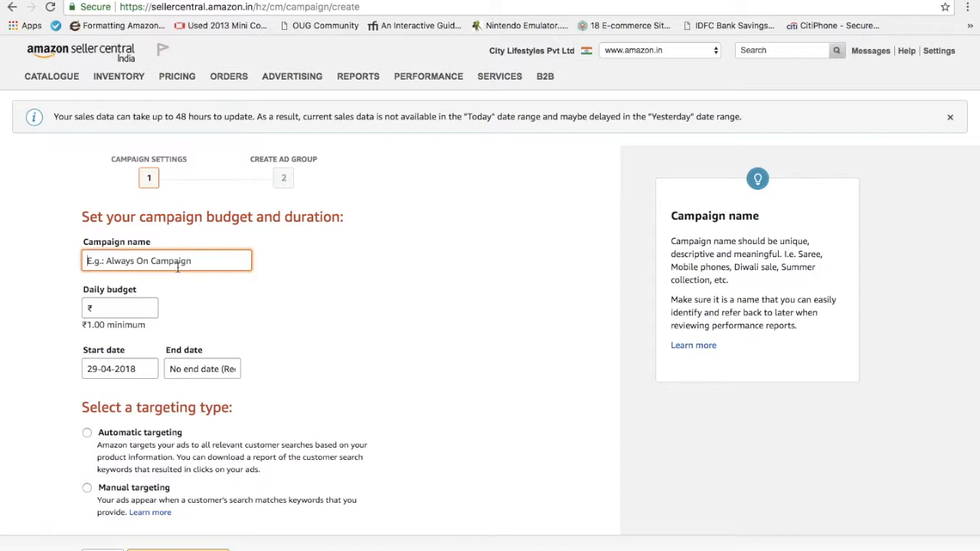
pyautogui.write('RADIATOR')
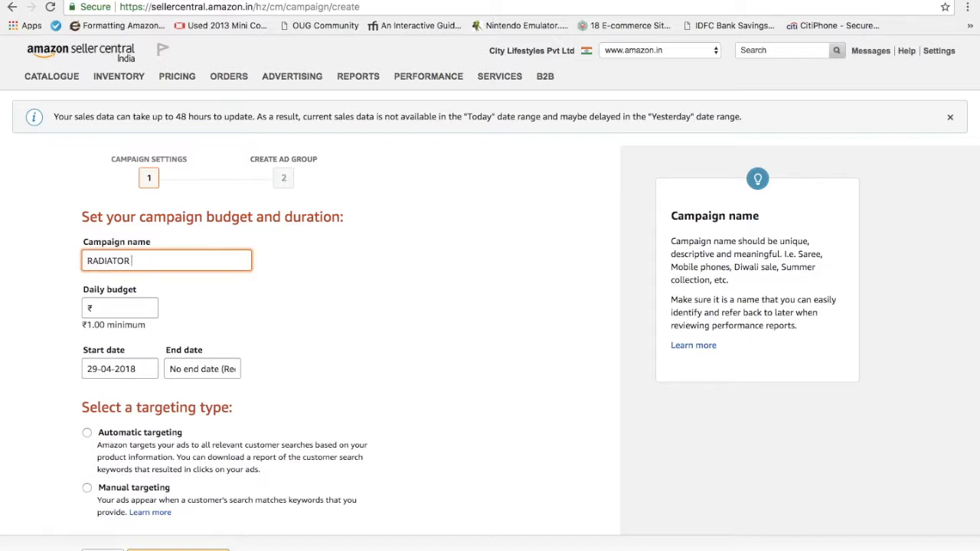
pyautogui.write('Joggers')
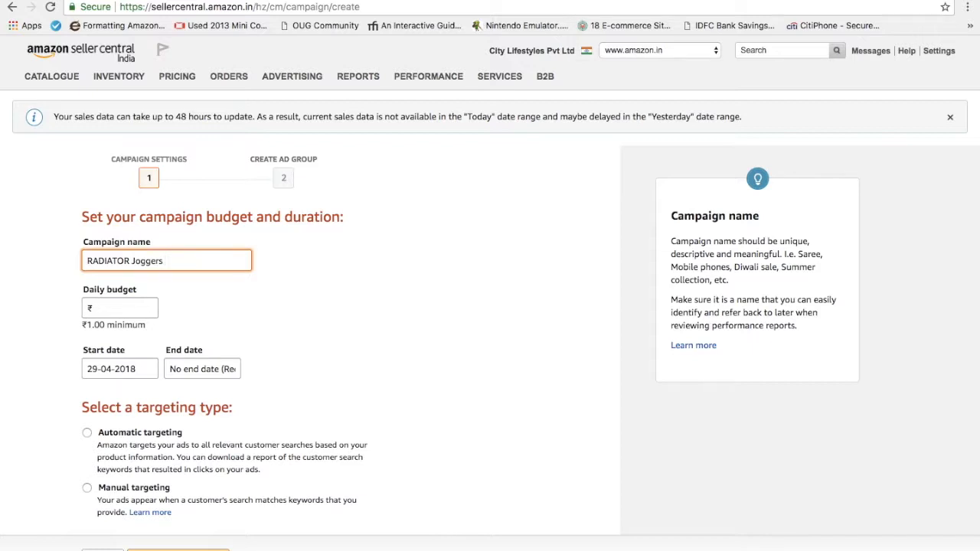
pyautogui.write('2.0')
pyautogui.click(119, 308)
pyautogui.write('100')
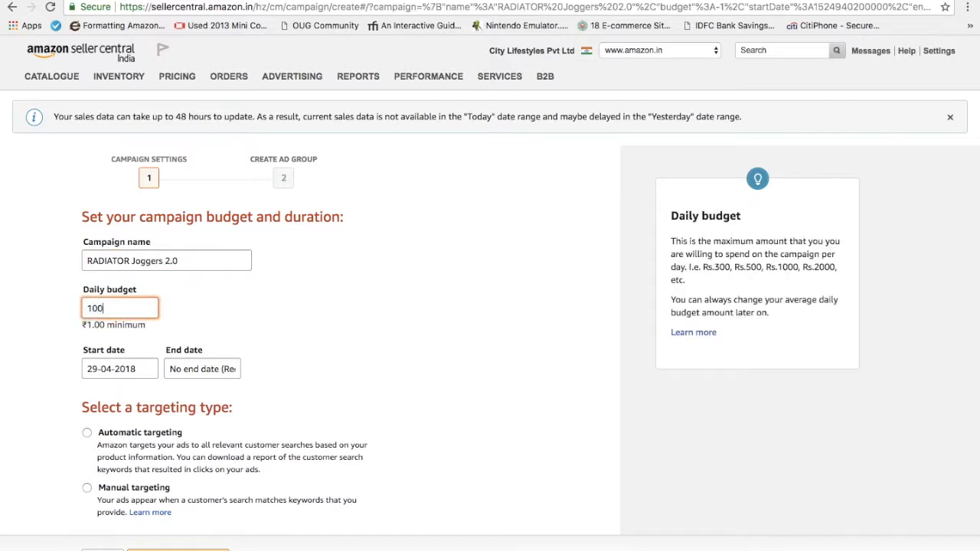
pyautogui.moveTo(126, 385)
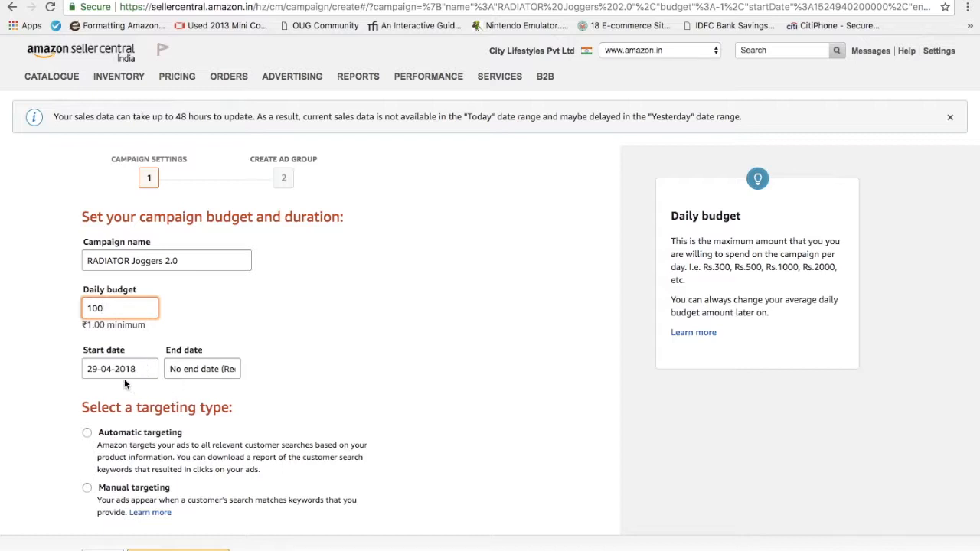
pyautogui.click(86, 487)
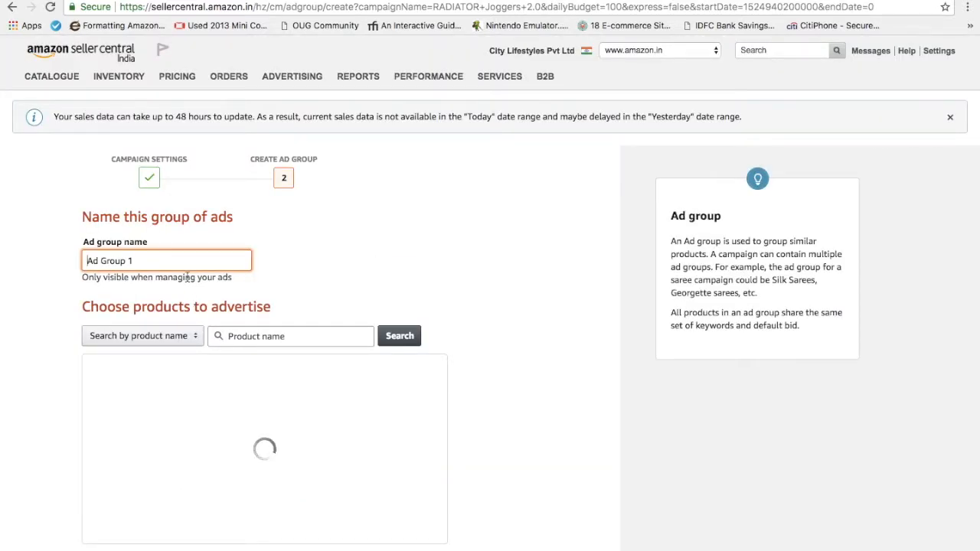
# - Name the ad group 'RAD joggers 2.0'
pyautogui.write('RAD joggers')
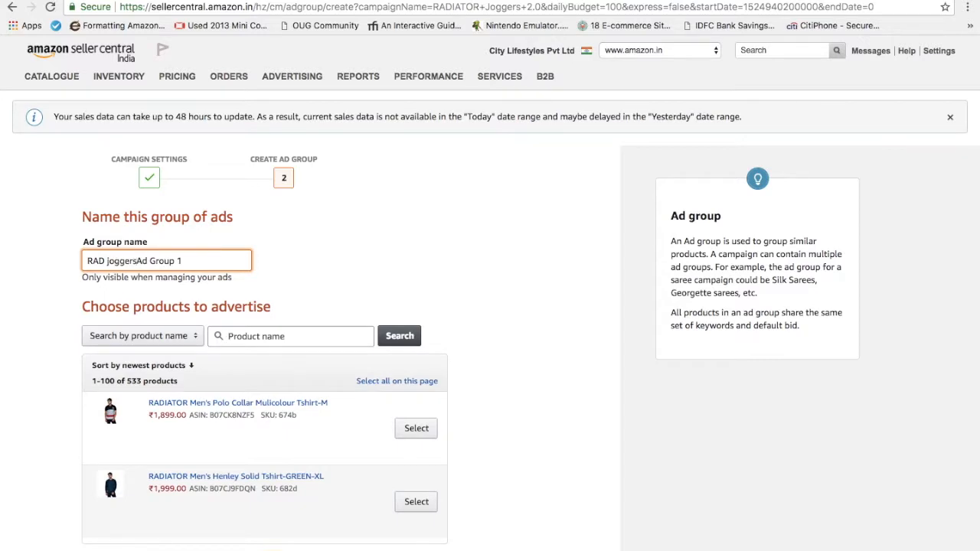
pyautogui.doubleClick(157, 260)
pyautogui.write('2.0')
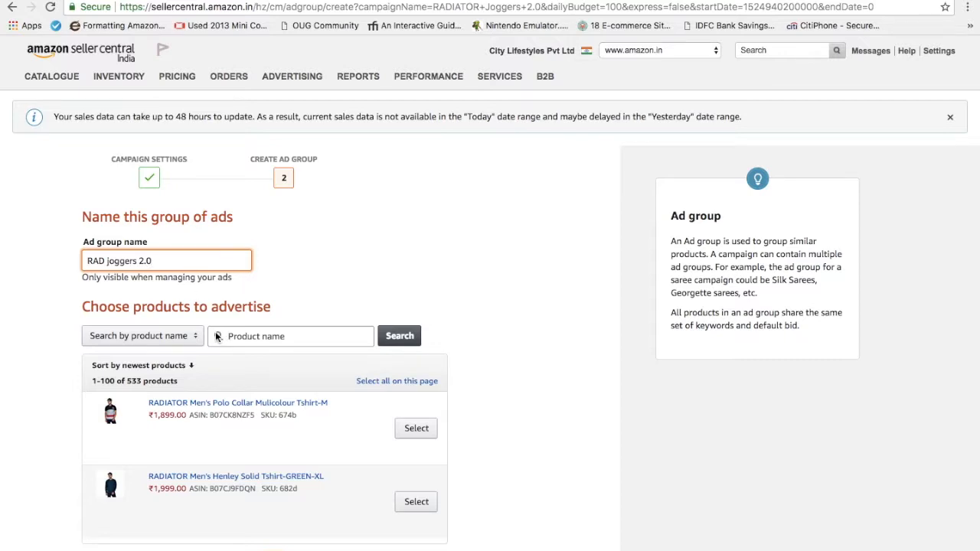
pyautogui.write('jo')
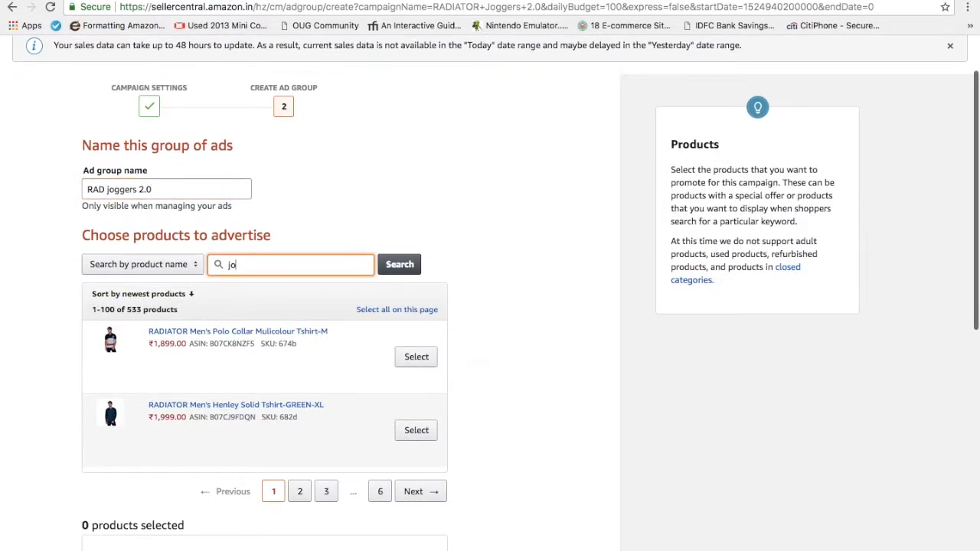
# - Search for joggers and add the ₹999 RADIATOR Slim Fit Denim Joggers for Men product
pyautogui.click(399, 264)
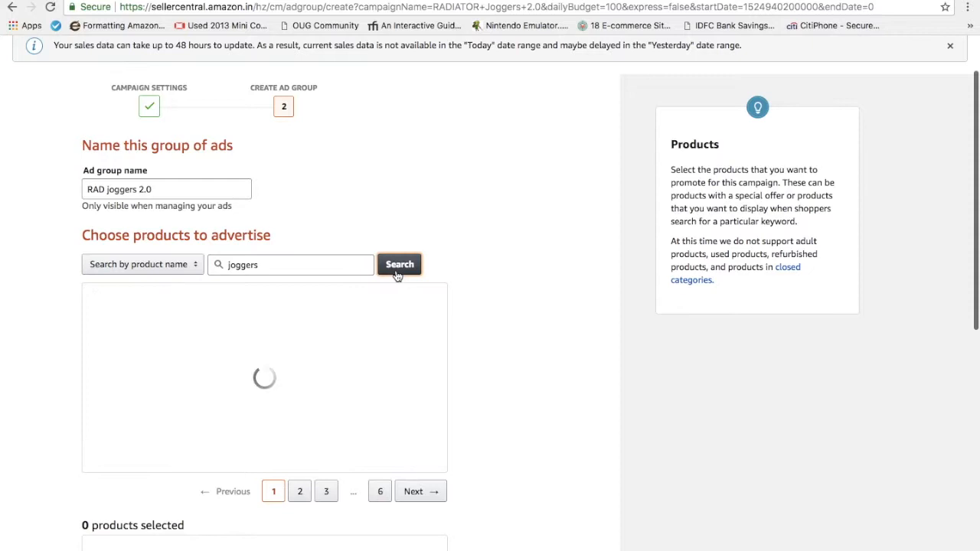
pyautogui.click(142, 265)
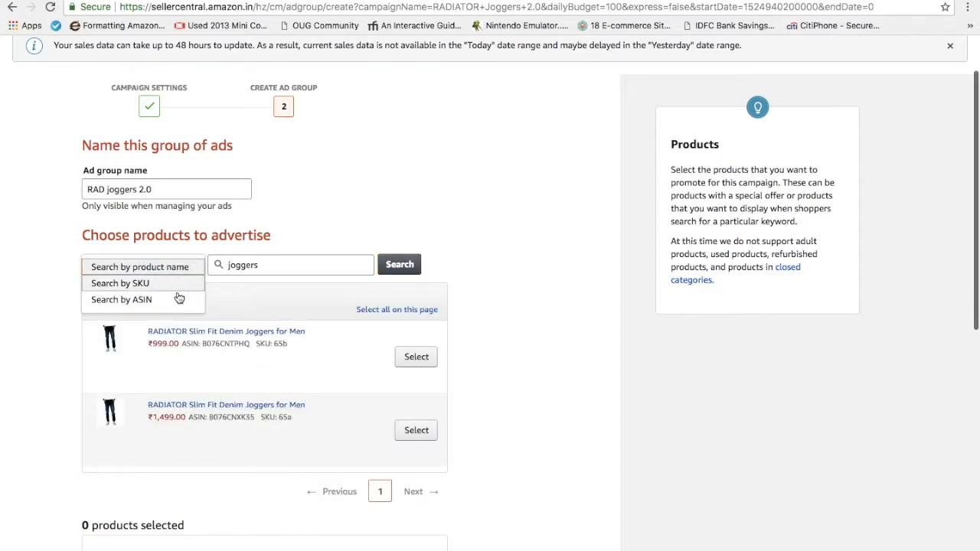
pyautogui.click(416, 357)
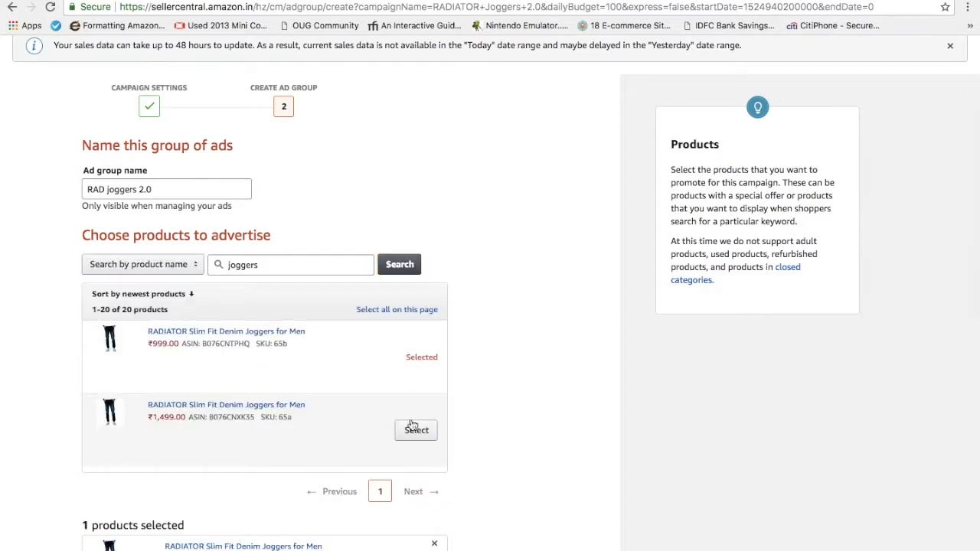
pyautogui.scroll(-3)
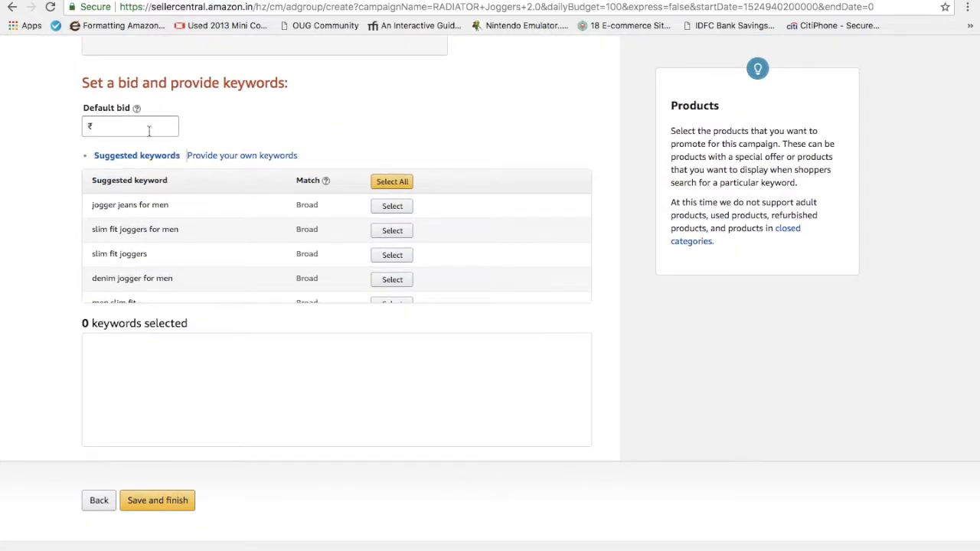
pyautogui.click(130, 126)
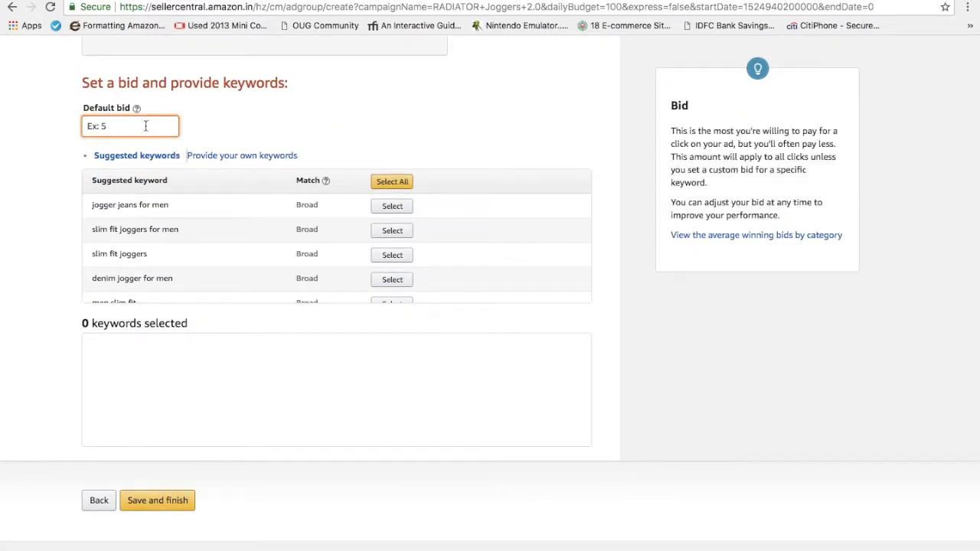
# - Set a ₹4.00 default bid and add five broad-match keywords at suggested bids, then save
pyautogui.write('4.00')
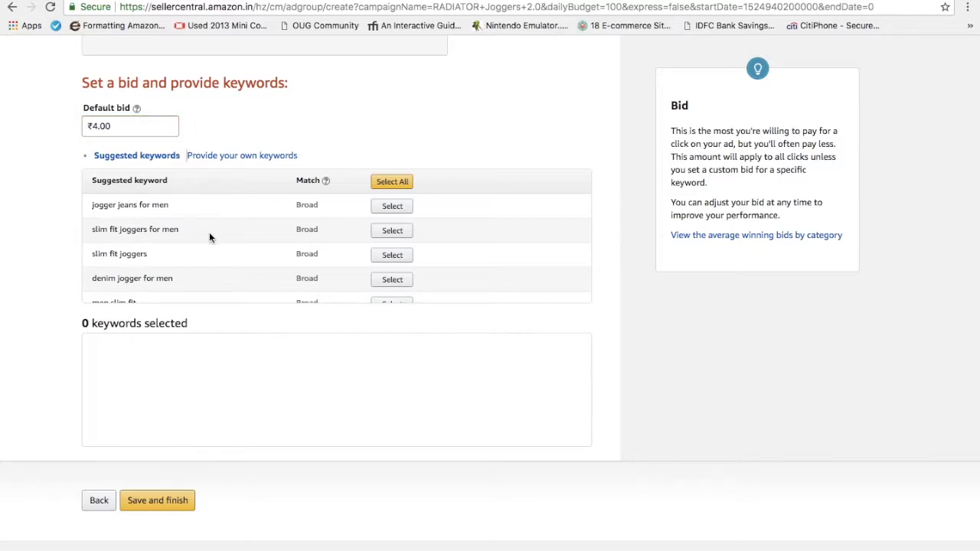
pyautogui.moveTo(256, 185)
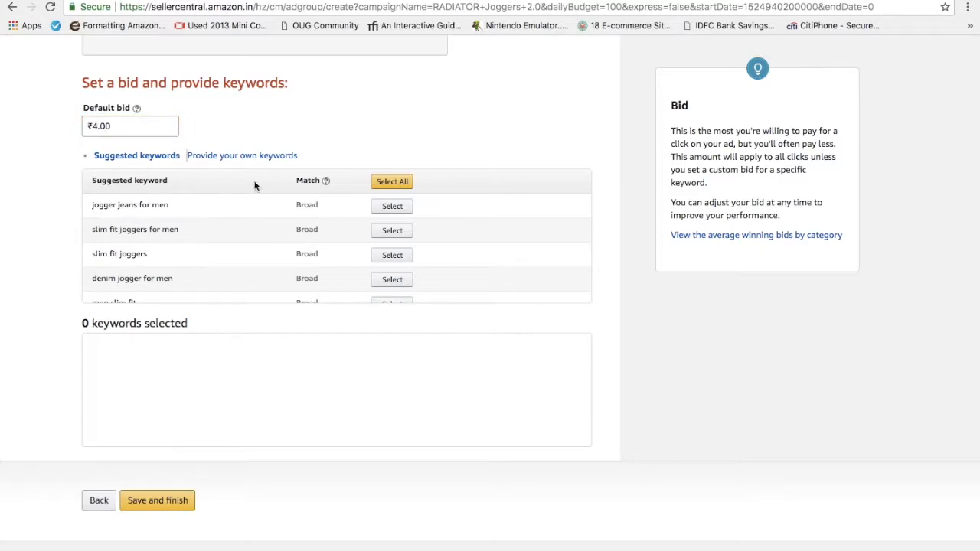
pyautogui.moveTo(230, 267)
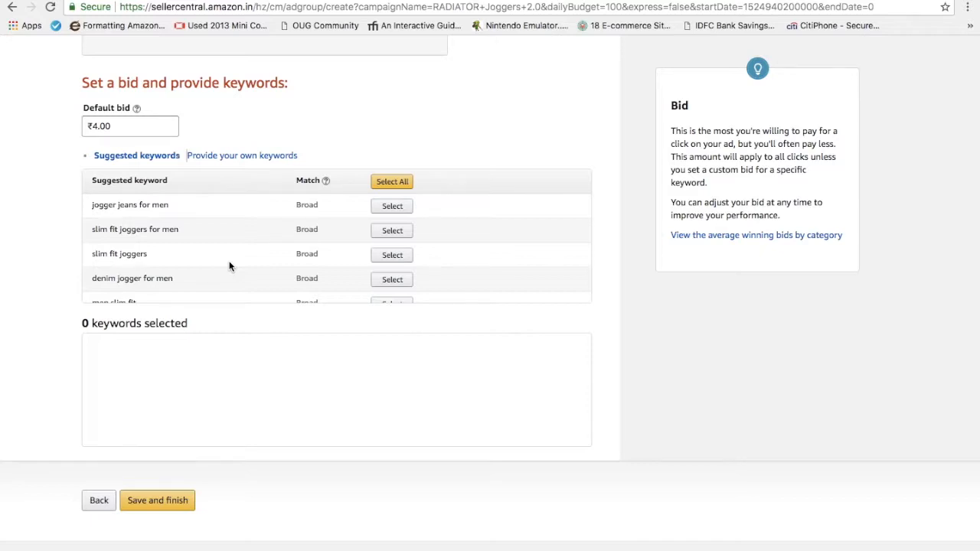
pyautogui.moveTo(354, 188)
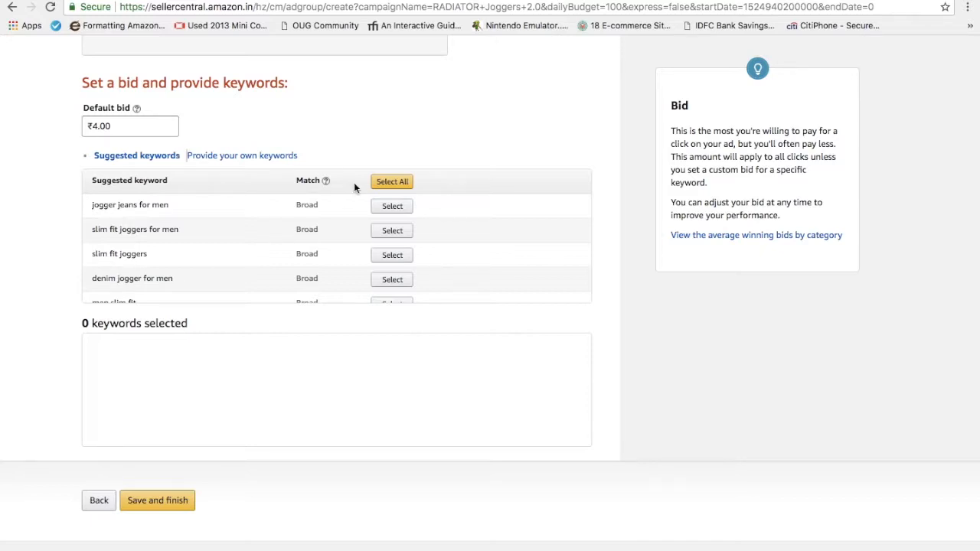
pyautogui.moveTo(392, 206)
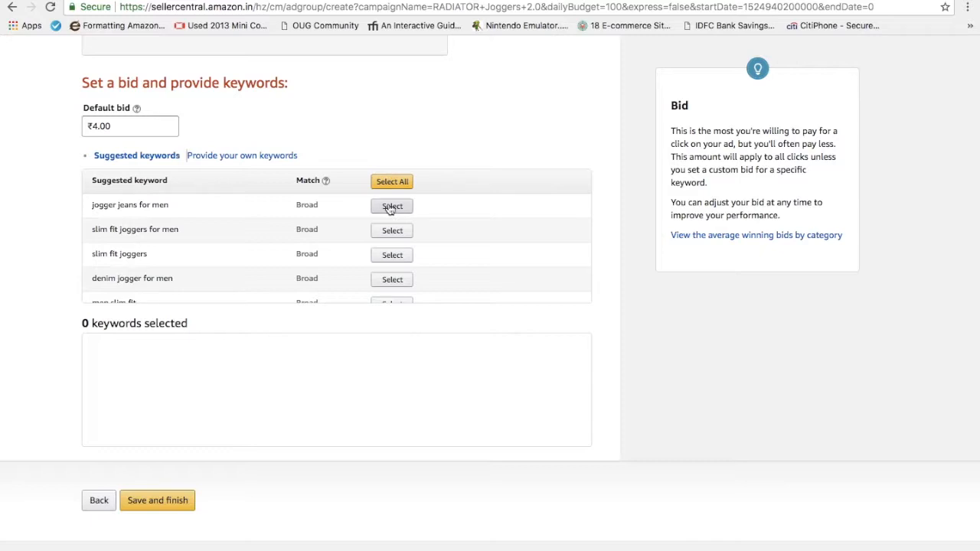
pyautogui.click(392, 206)
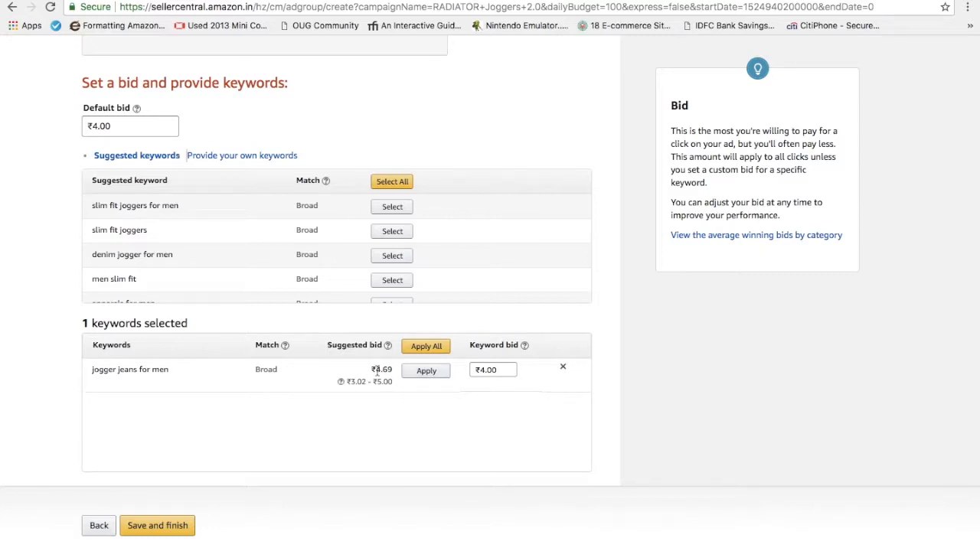
pyautogui.click(426, 370)
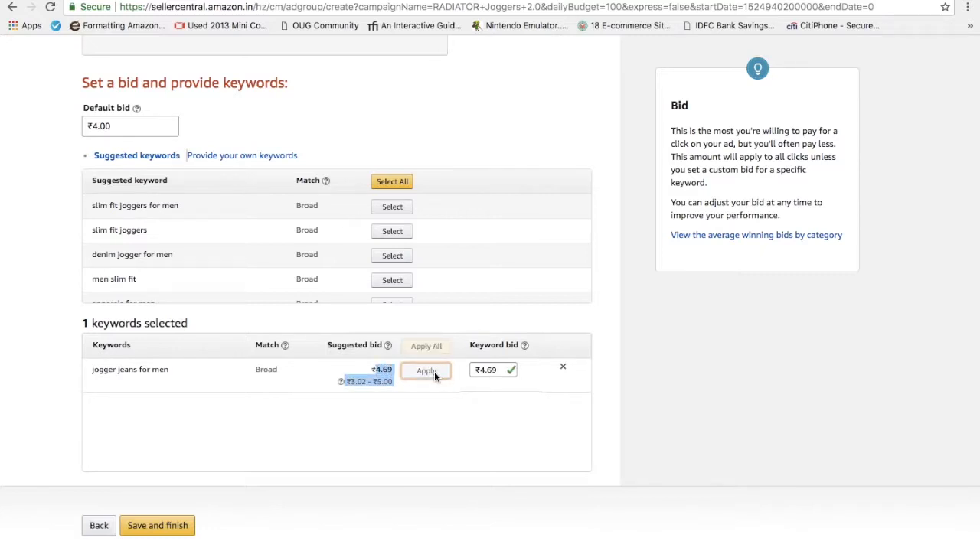
pyautogui.moveTo(379, 285)
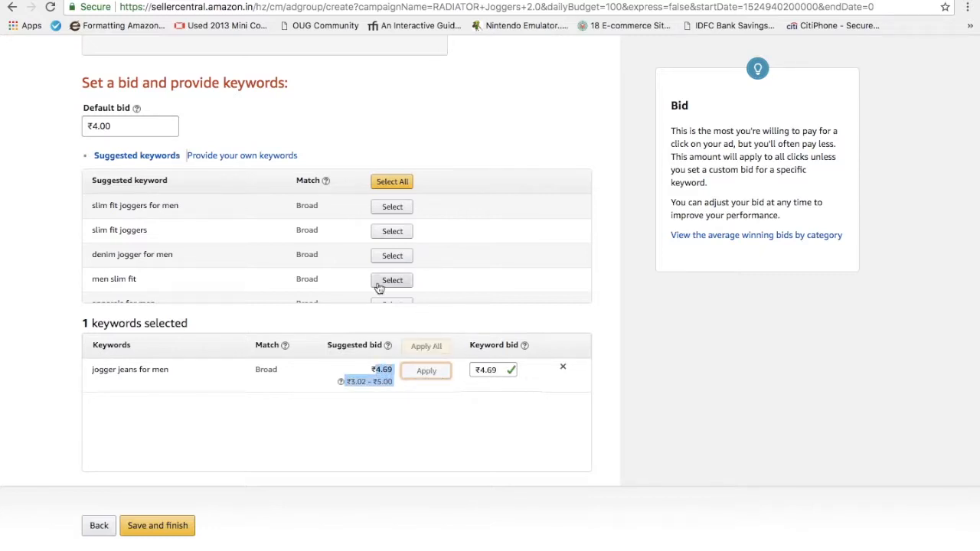
pyautogui.click(392, 255)
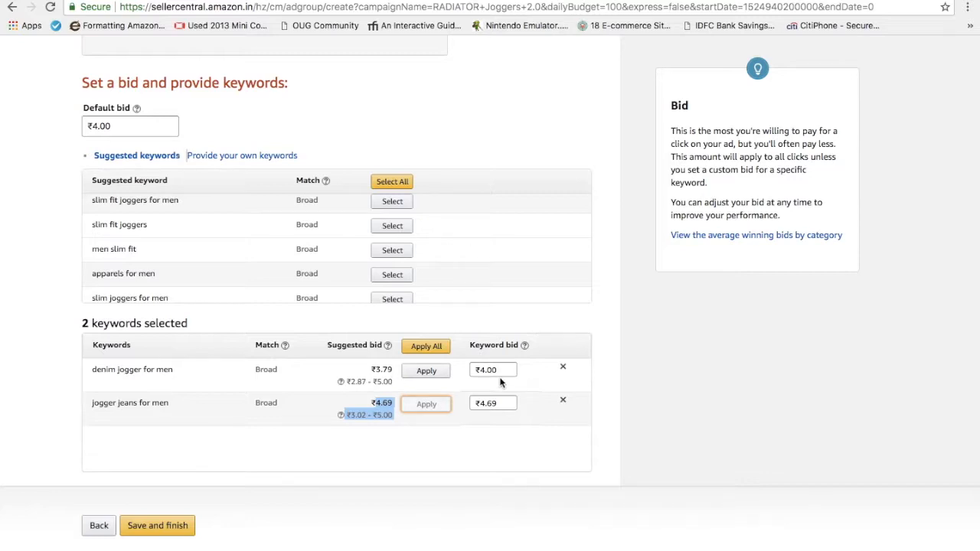
pyautogui.click(425, 370)
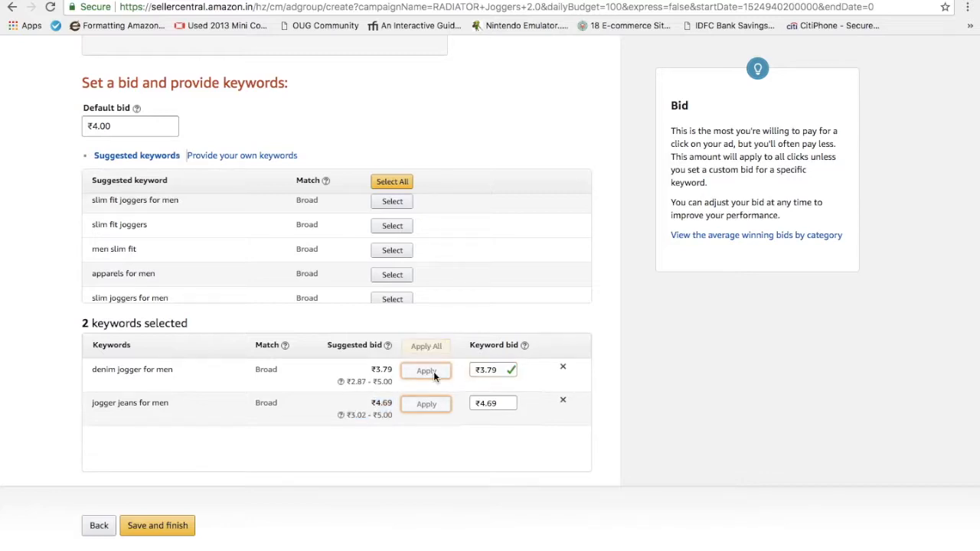
pyautogui.click(391, 249)
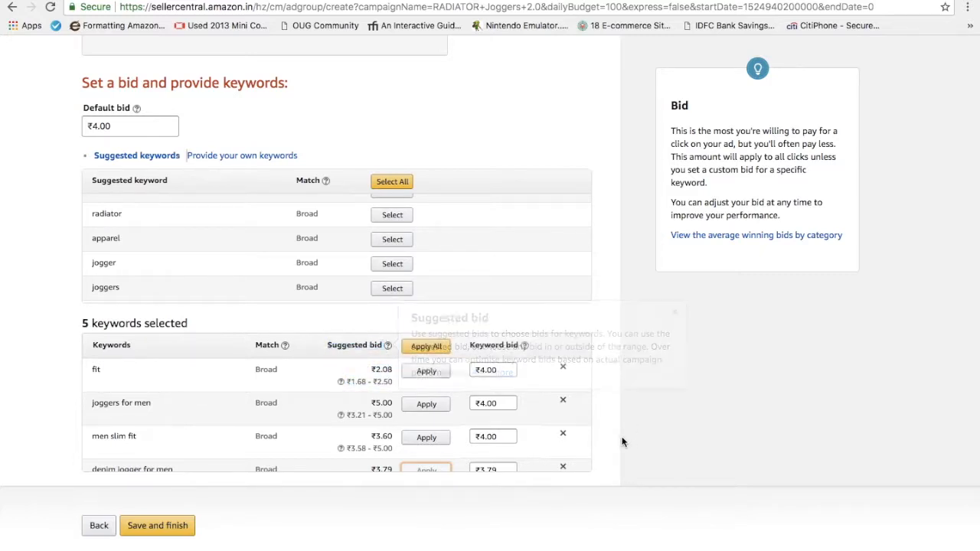
pyautogui.click(426, 346)
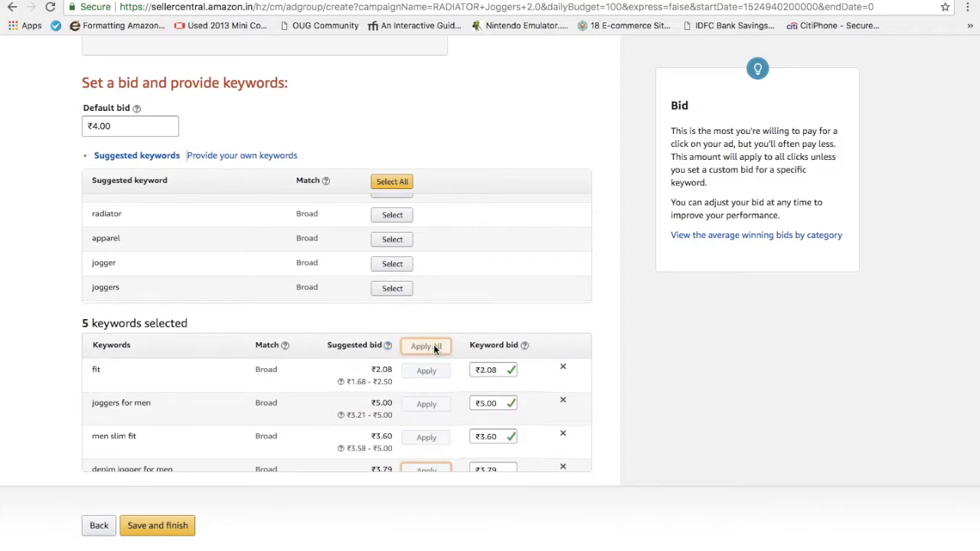
pyautogui.scroll(-3)
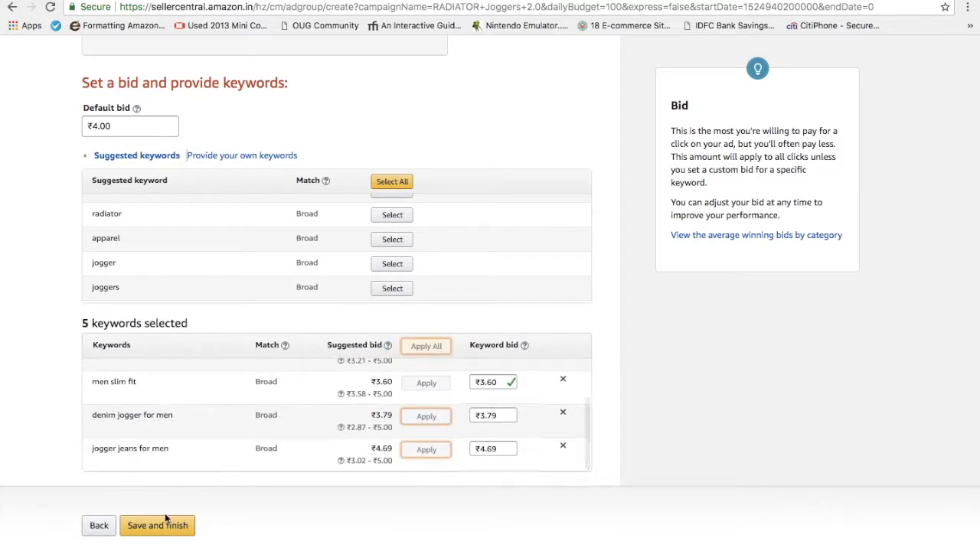
pyautogui.click(157, 525)
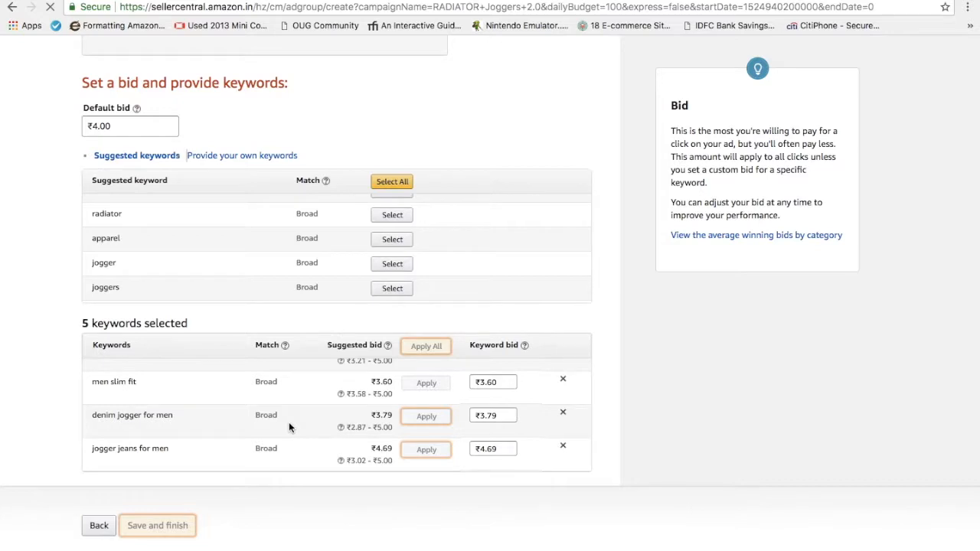
# - Submit the campaign and check both joggers campaigns show Running in the campaigns table
pyautogui.click(157, 525)
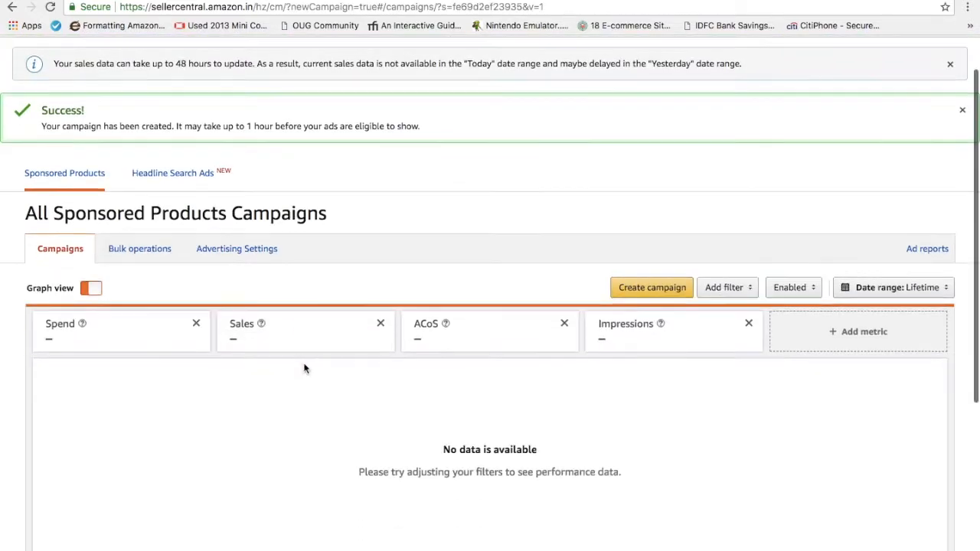
pyautogui.scroll(-3)
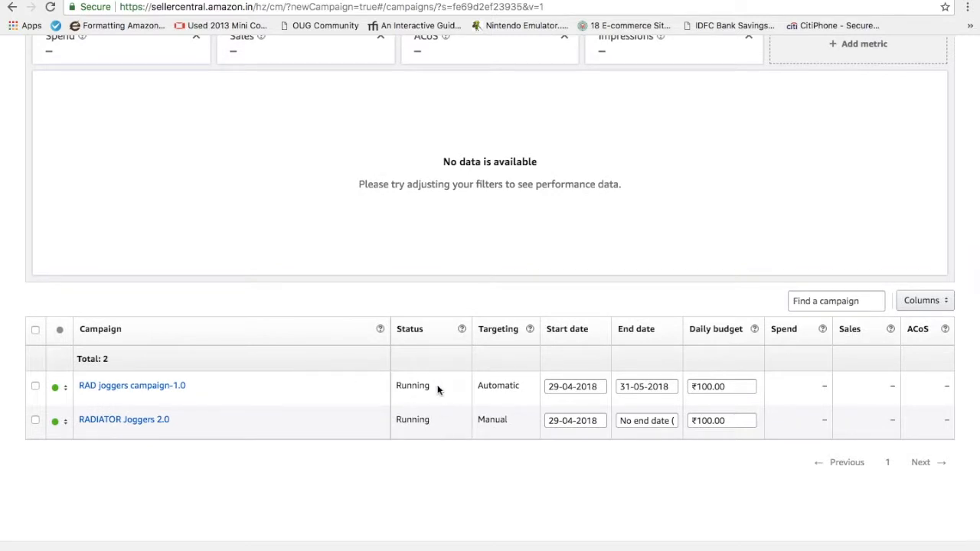
pyautogui.moveTo(88, 444)
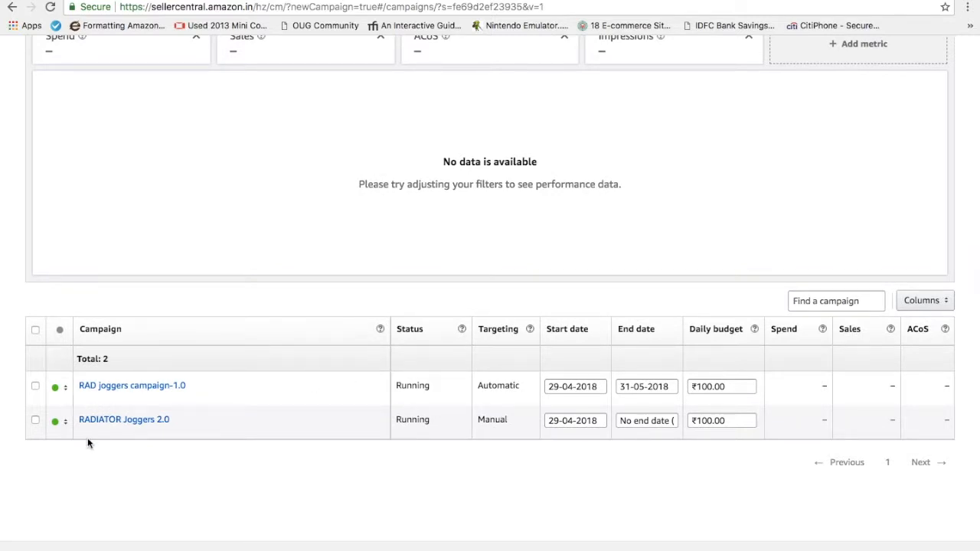
pyautogui.moveTo(512, 416)
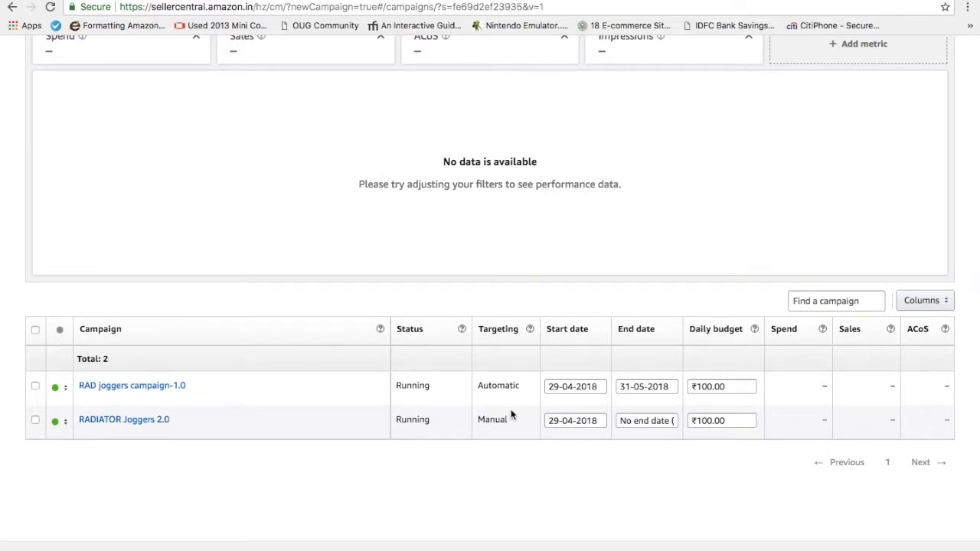
pyautogui.scroll(3)
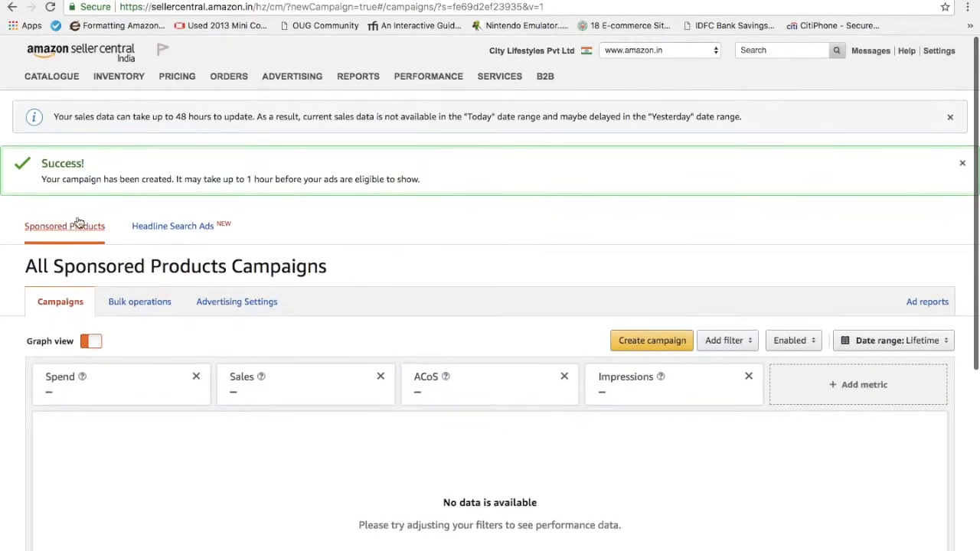
pyautogui.moveTo(163, 239)
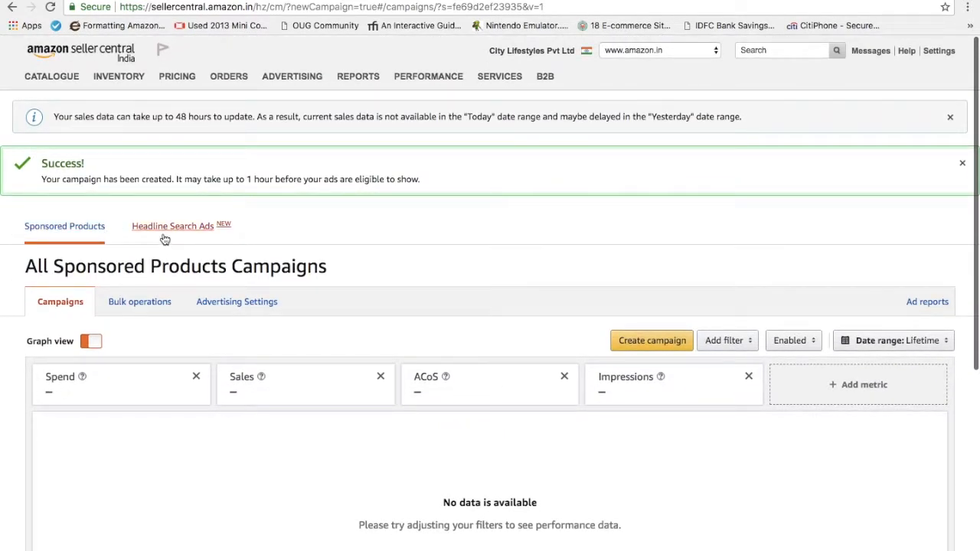
pyautogui.click(172, 226)
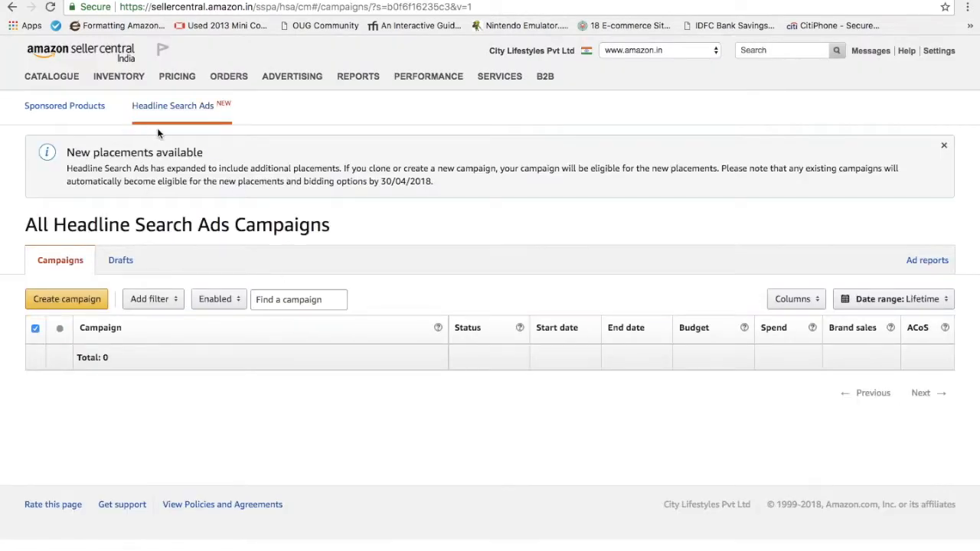
pyautogui.moveTo(117, 110)
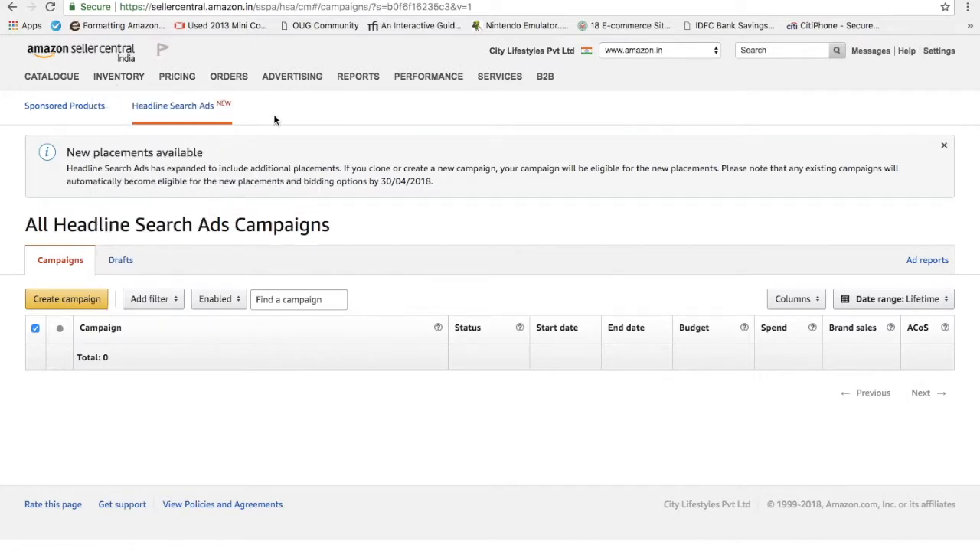
pyautogui.moveTo(65, 105)
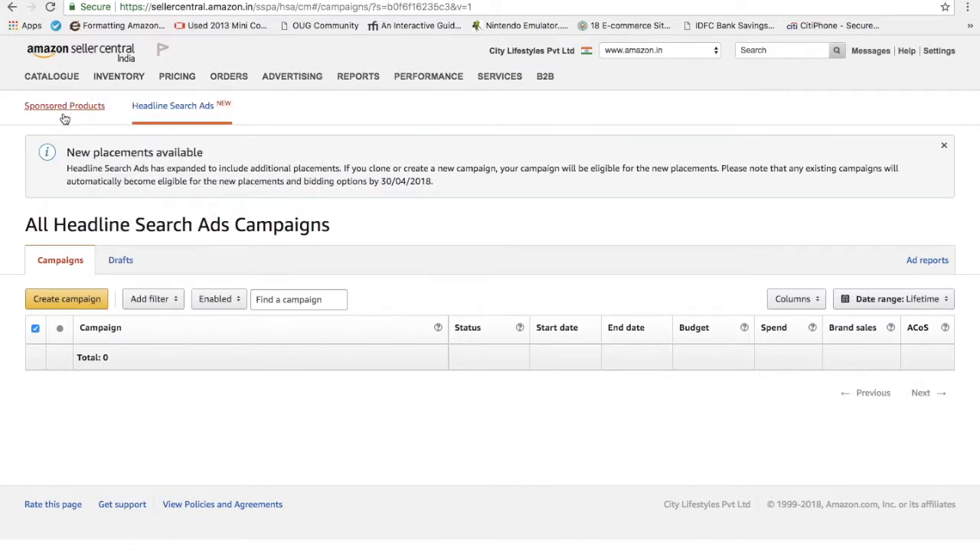
pyautogui.click(65, 106)
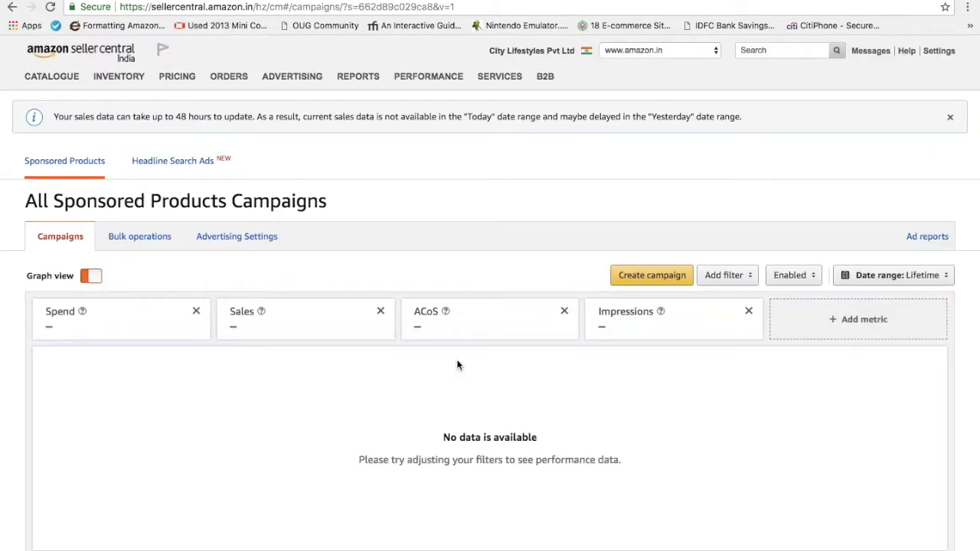
pyautogui.moveTo(254, 183)
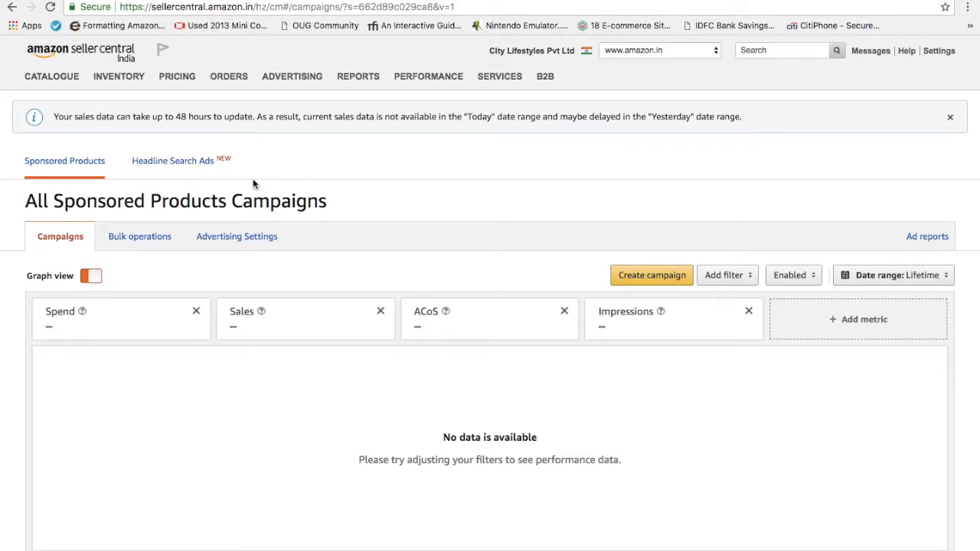
pyautogui.moveTo(115, 168)
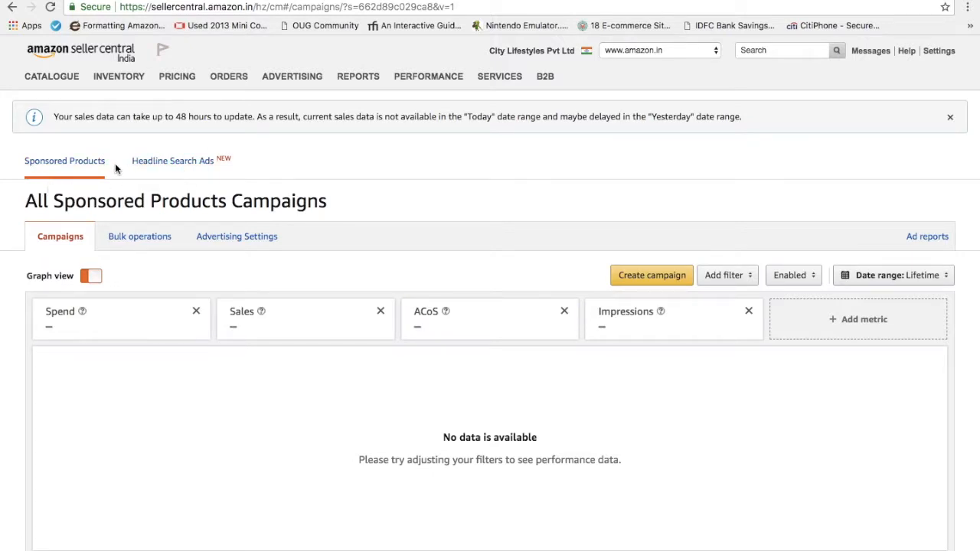
pyautogui.moveTo(32, 175)
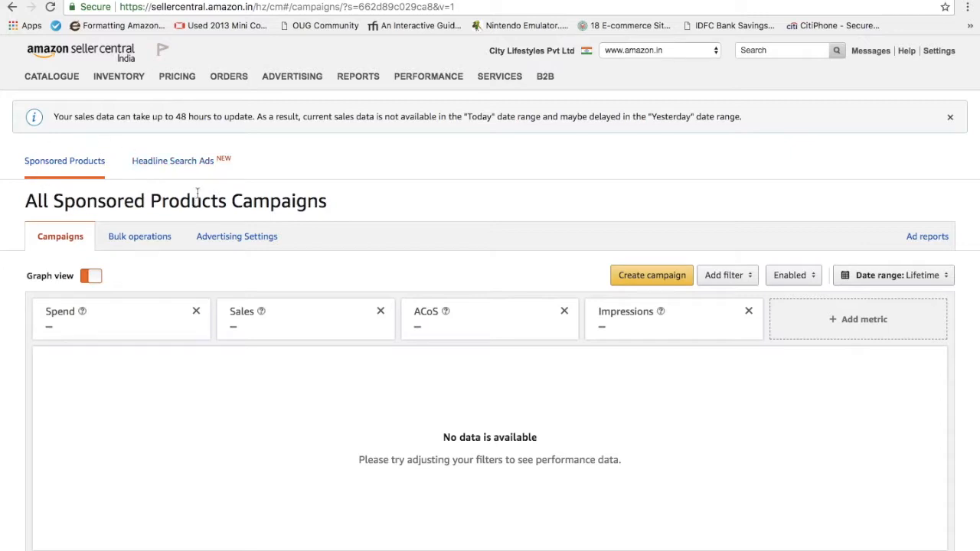
pyautogui.moveTo(225, 236)
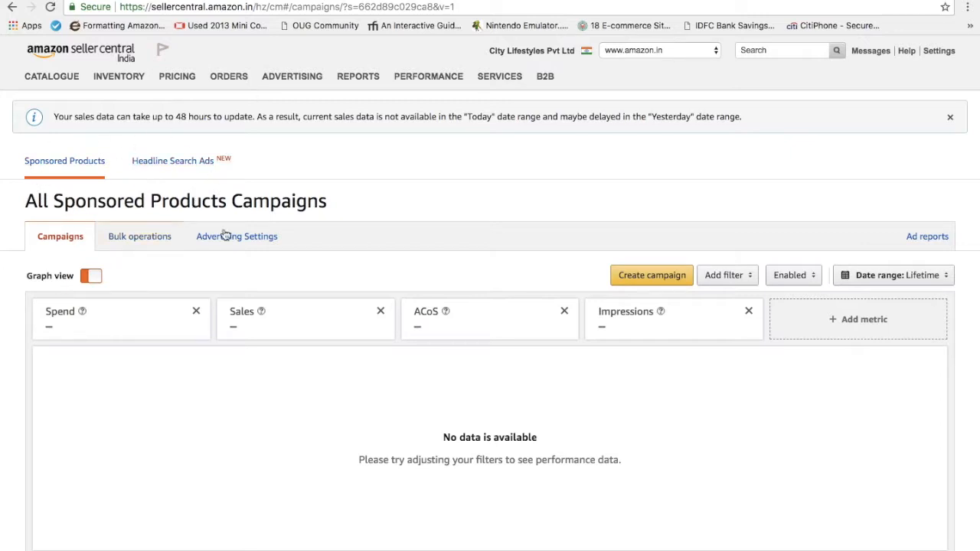
# - Open Advertising Settings from Bulk operations, try the daily budget cap options, then cancel
pyautogui.click(139, 236)
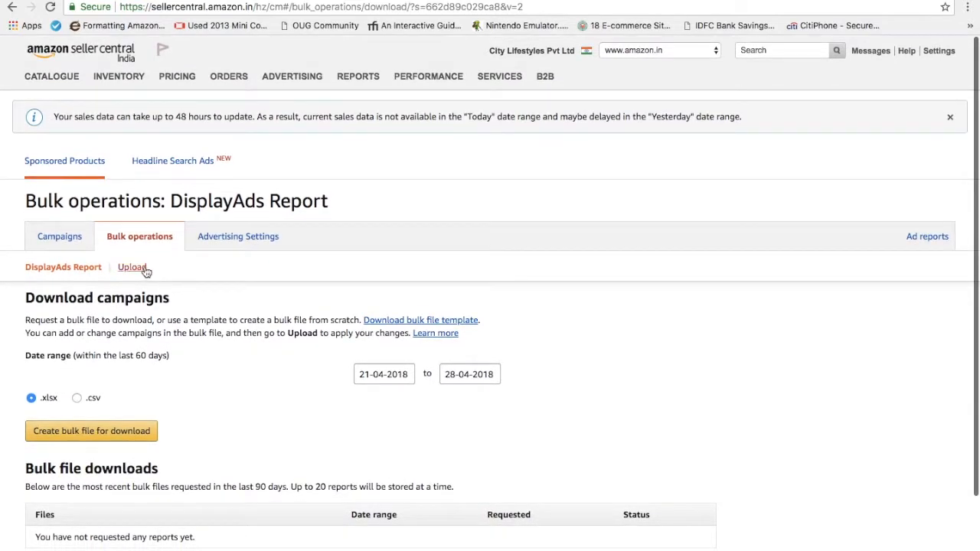
pyautogui.click(237, 236)
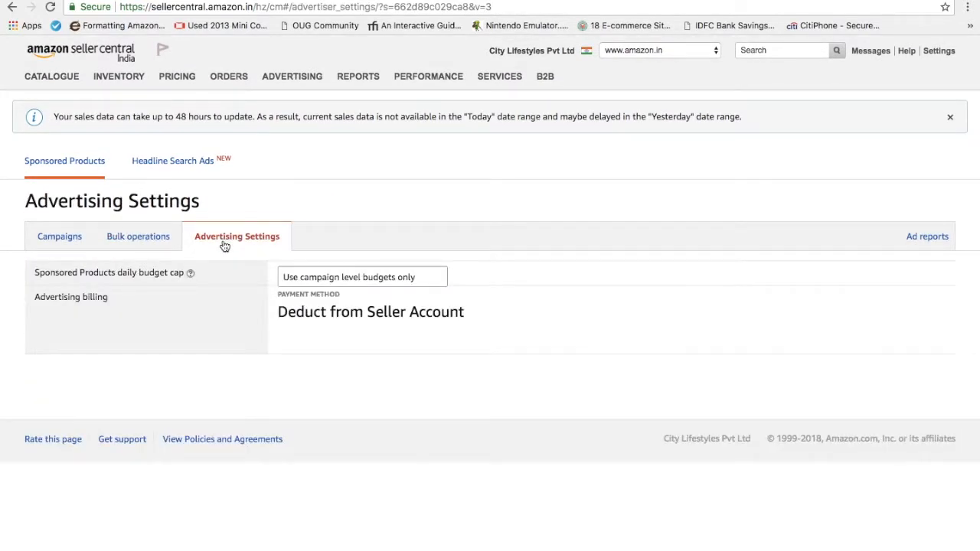
pyautogui.click(360, 277)
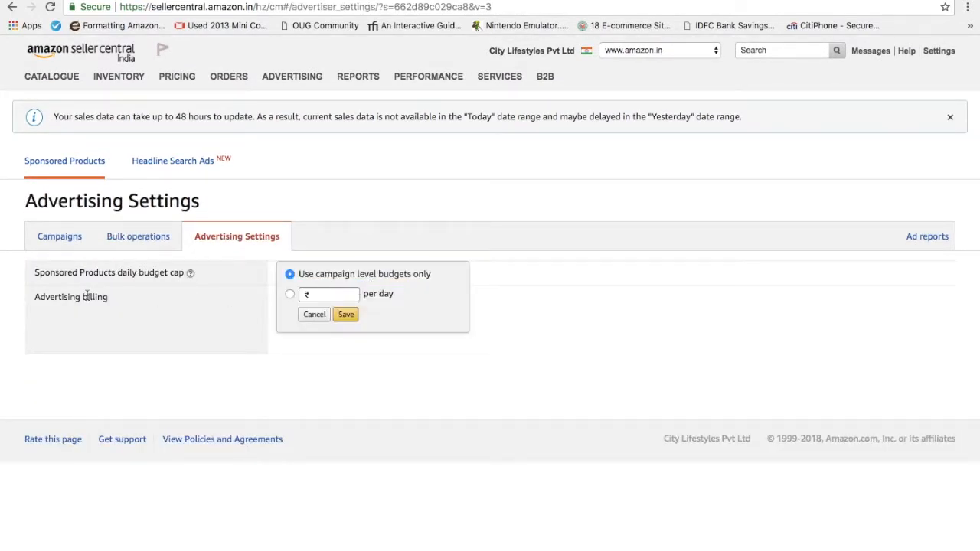
pyautogui.click(290, 294)
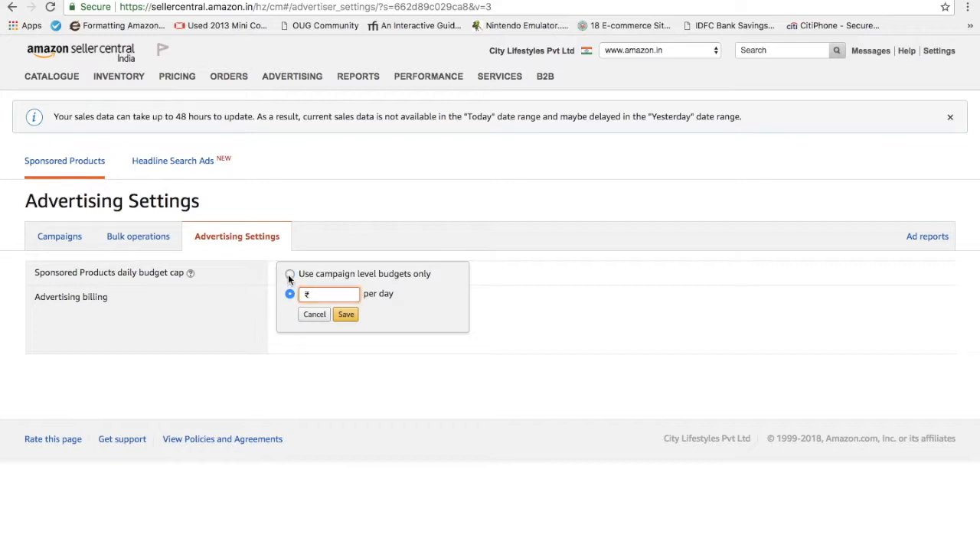
pyautogui.click(290, 273)
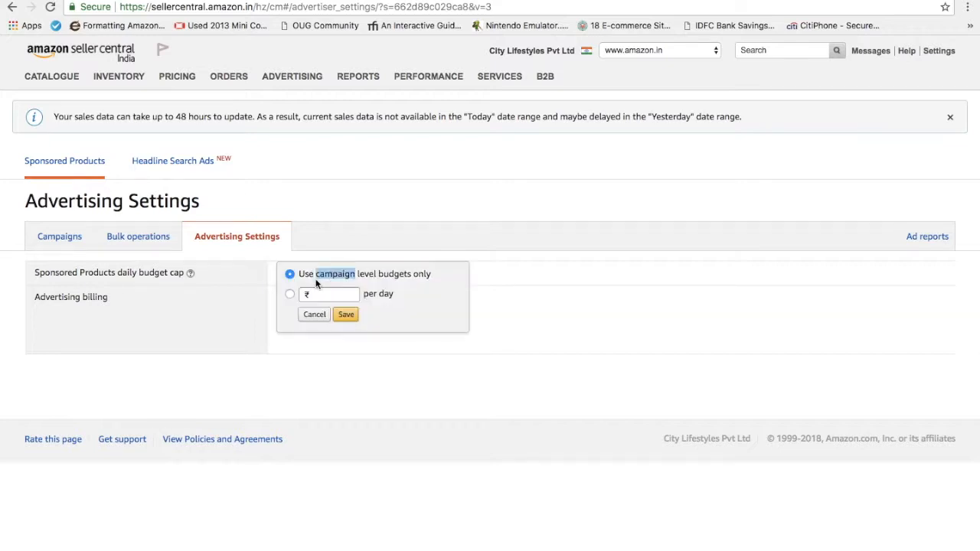
pyautogui.click(289, 294)
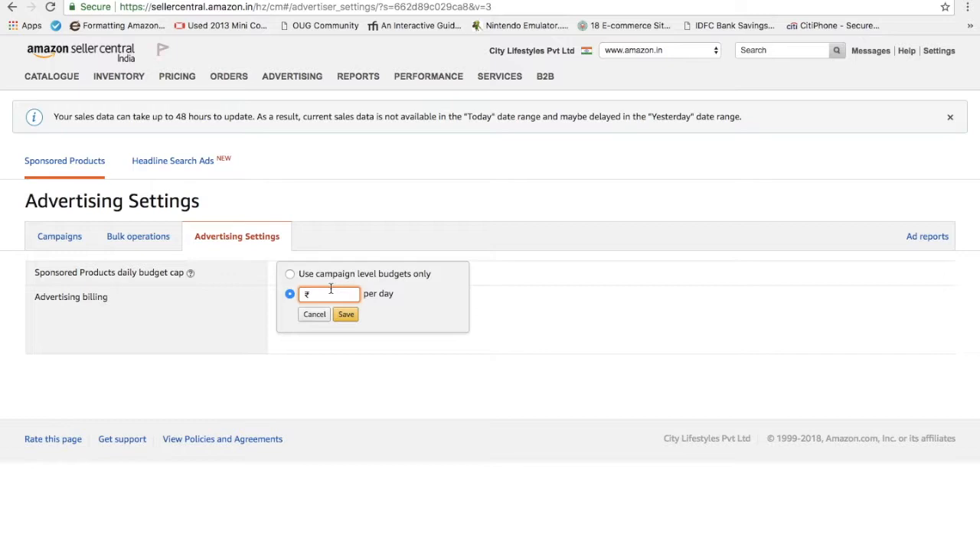
pyautogui.click(346, 314)
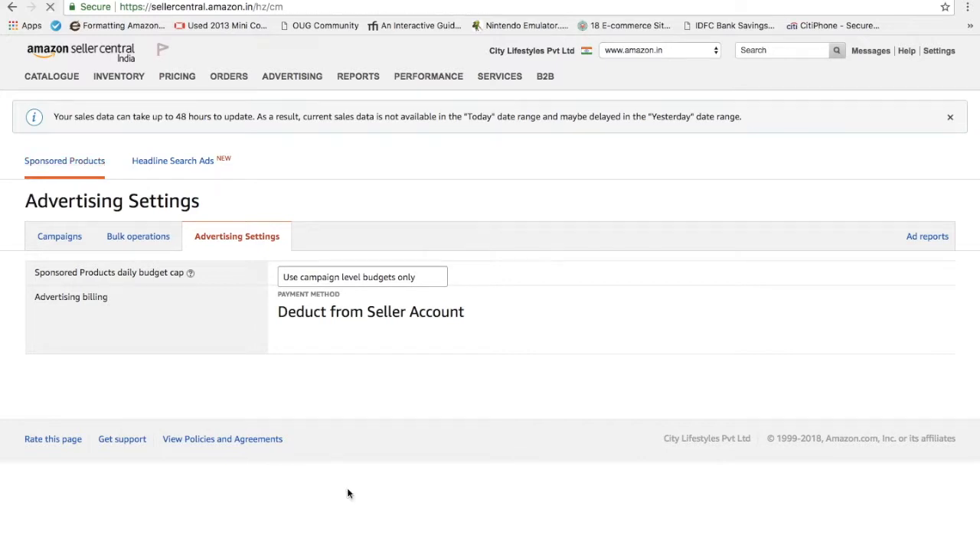
# - Review both joggers campaigns at ₹100 daily budgets, then reveal Lightning Deals and Coupons under Advertising
pyautogui.click(60, 236)
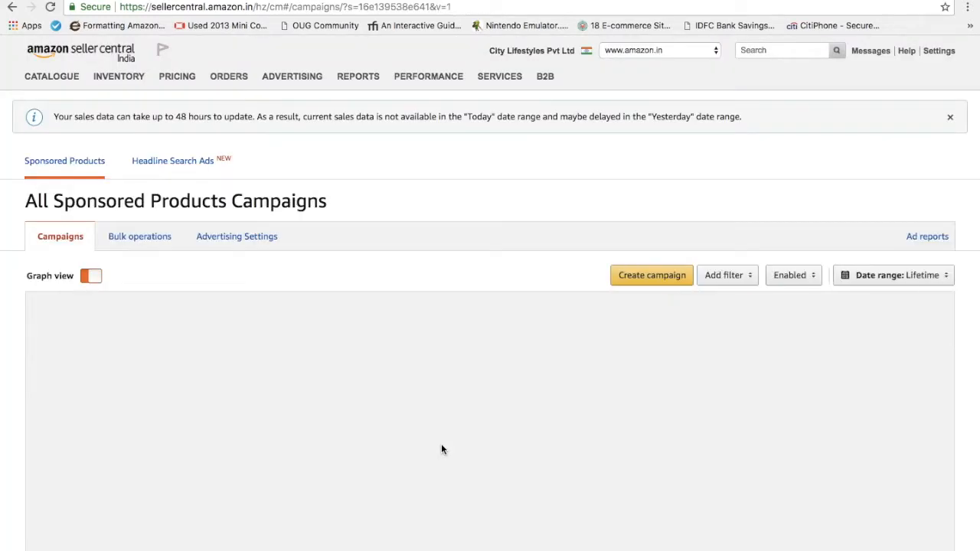
pyautogui.scroll(-3)
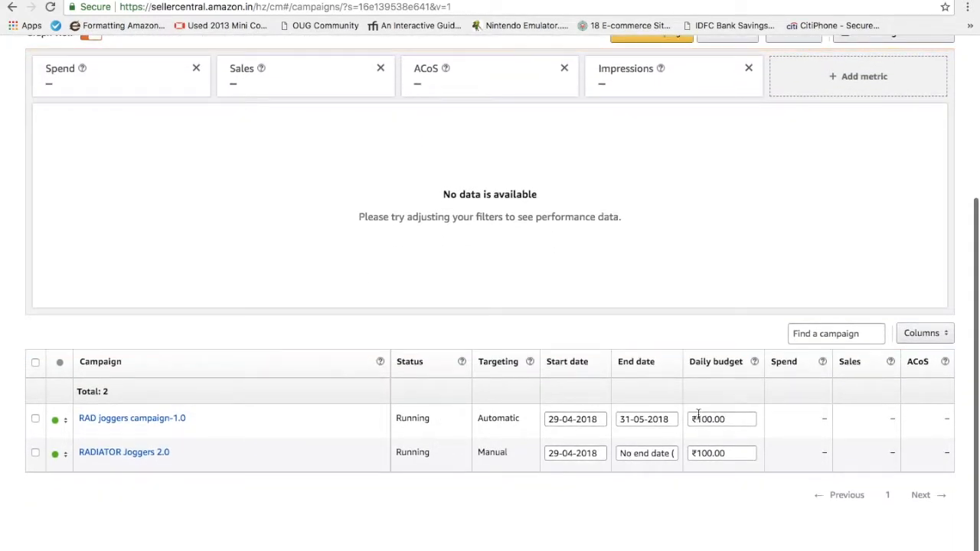
pyautogui.scroll(3)
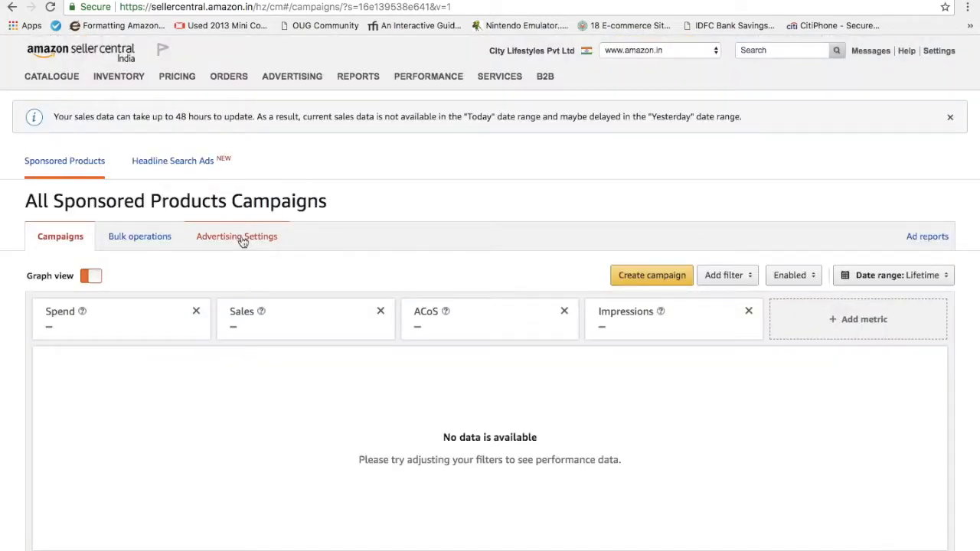
pyautogui.click(291, 76)
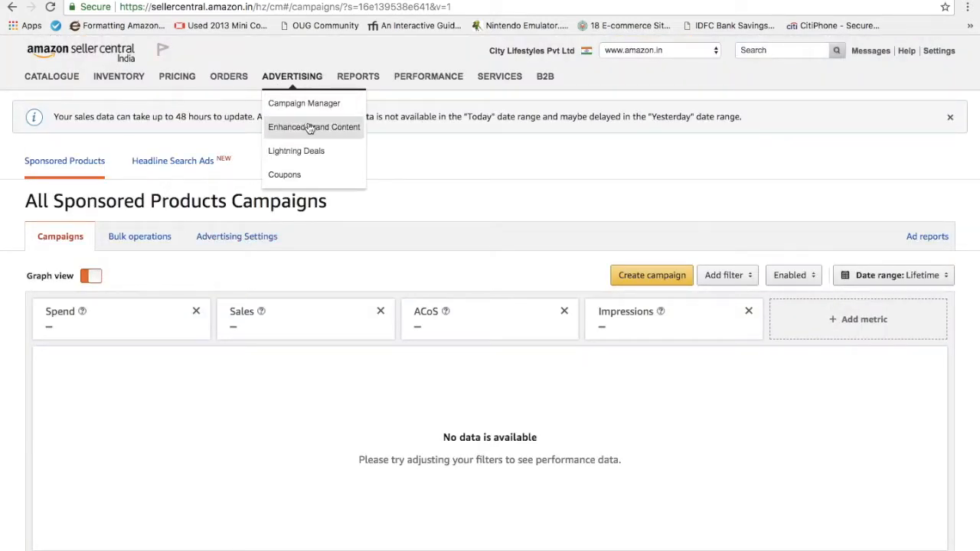
pyautogui.moveTo(284, 175)
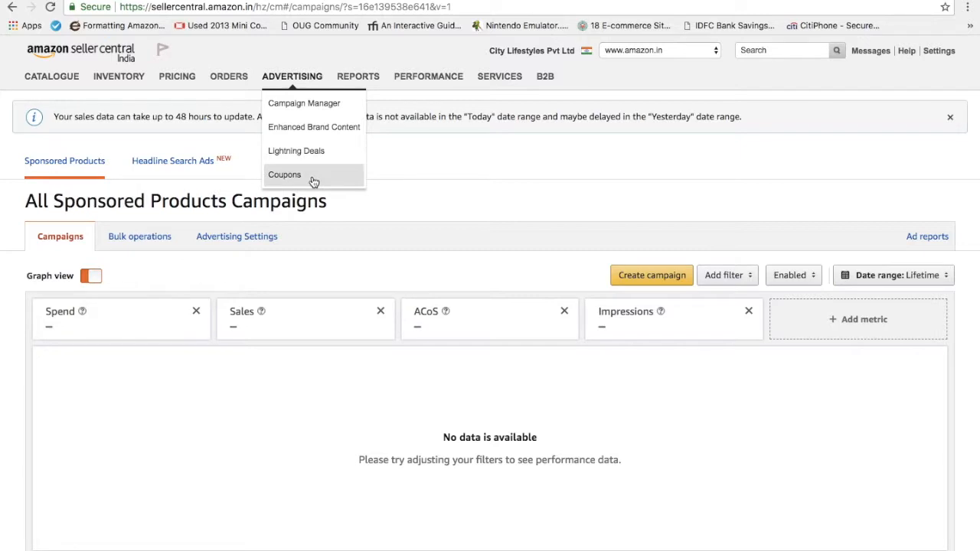